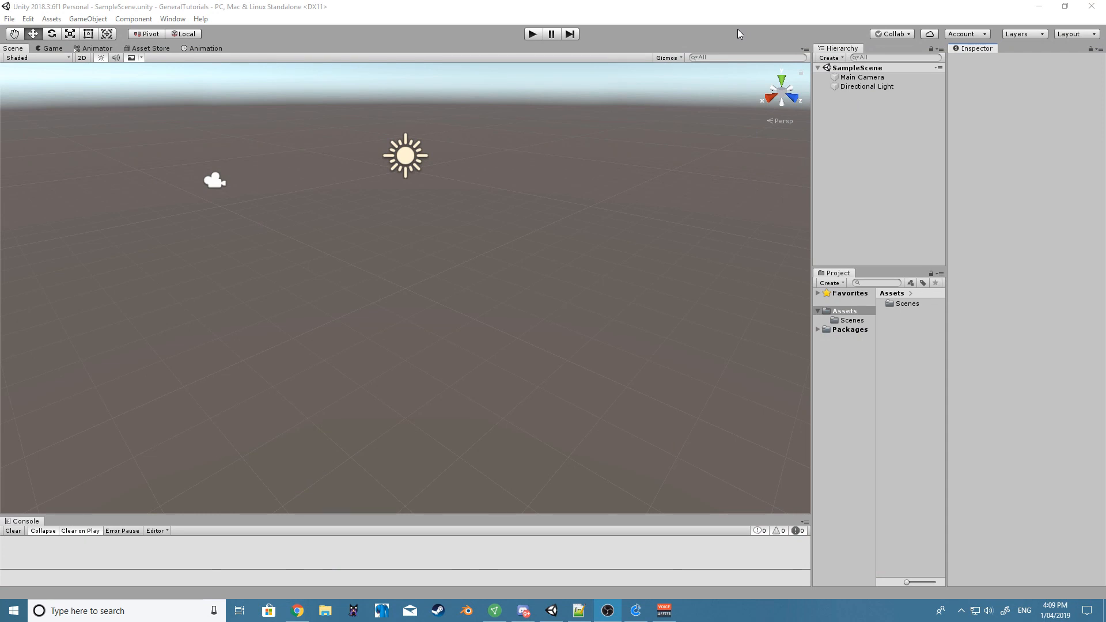
pyautogui.moveTo(795, 219)
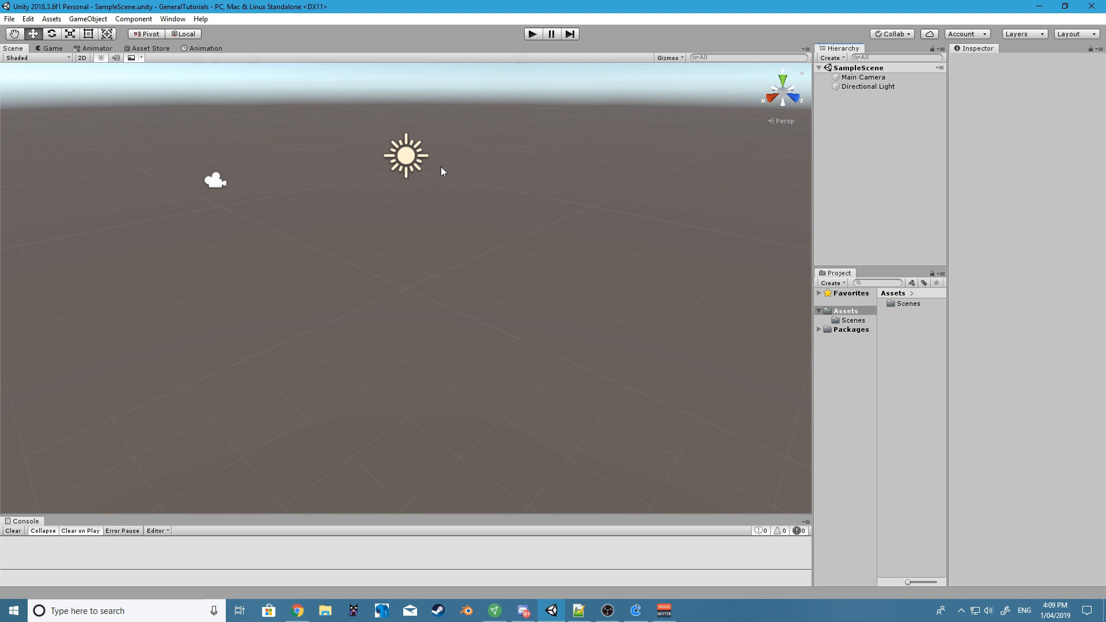
pyautogui.moveTo(636, 138)
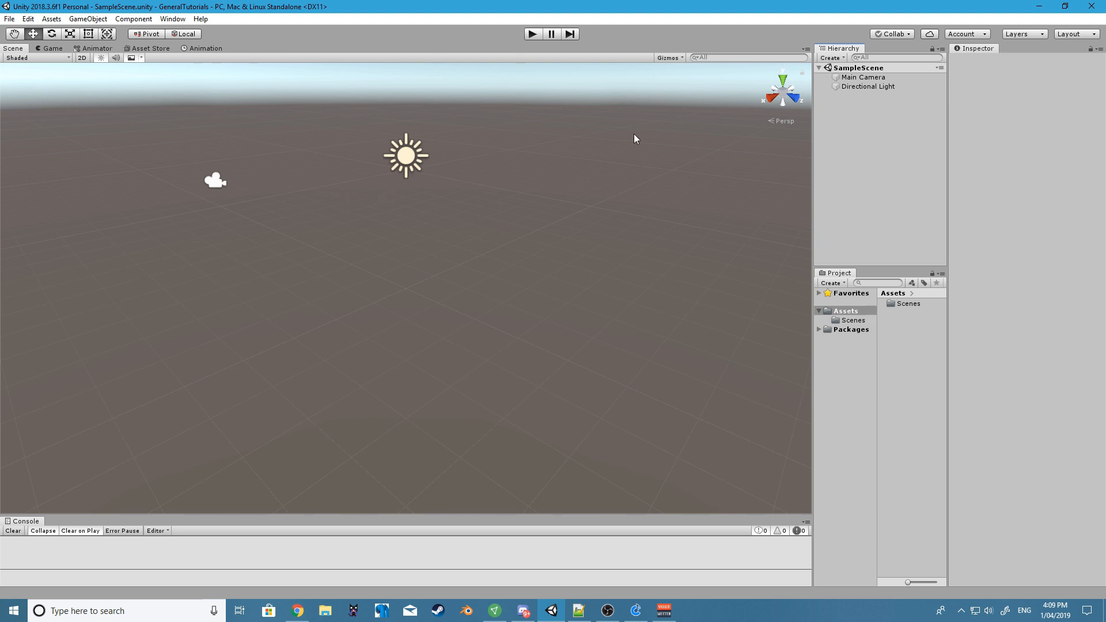
pyautogui.moveTo(626, 142)
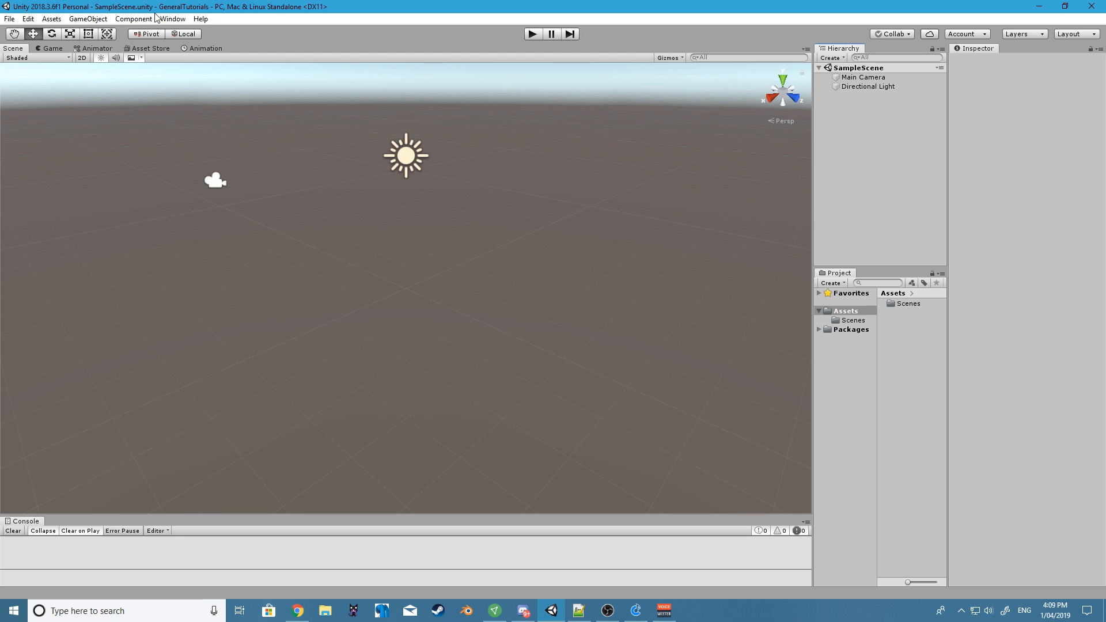
# - Show the Post Processing package's details in Window > Package Manager
pyautogui.click(165, 18)
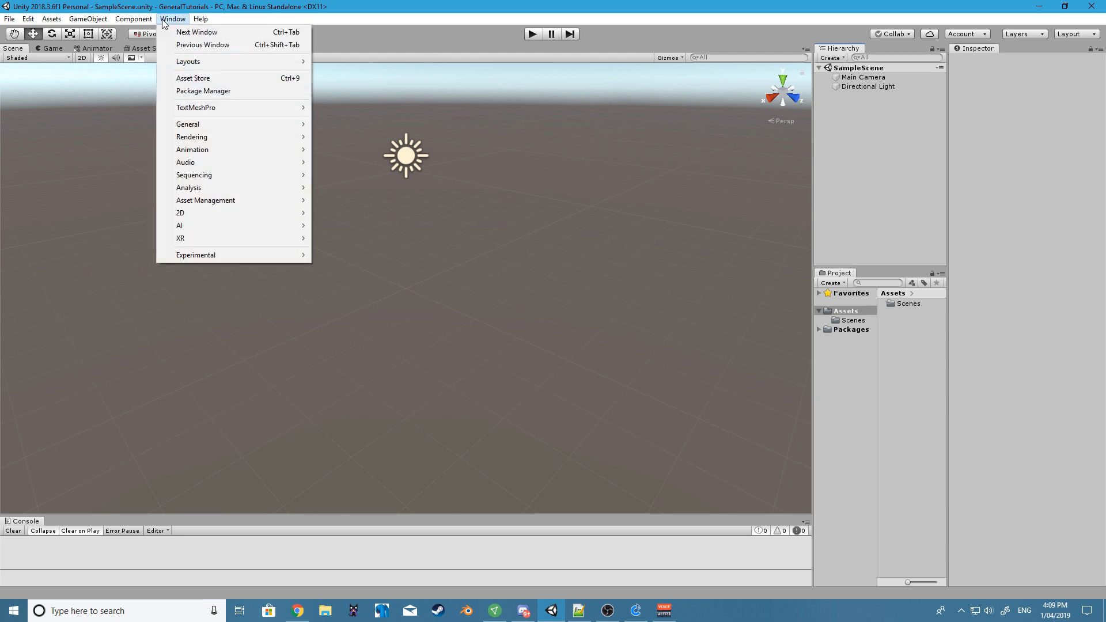
pyautogui.moveTo(208, 82)
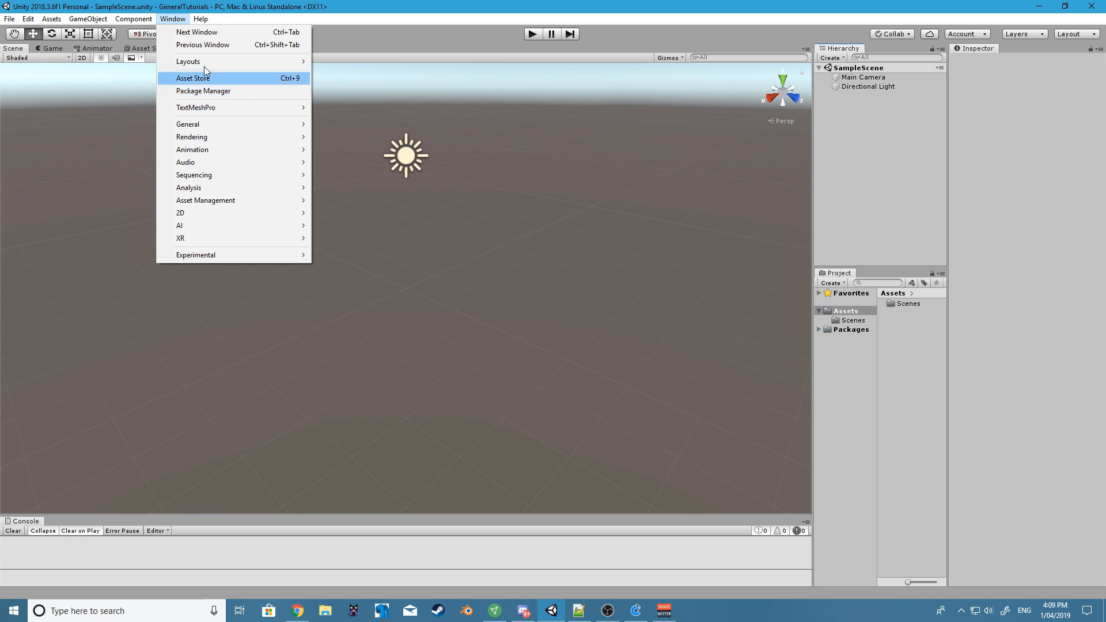
pyautogui.moveTo(223, 99)
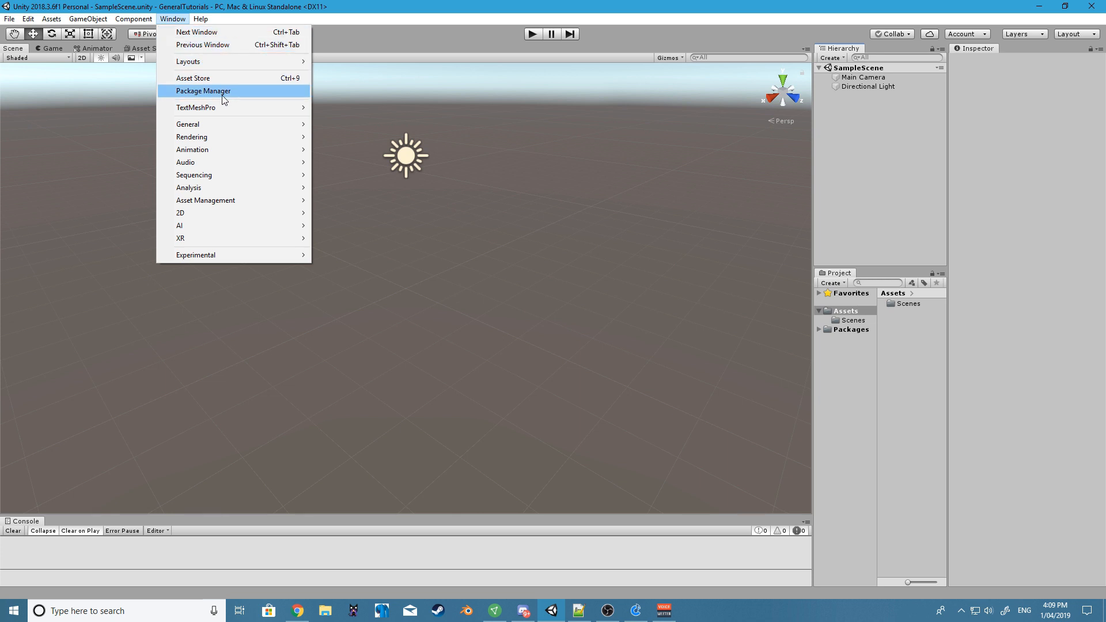
pyautogui.click(203, 89)
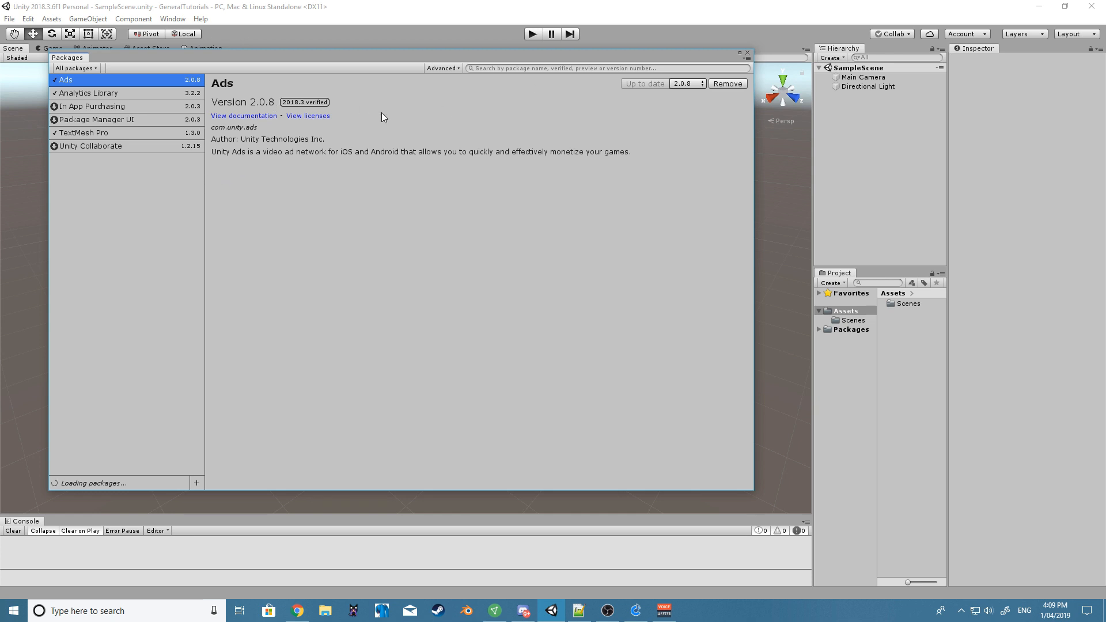
pyautogui.moveTo(285, 94)
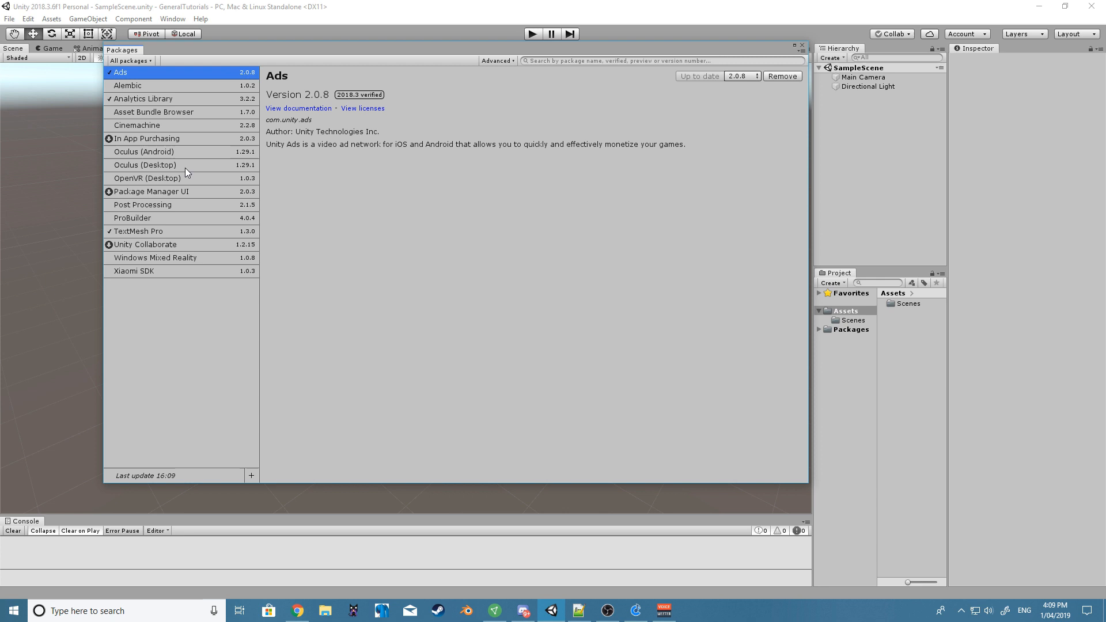
pyautogui.moveTo(134, 201)
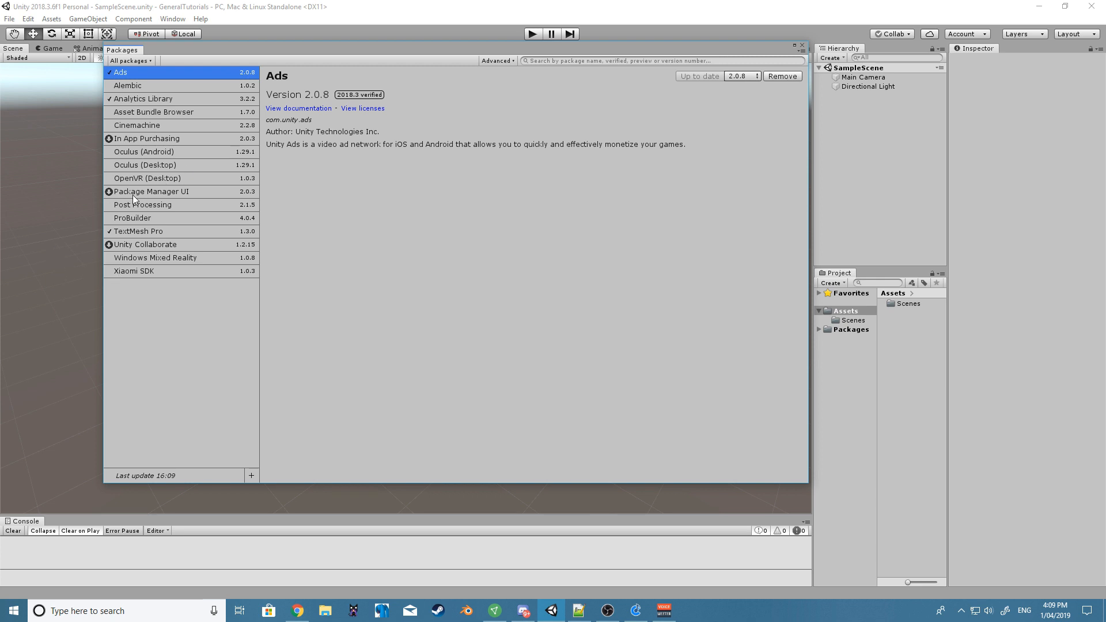
pyautogui.click(143, 205)
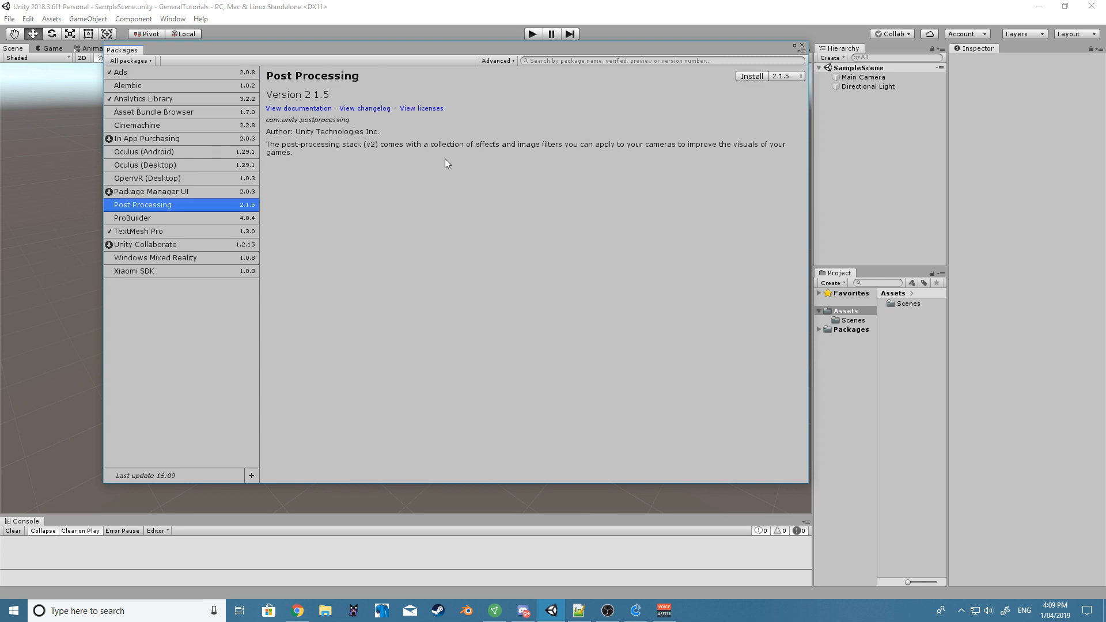
pyautogui.moveTo(450, 187)
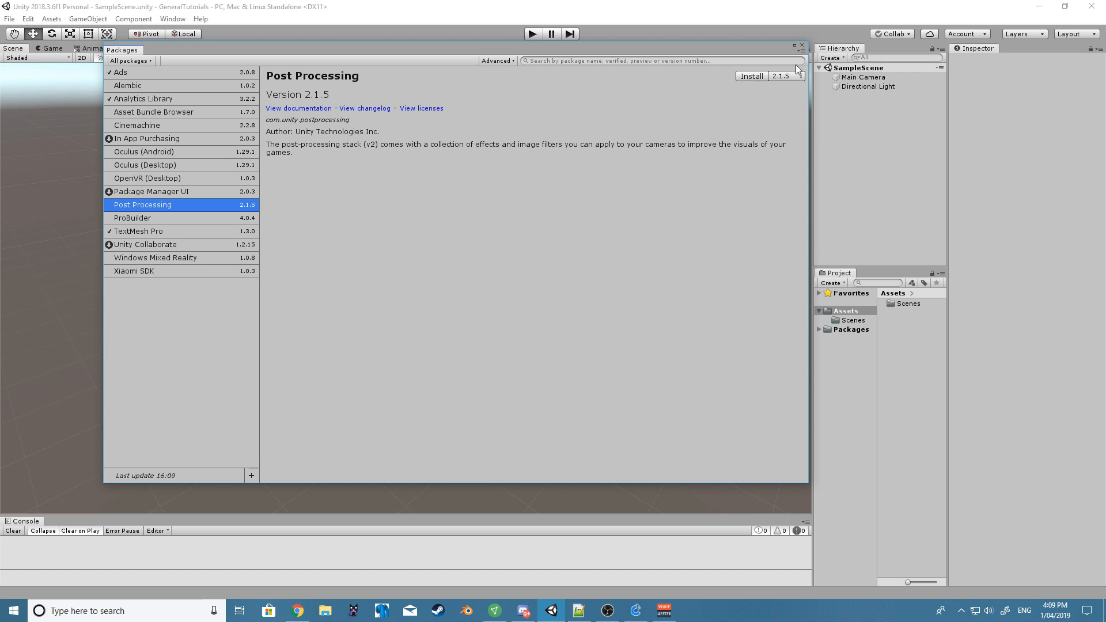
pyautogui.moveTo(799, 44)
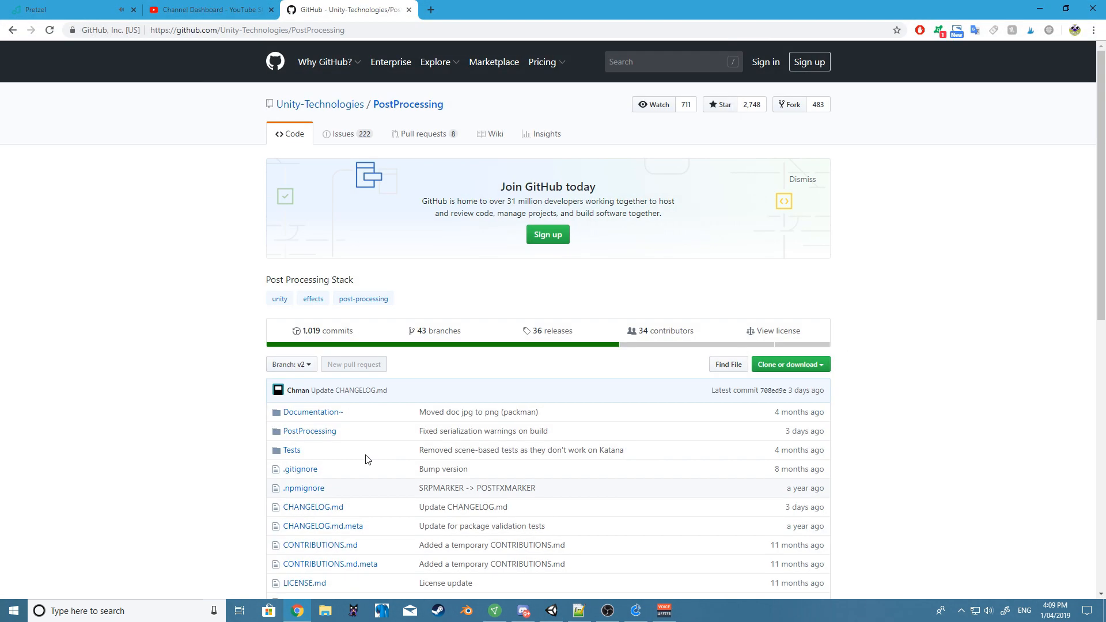
pyautogui.moveTo(323, 353)
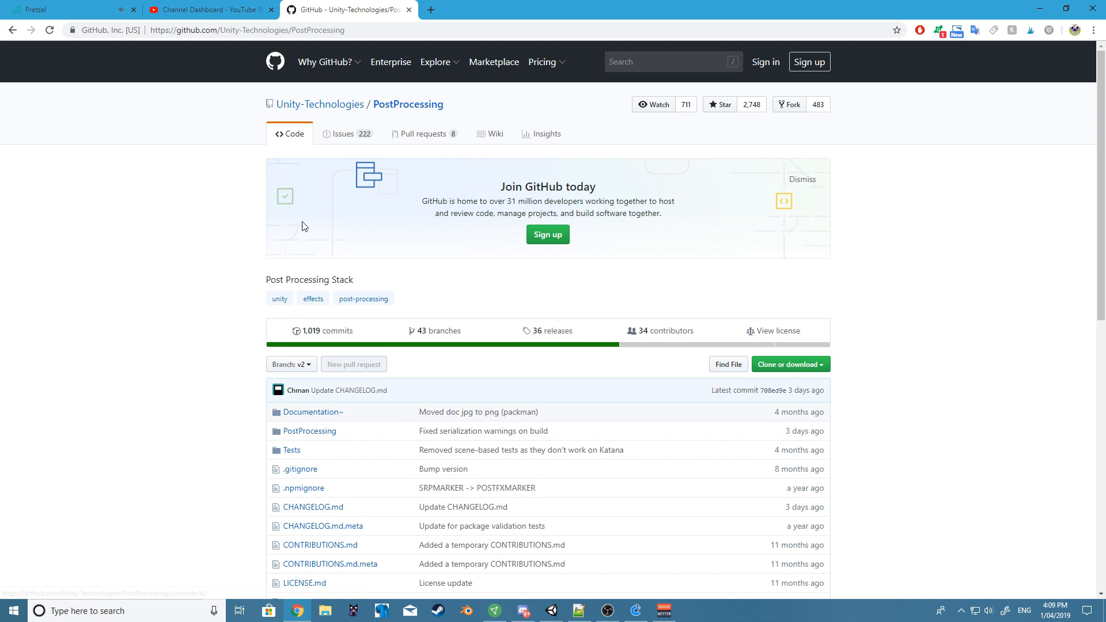
# - Download the PostProcessing repository as a ZIP via Clone or download > Download ZIP
pyautogui.scroll(-3)
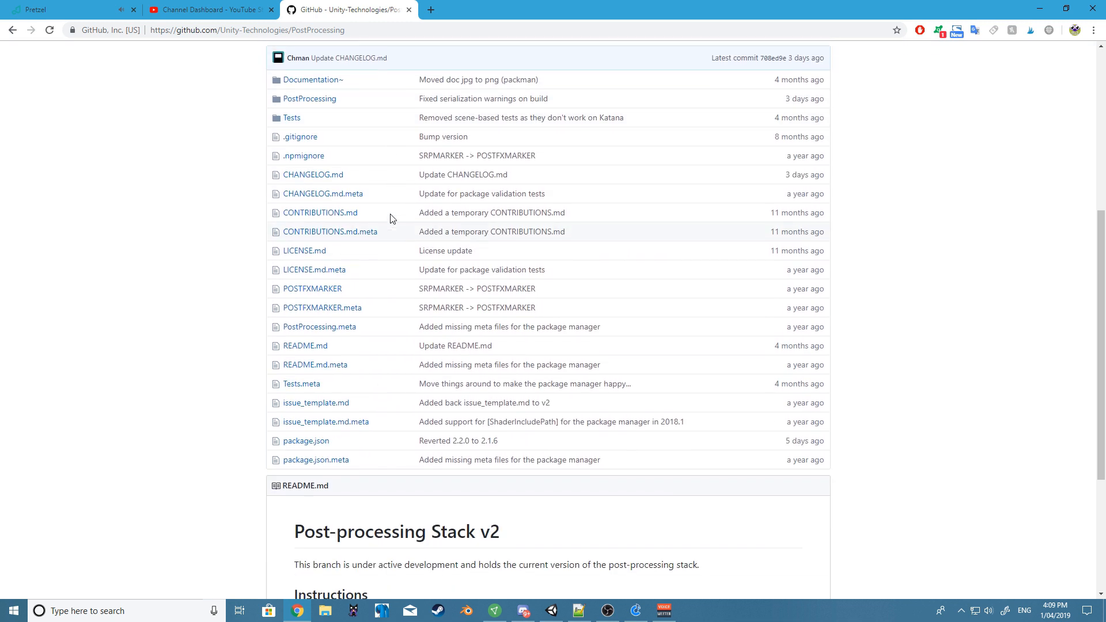
pyautogui.scroll(-3)
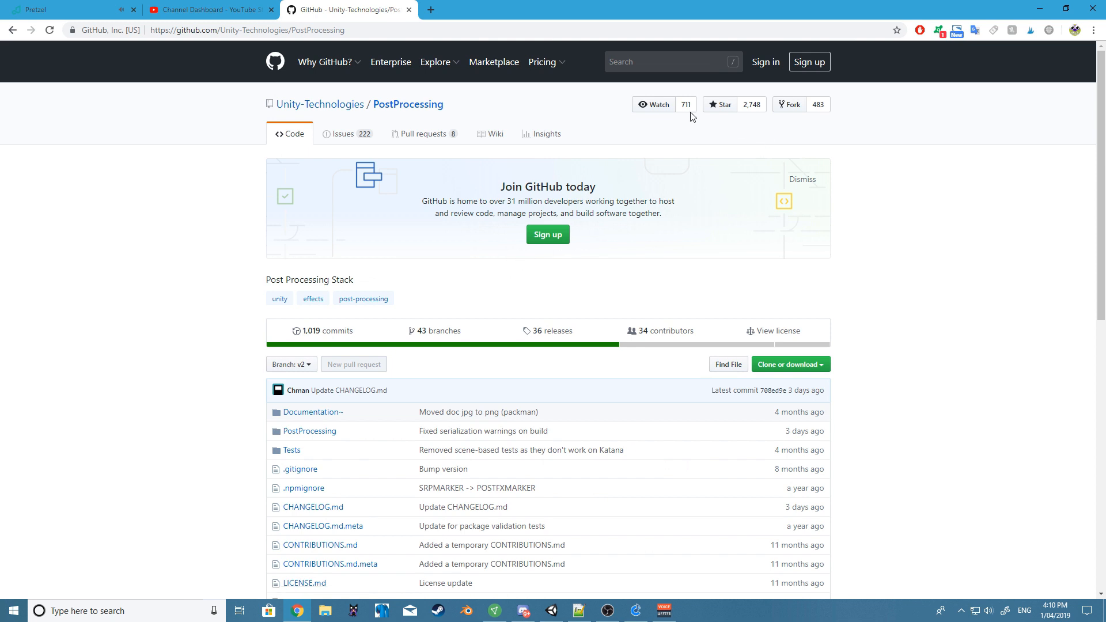
pyautogui.click(790, 364)
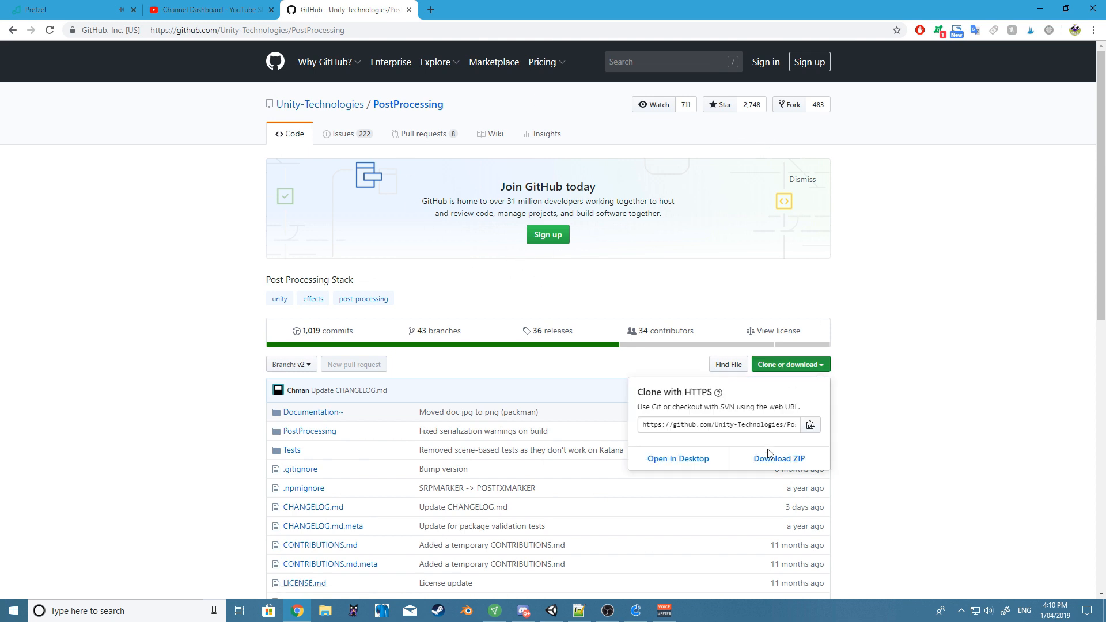
pyautogui.click(779, 458)
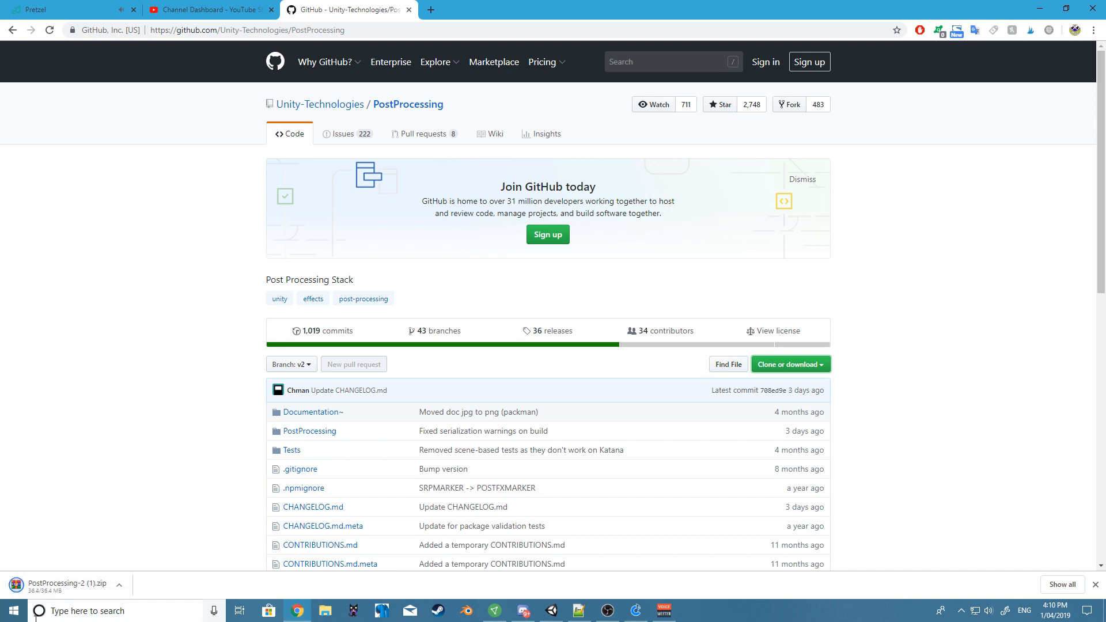
# - Browse the downloaded zip into PostProcessing-2 > PostProcessing and back up one level
pyautogui.click(69, 583)
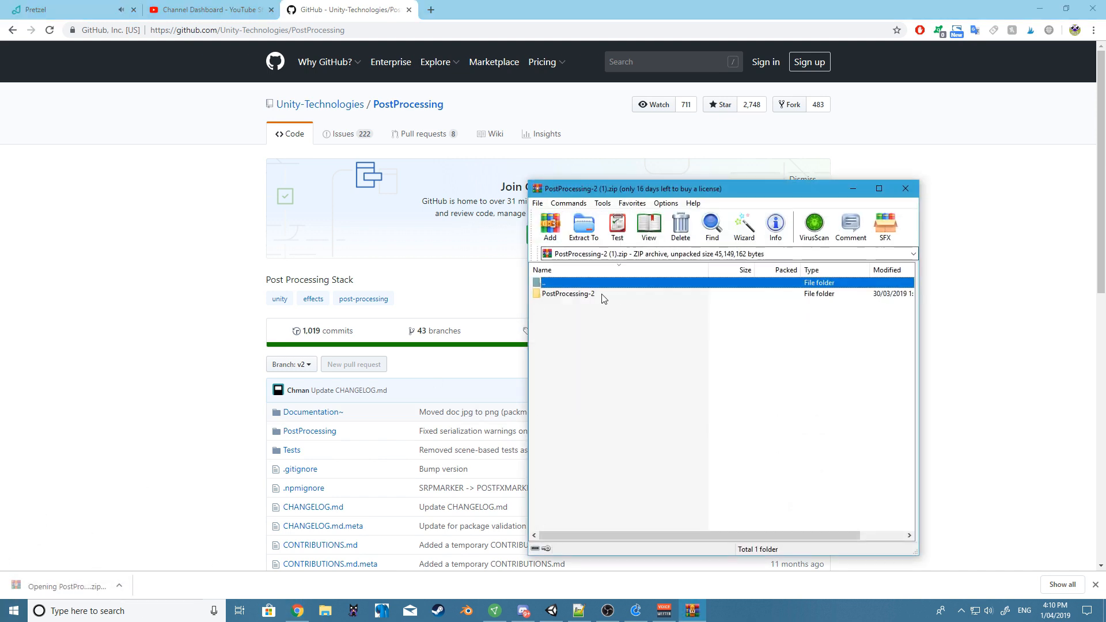
pyautogui.doubleClick(567, 294)
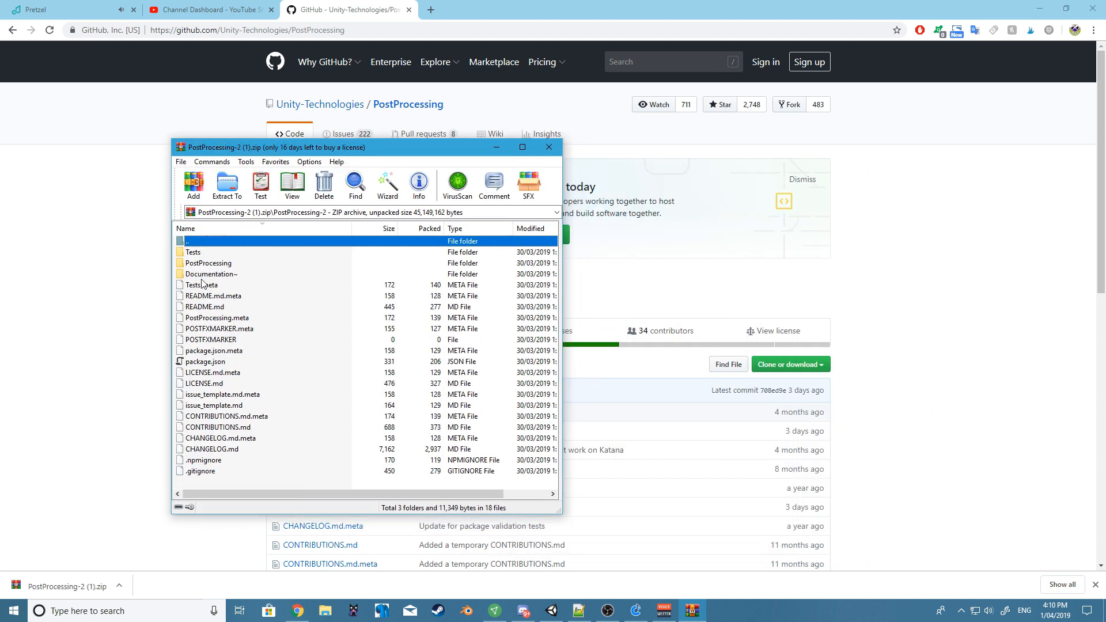
pyautogui.doubleClick(208, 262)
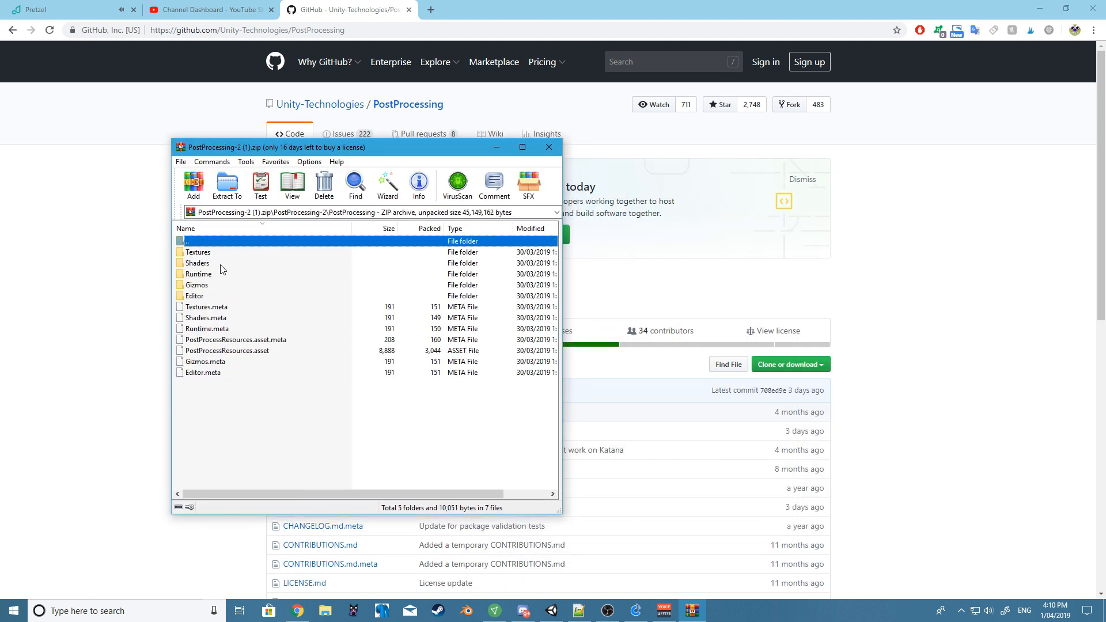
pyautogui.doubleClick(185, 240)
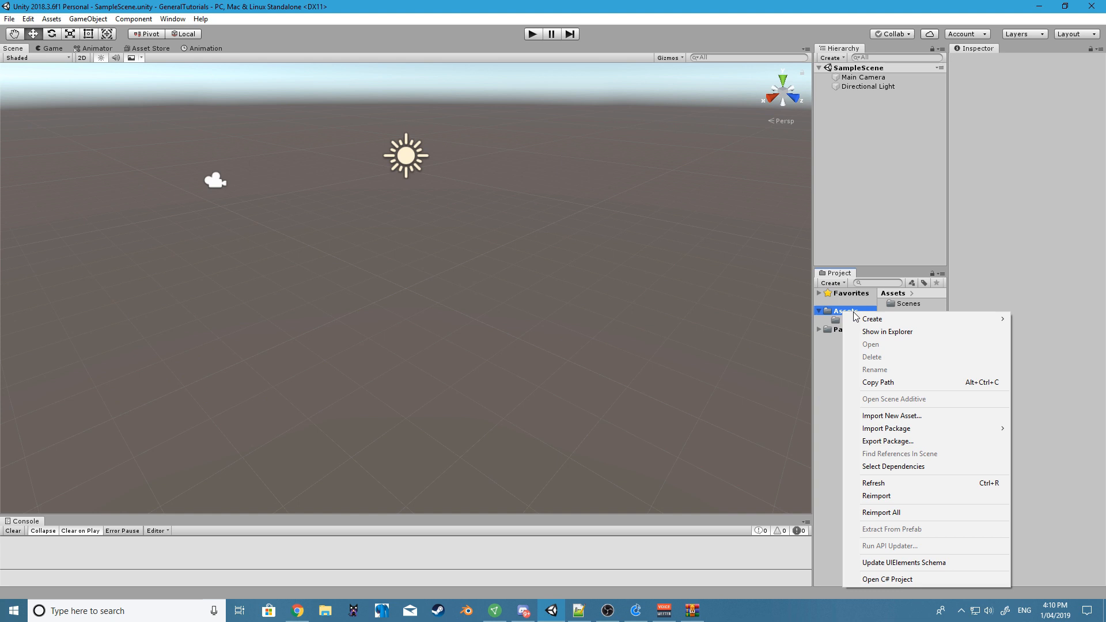
# - Drag the archive's PostProcessing folder into the project's Assets folder shown in Explorer
pyautogui.click(887, 332)
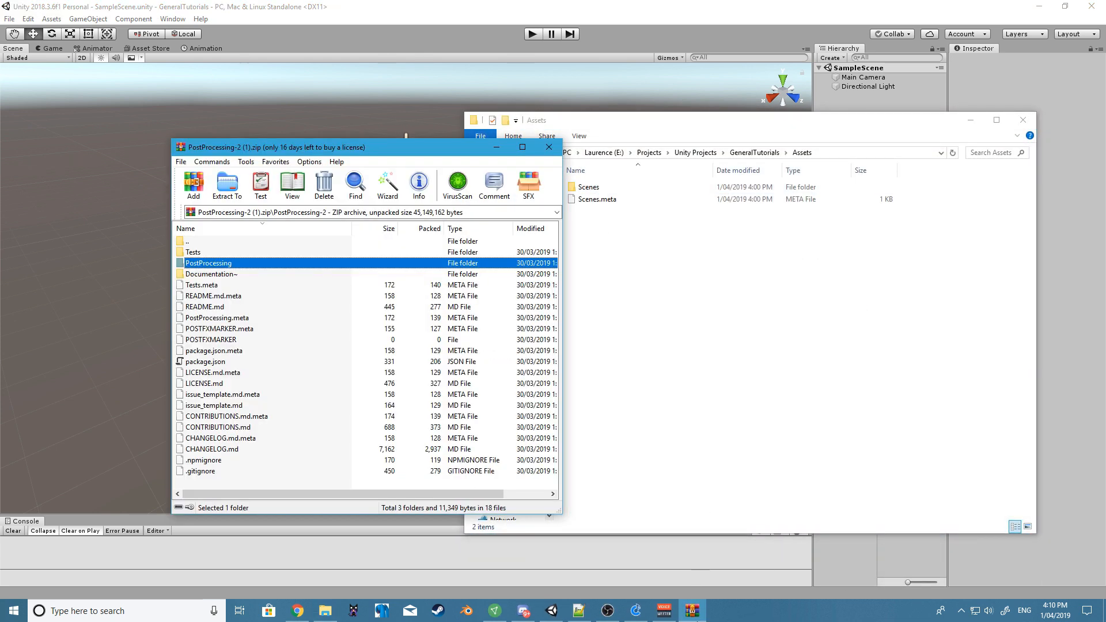
pyautogui.click(225, 182)
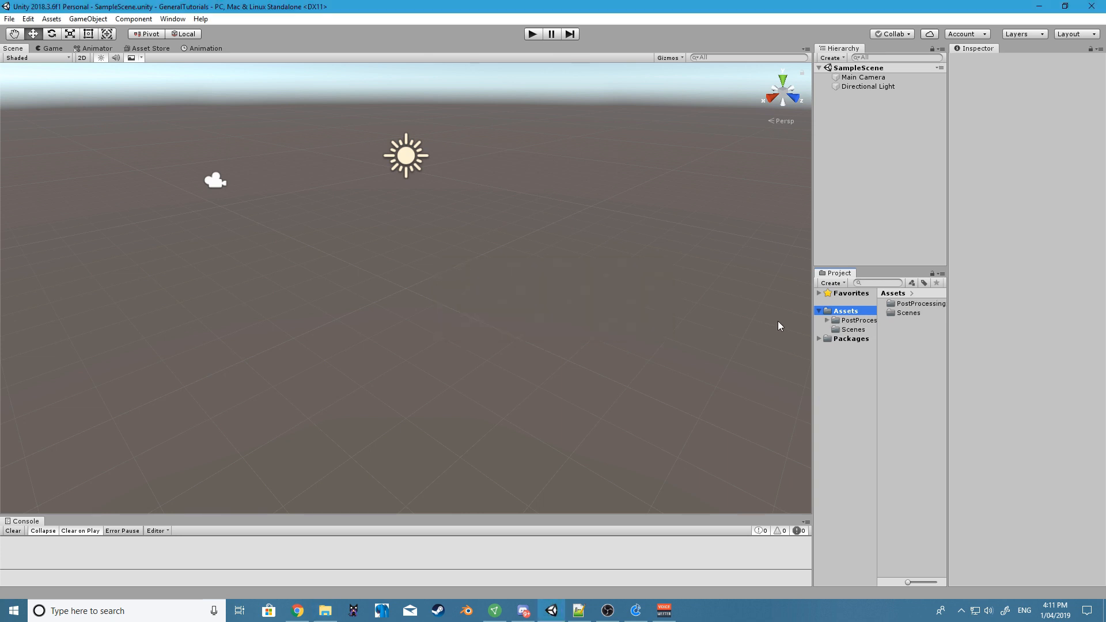
# - Create an empty GameObject and a Cube, then view the cube through the Main Camera in Game view
pyautogui.click(858, 321)
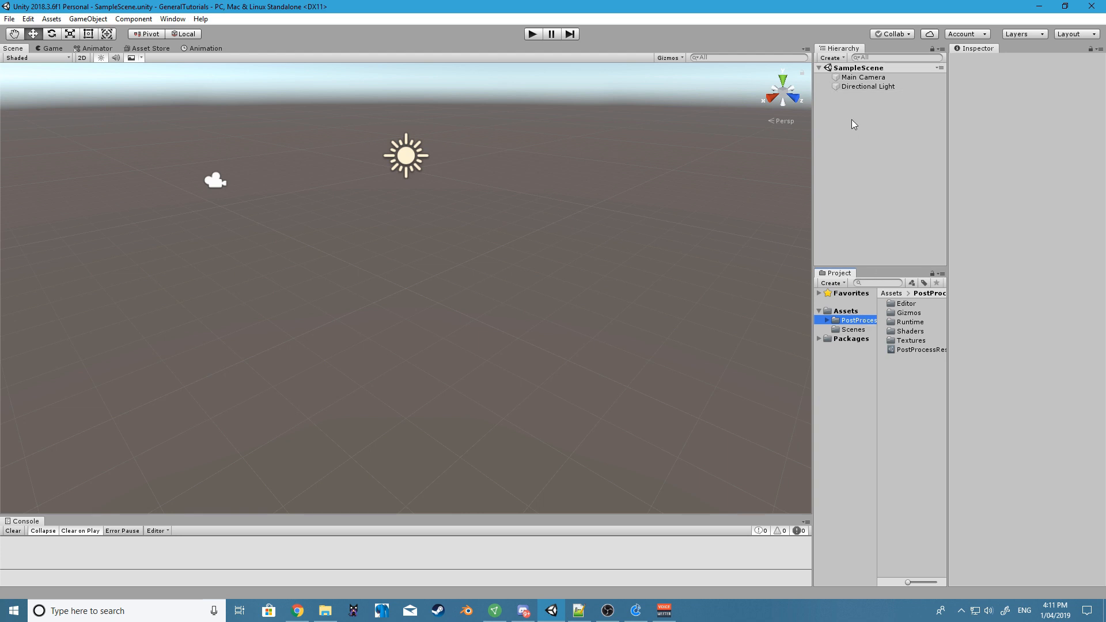
pyautogui.rightClick(854, 125)
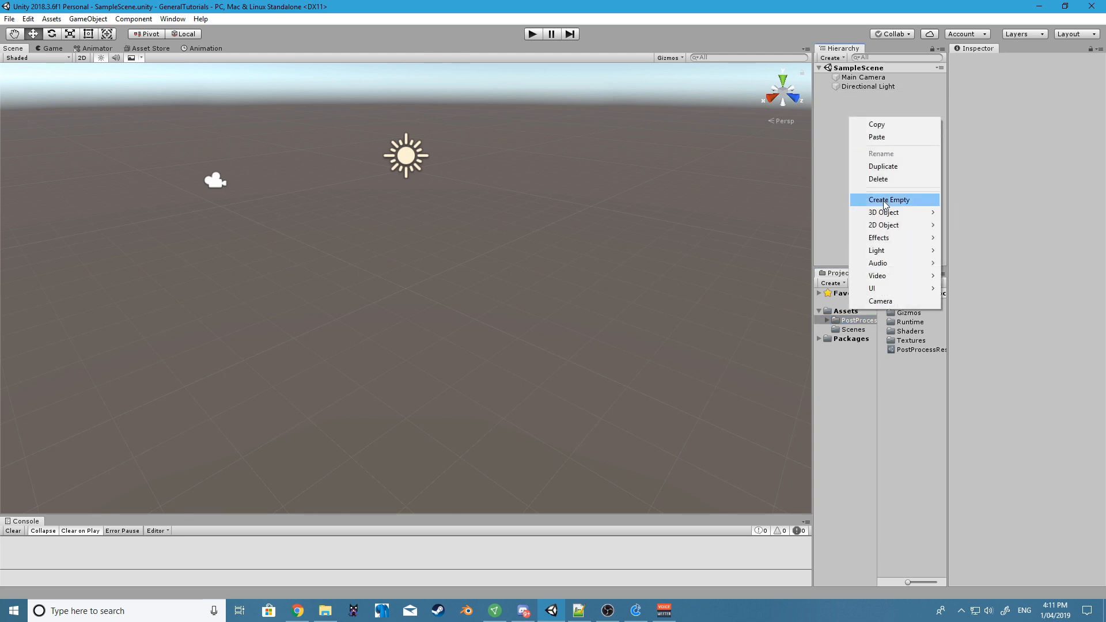
pyautogui.click(889, 199)
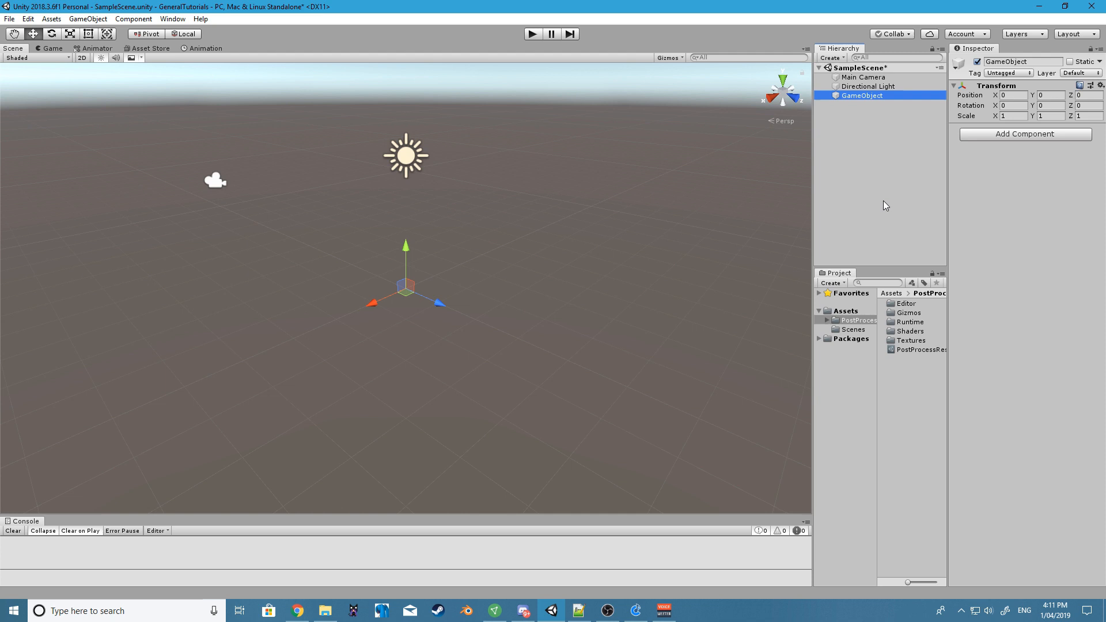
pyautogui.click(97, 18)
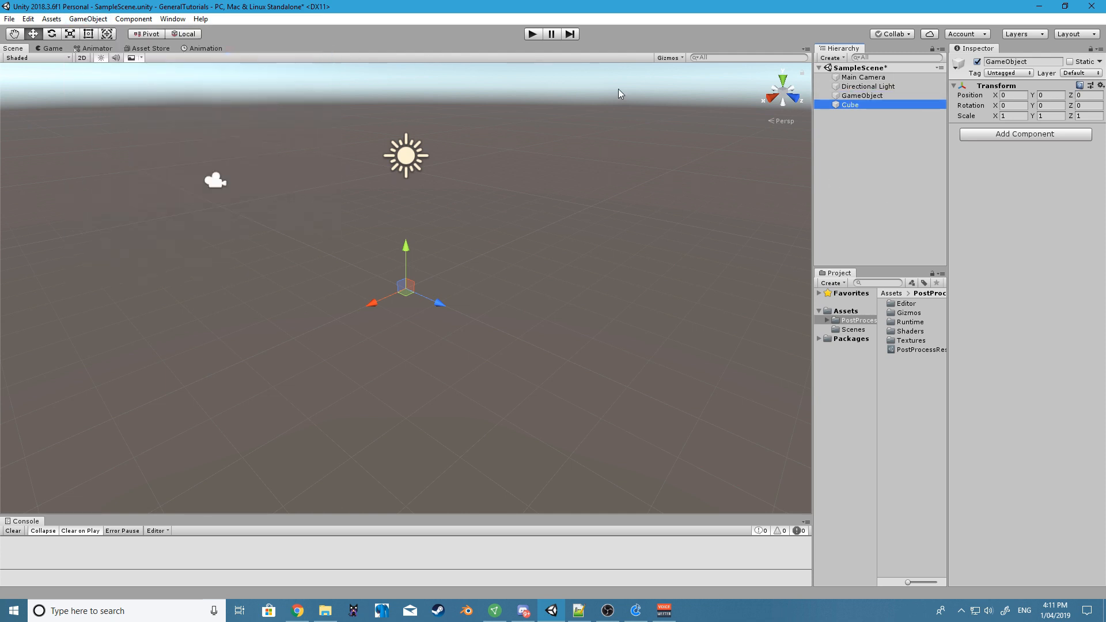
pyautogui.click(45, 49)
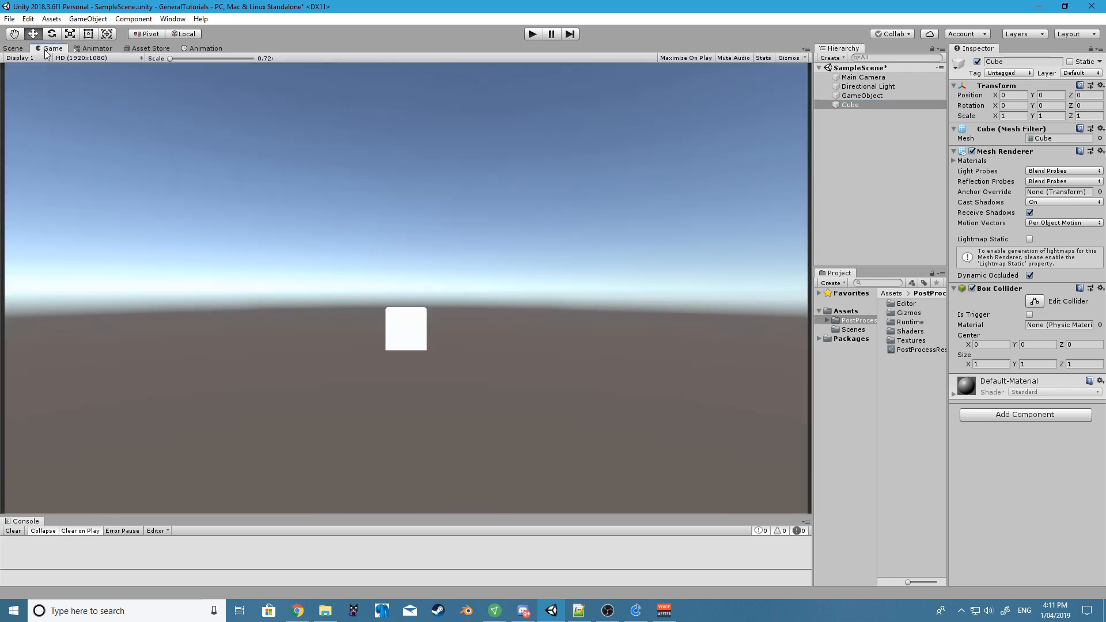
pyautogui.click(863, 76)
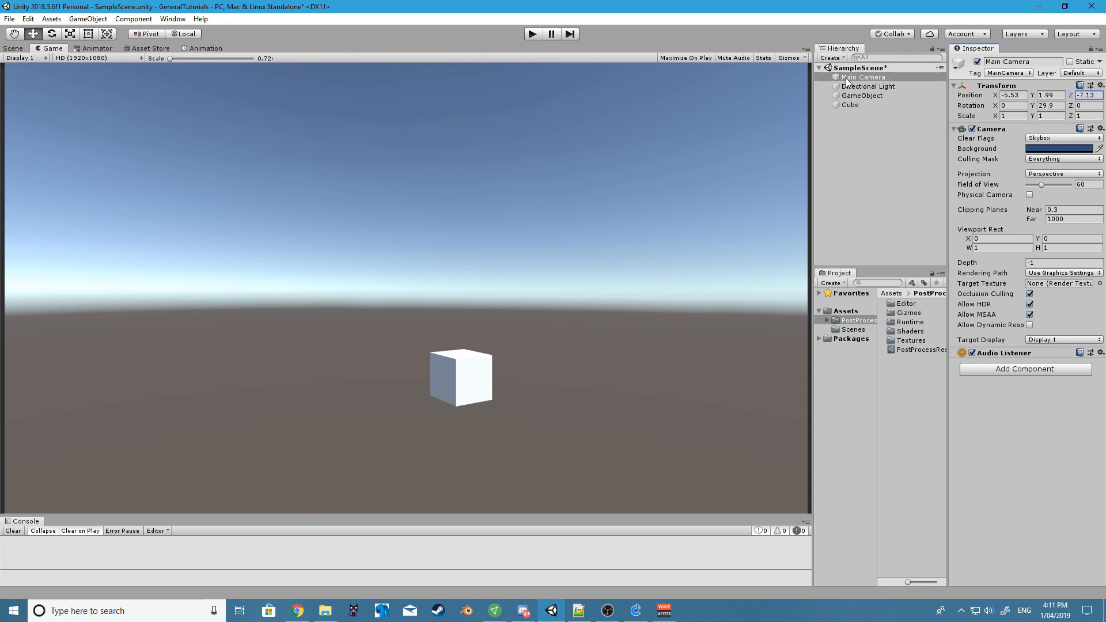
# - Remove the Post Process Layer from the GameObject and add a Post-process Volume component instead
pyautogui.click(862, 96)
pyautogui.write('P')
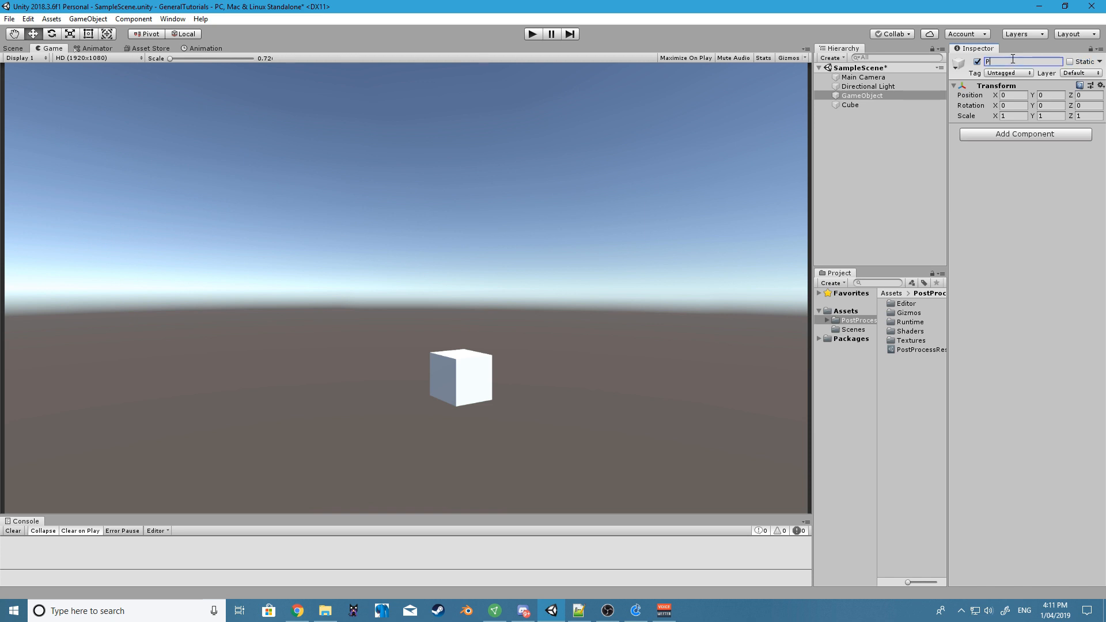
pyautogui.write('ostProcessing')
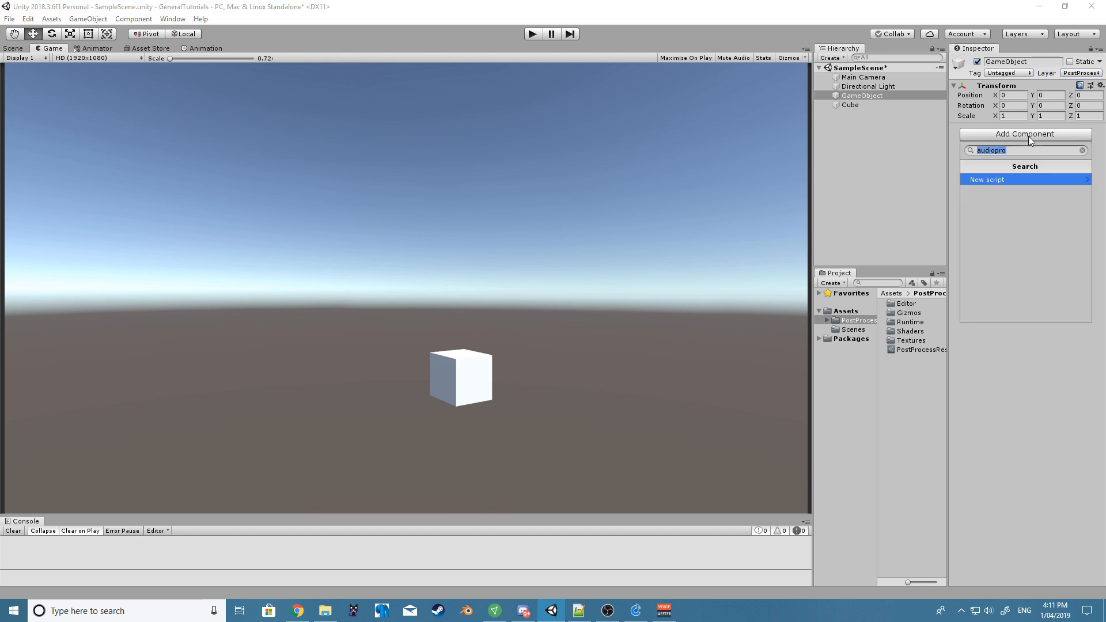
pyautogui.write('post')
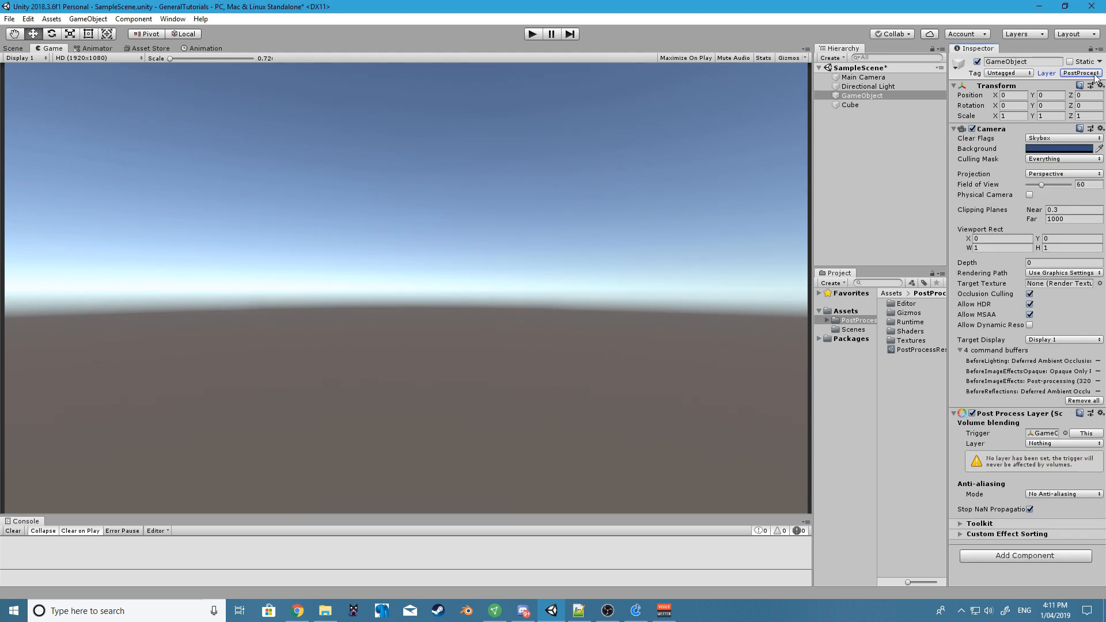
pyautogui.click(1099, 412)
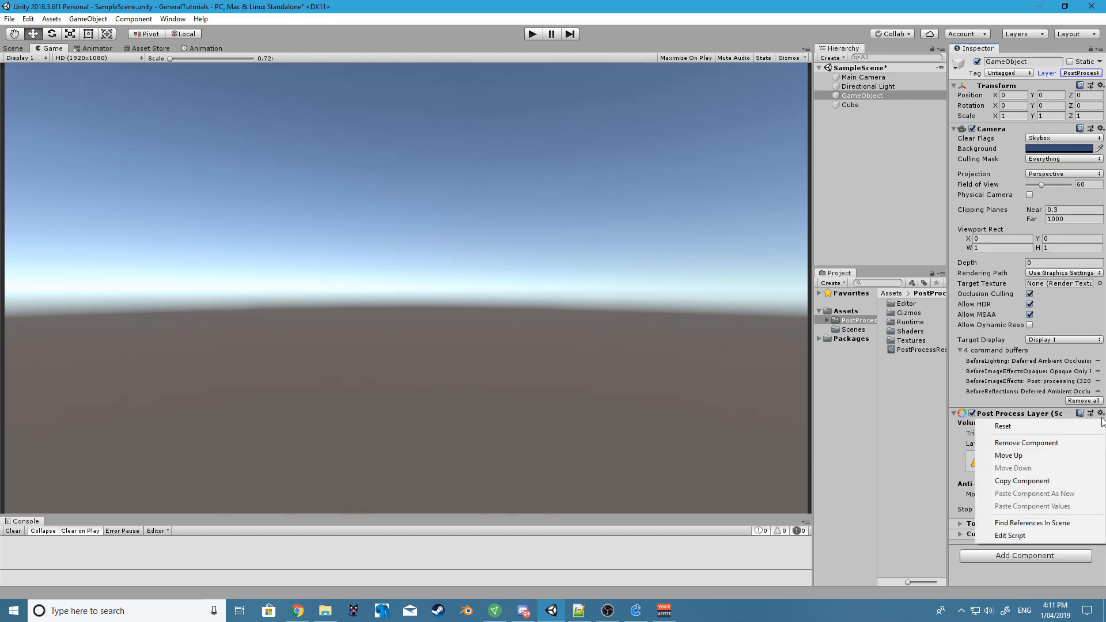
pyautogui.click(1025, 442)
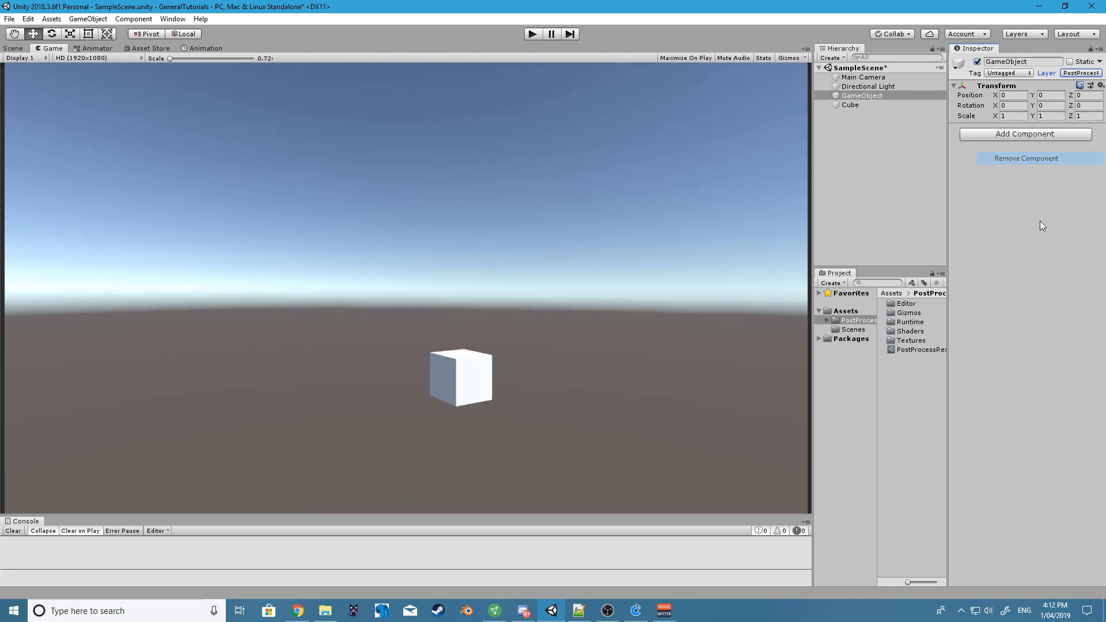
pyautogui.click(1025, 133)
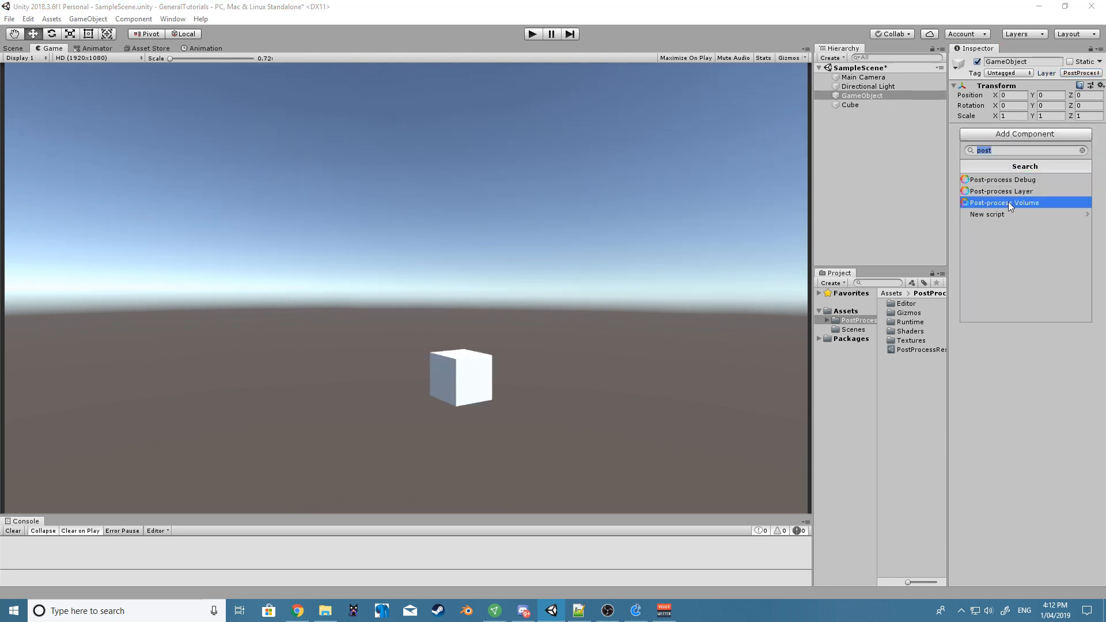
pyautogui.click(1002, 201)
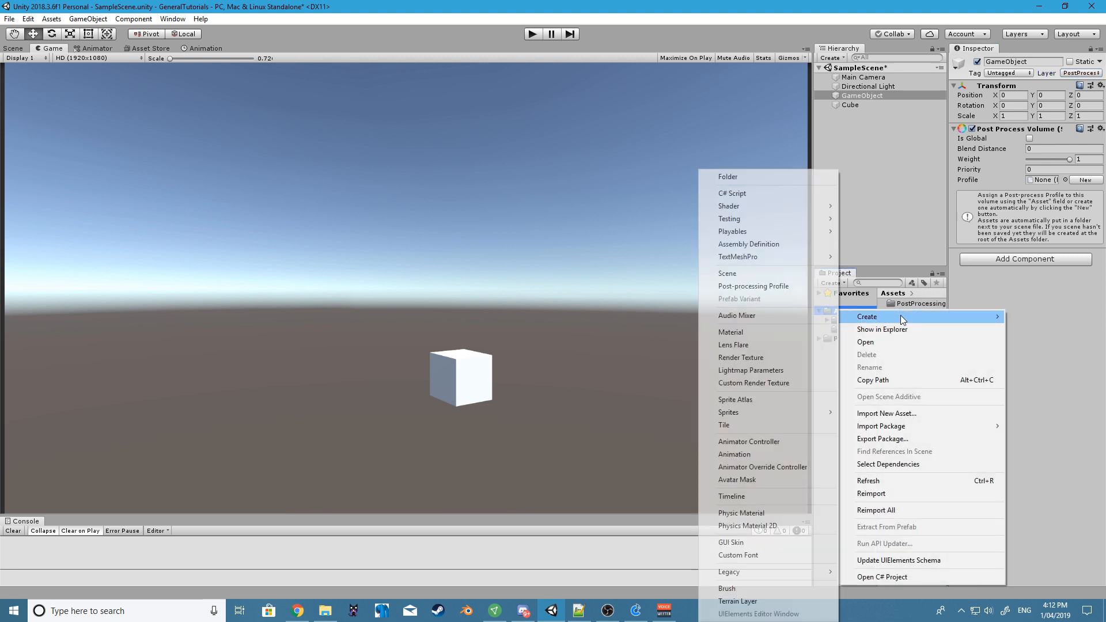
pyautogui.moveTo(837, 413)
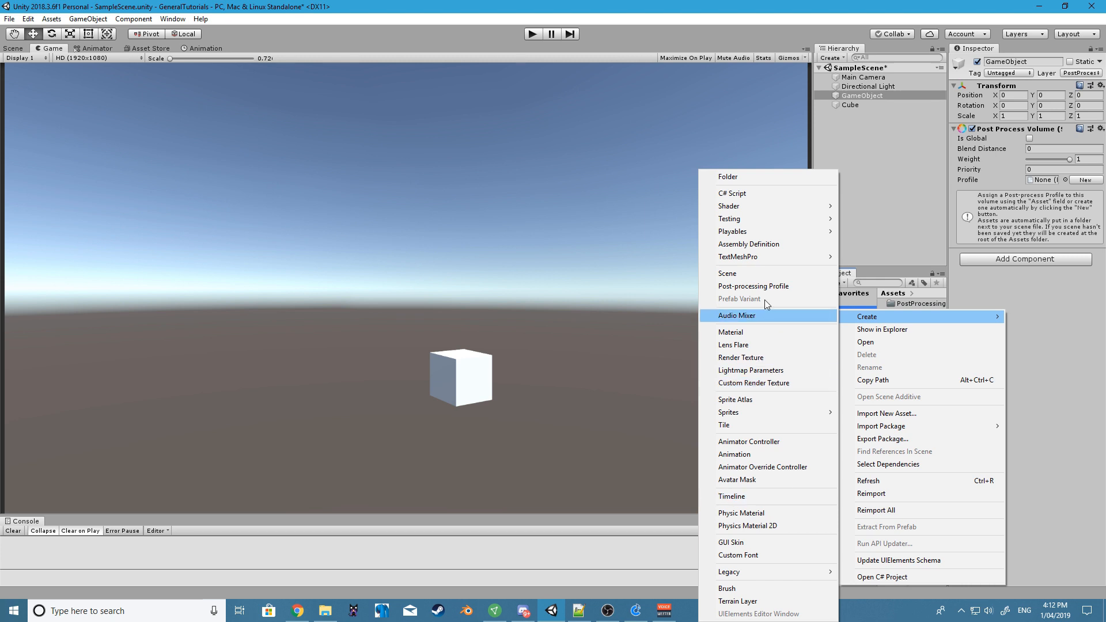
# - Create a Post-processing Profile asset named ppp for the volume
pyautogui.click(754, 285)
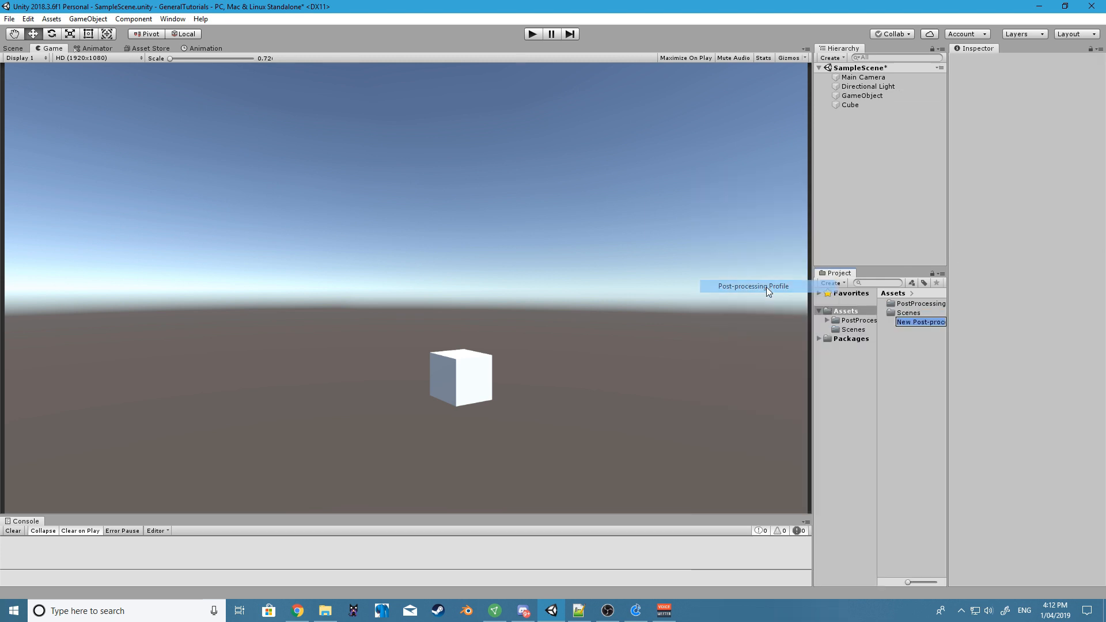
pyautogui.write('ppp')
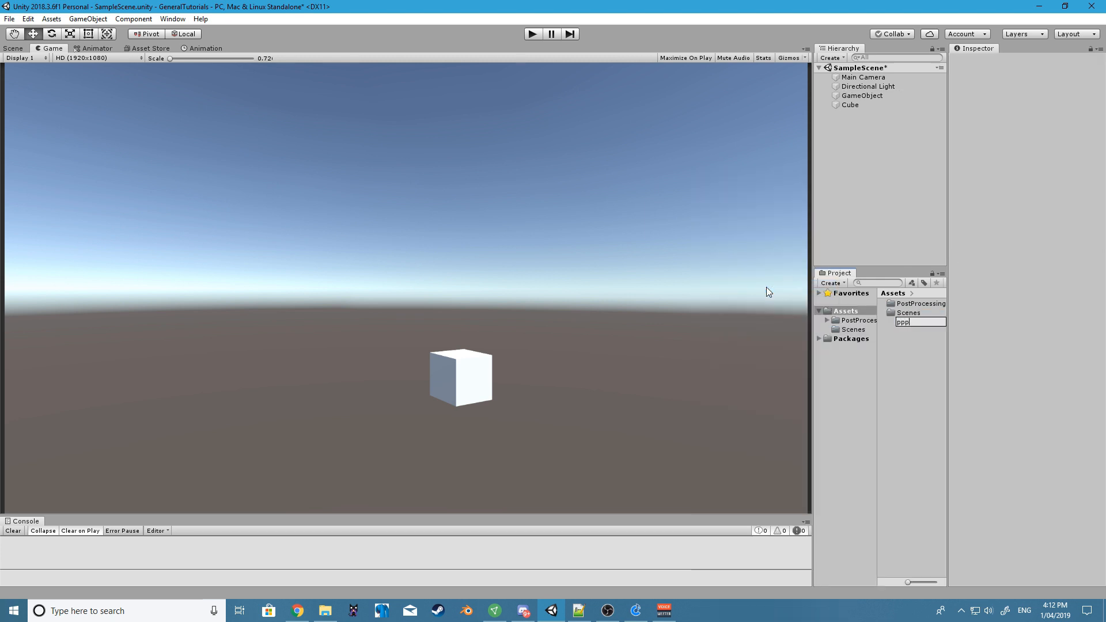
pyautogui.click(861, 95)
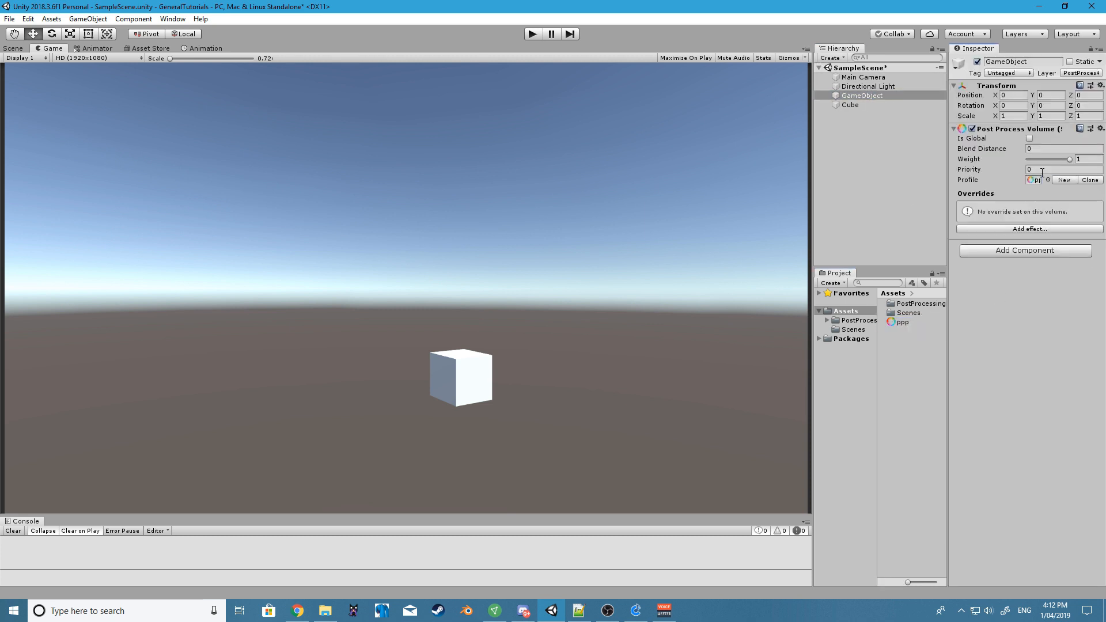
# - Rename the GameObject to PostProcessing and tick Is Global on its volume
pyautogui.doubleClick(1016, 61)
pyautogui.write('PostPr')
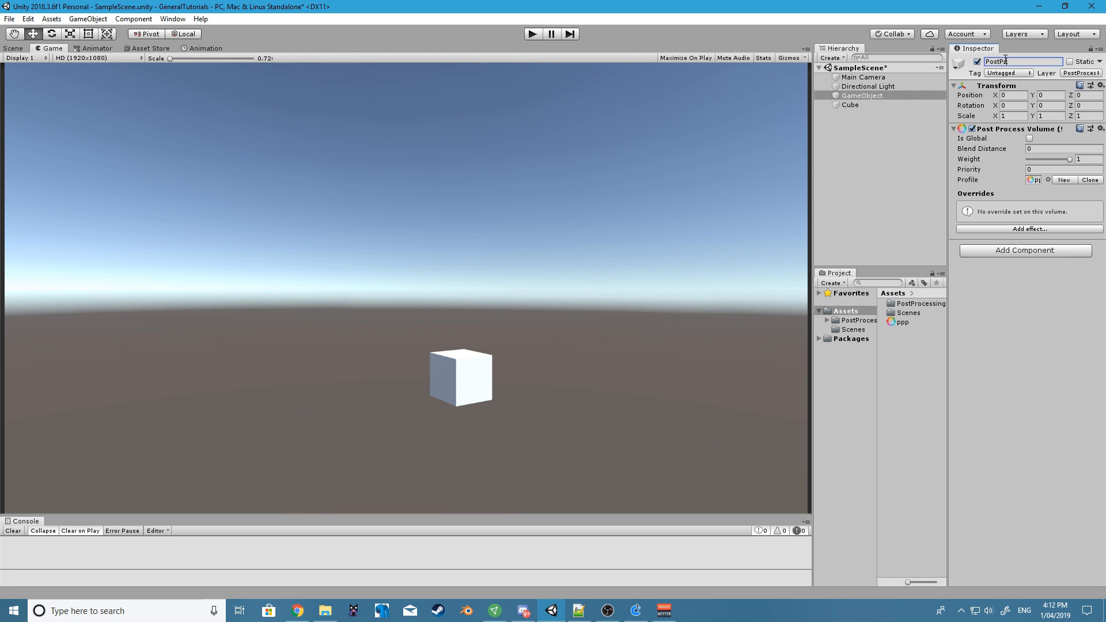
pyautogui.write('ostprocessing')
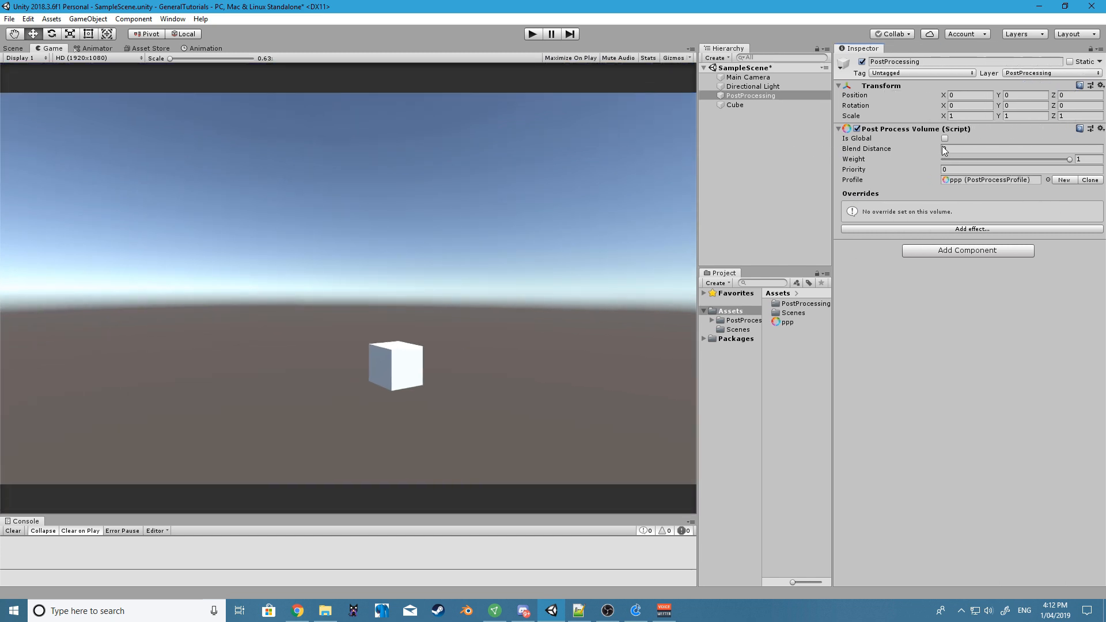
pyautogui.click(944, 139)
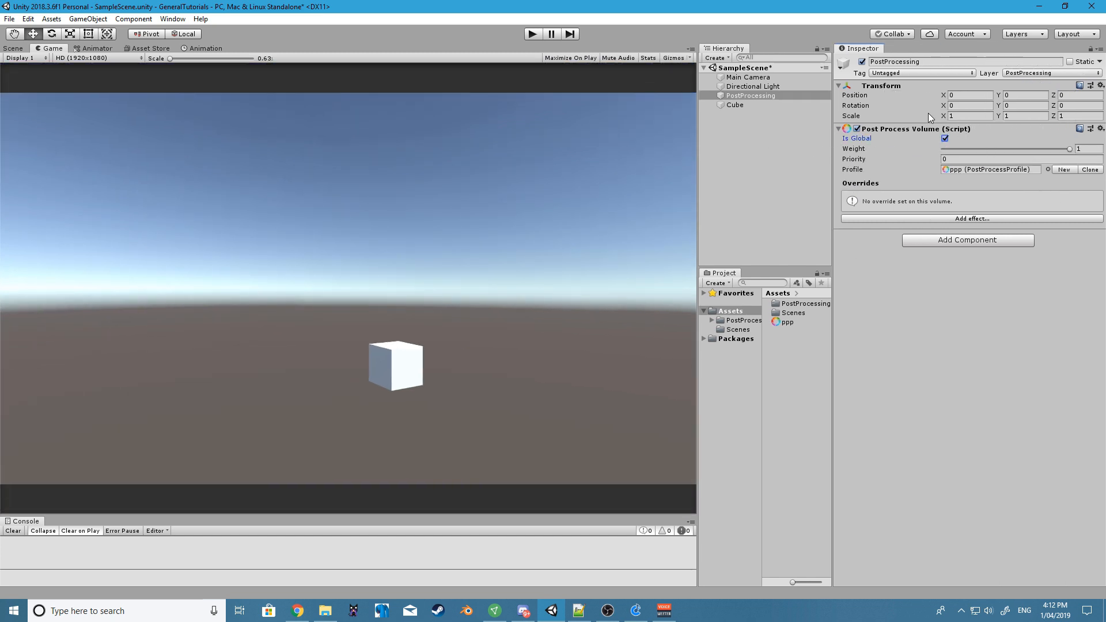
pyautogui.click(748, 76)
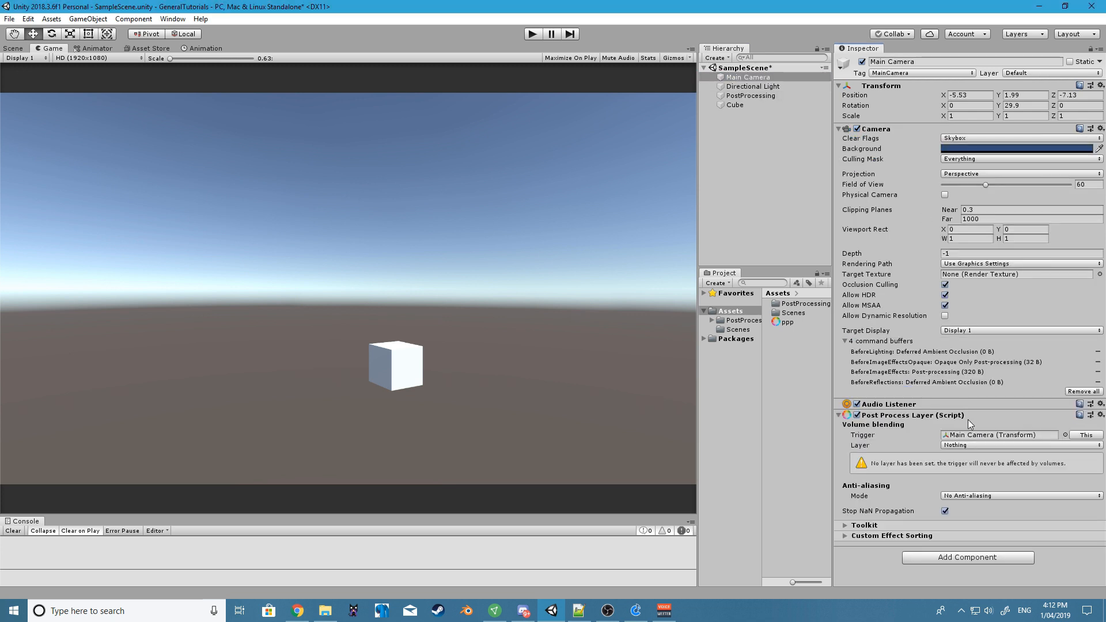
pyautogui.moveTo(998, 539)
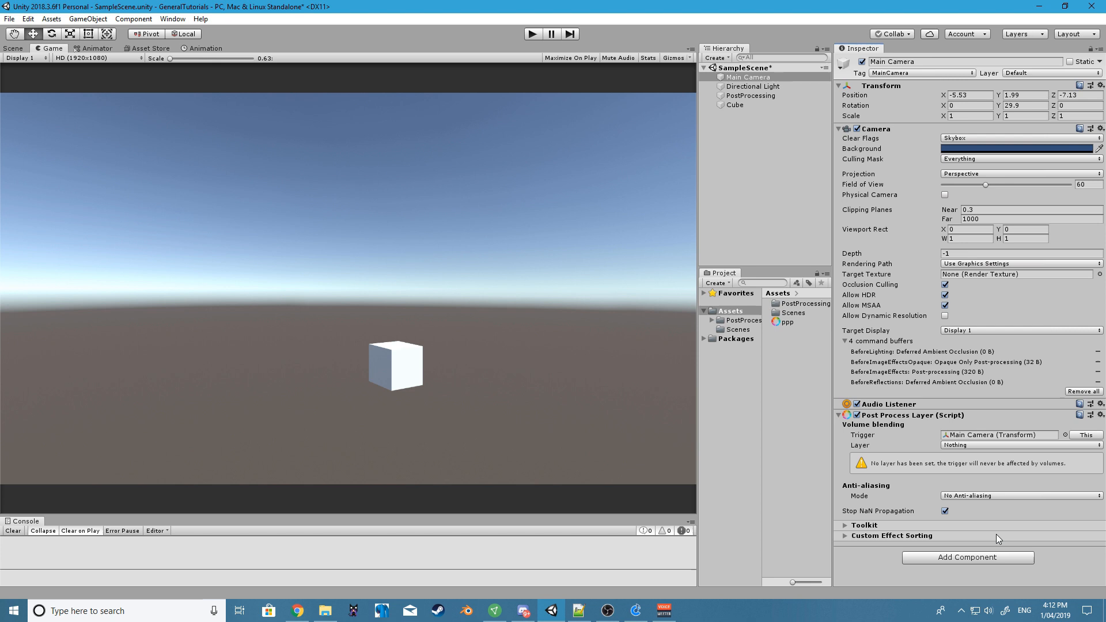
# - Set the camera's Post Process Layer to the PostProcessing layer with FXAA anti-aliasing
pyautogui.click(1022, 445)
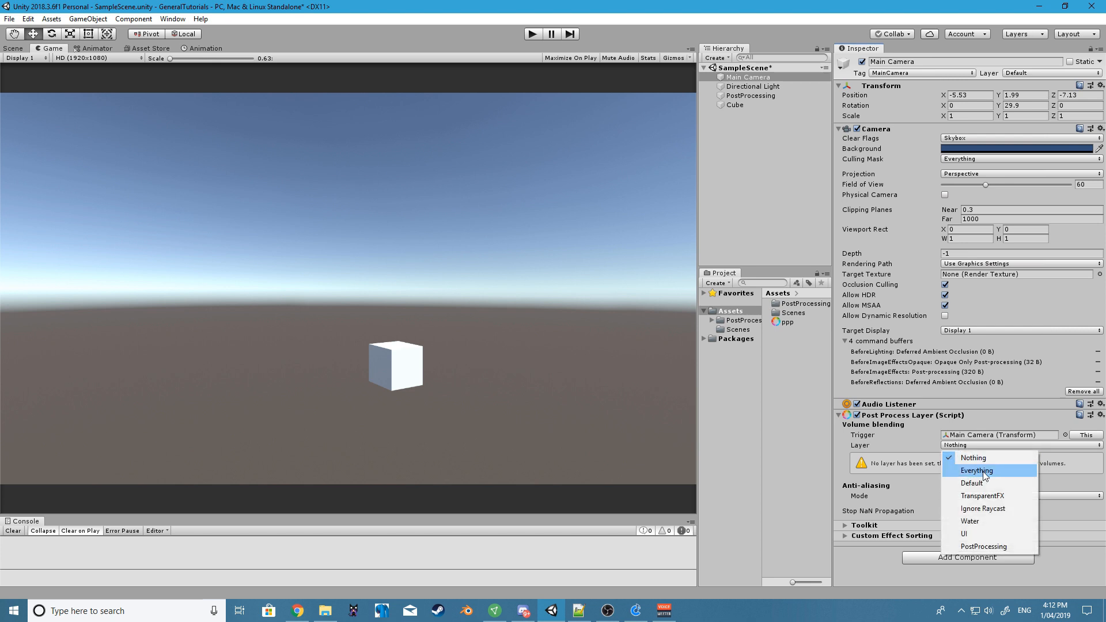
pyautogui.click(983, 546)
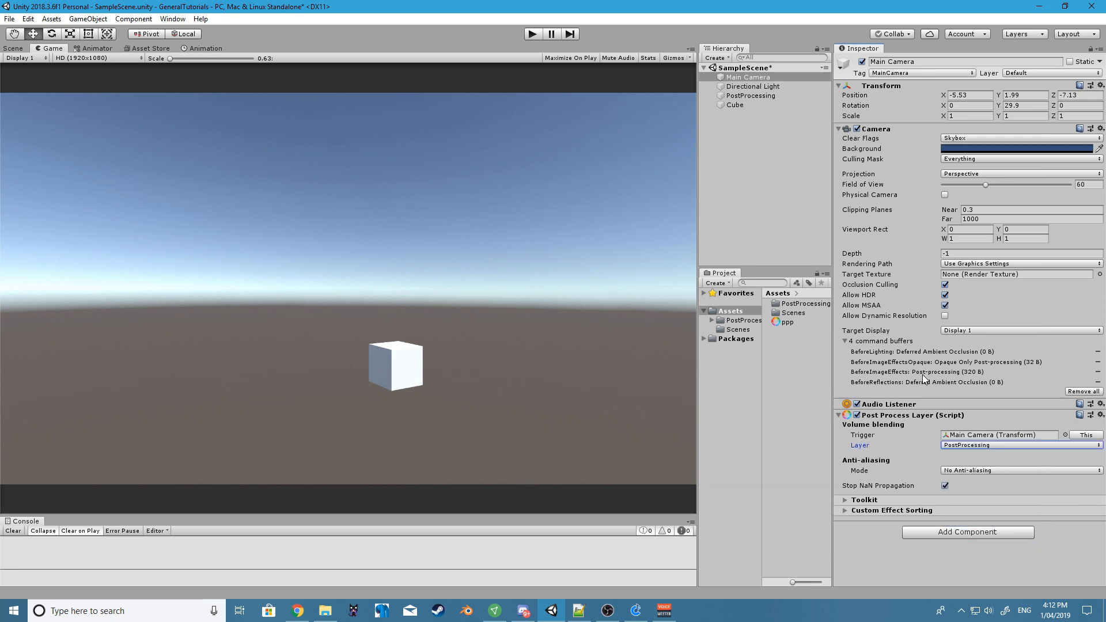
pyautogui.click(1020, 470)
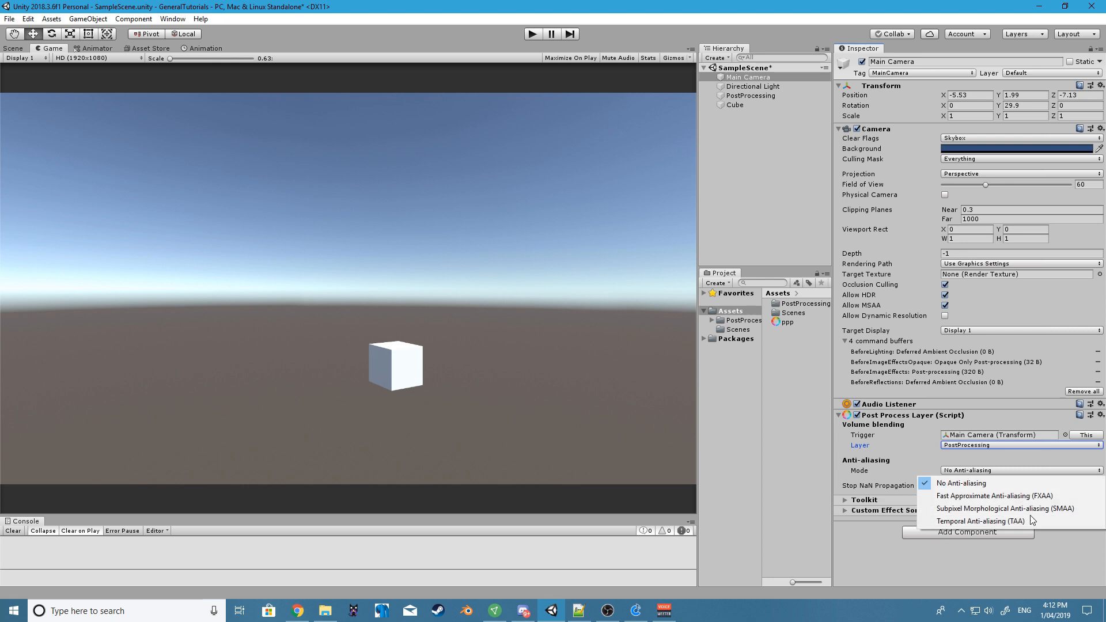
pyautogui.click(1010, 495)
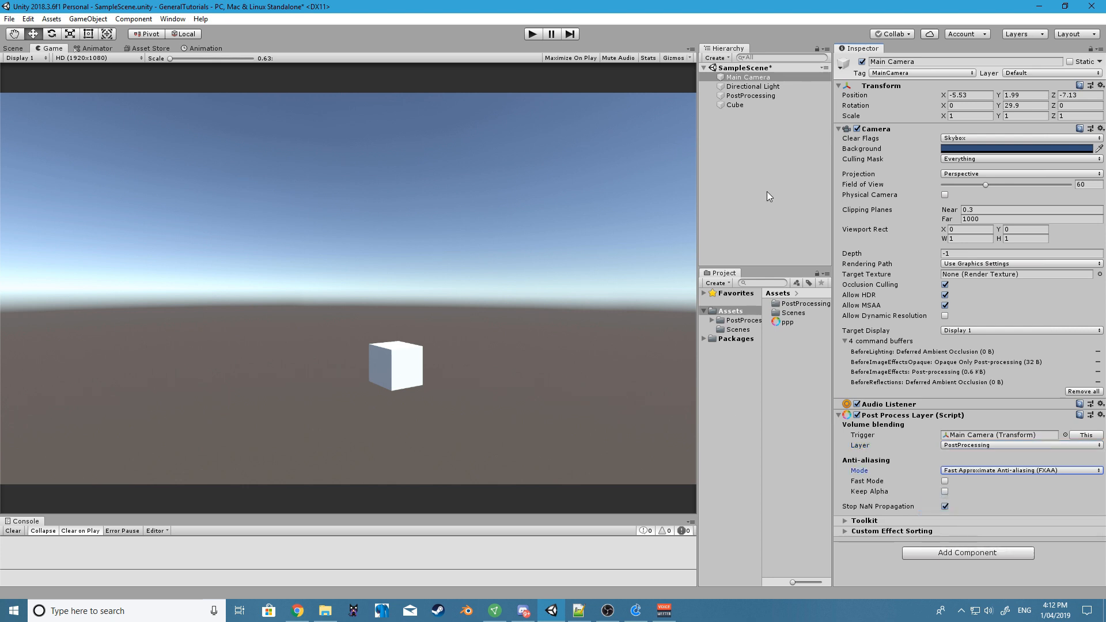
pyautogui.click(751, 95)
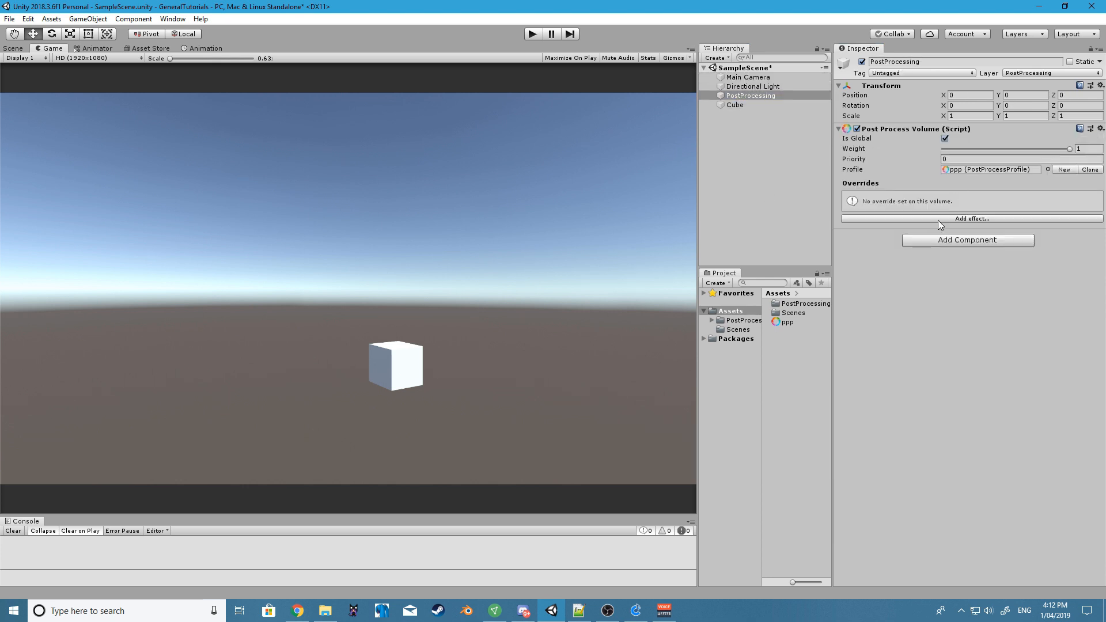
# - Add a Bloom effect at intensity 15.51; add then remove Chromatic Aberration
pyautogui.click(971, 219)
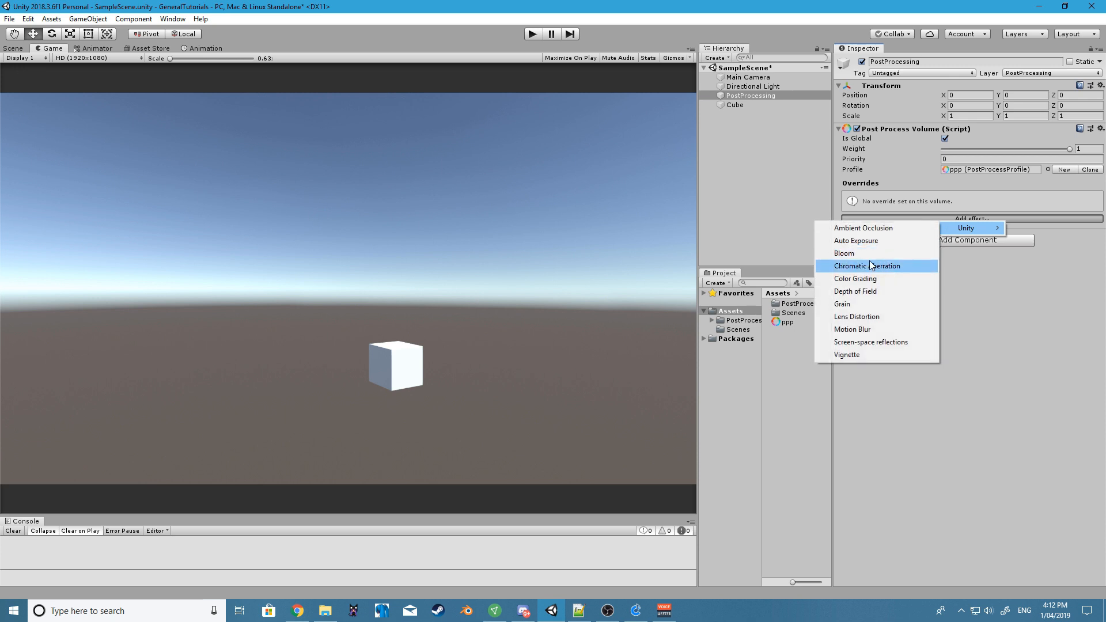
pyautogui.click(844, 252)
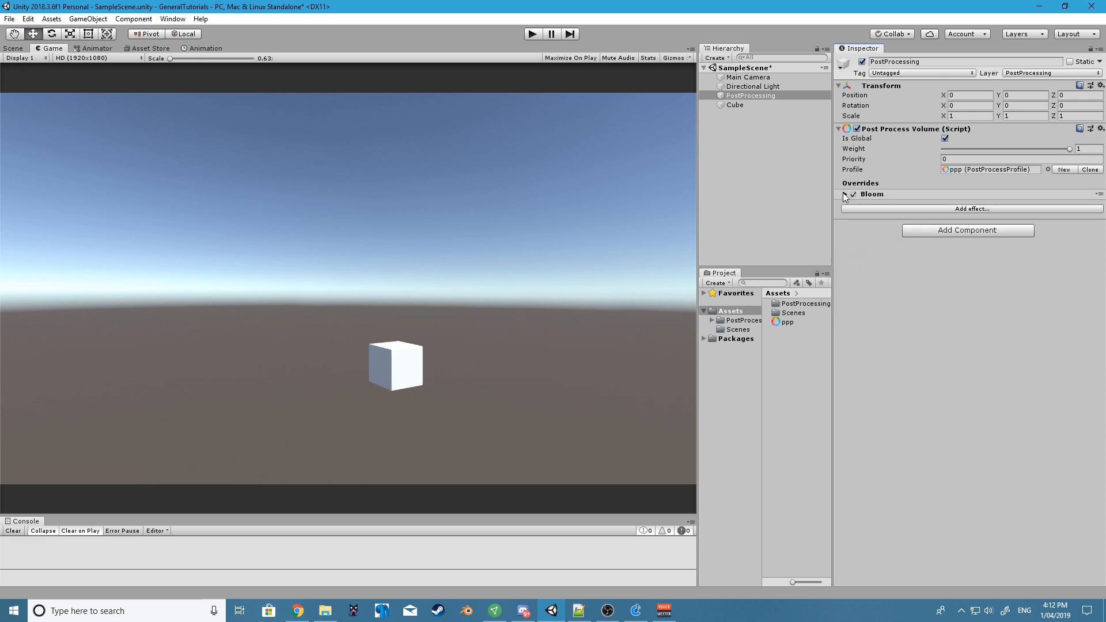
pyautogui.click(843, 193)
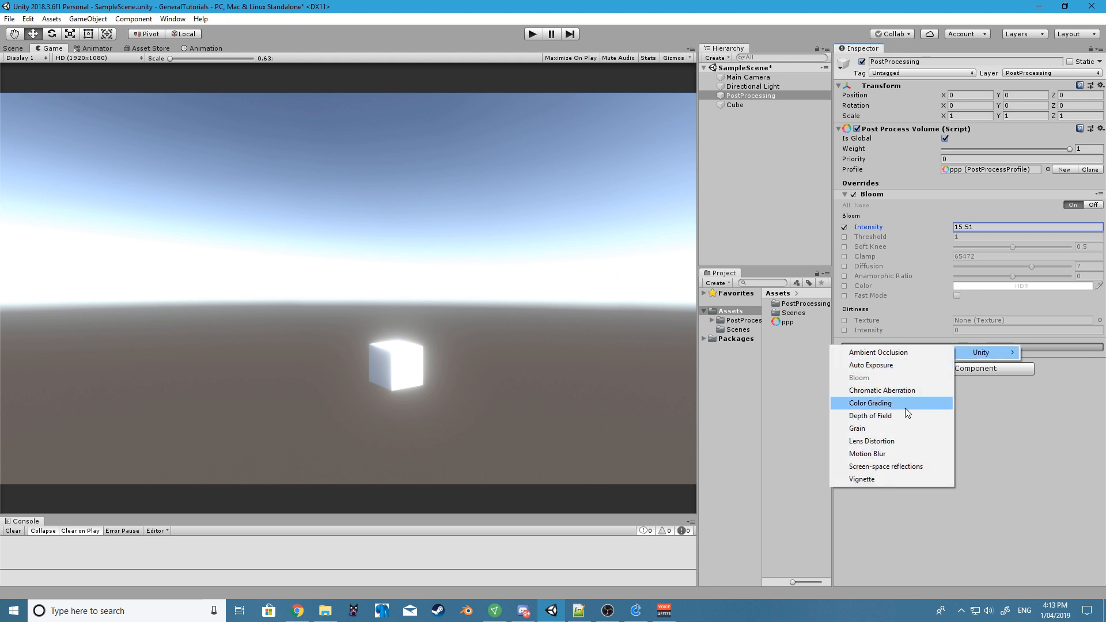
pyautogui.click(882, 390)
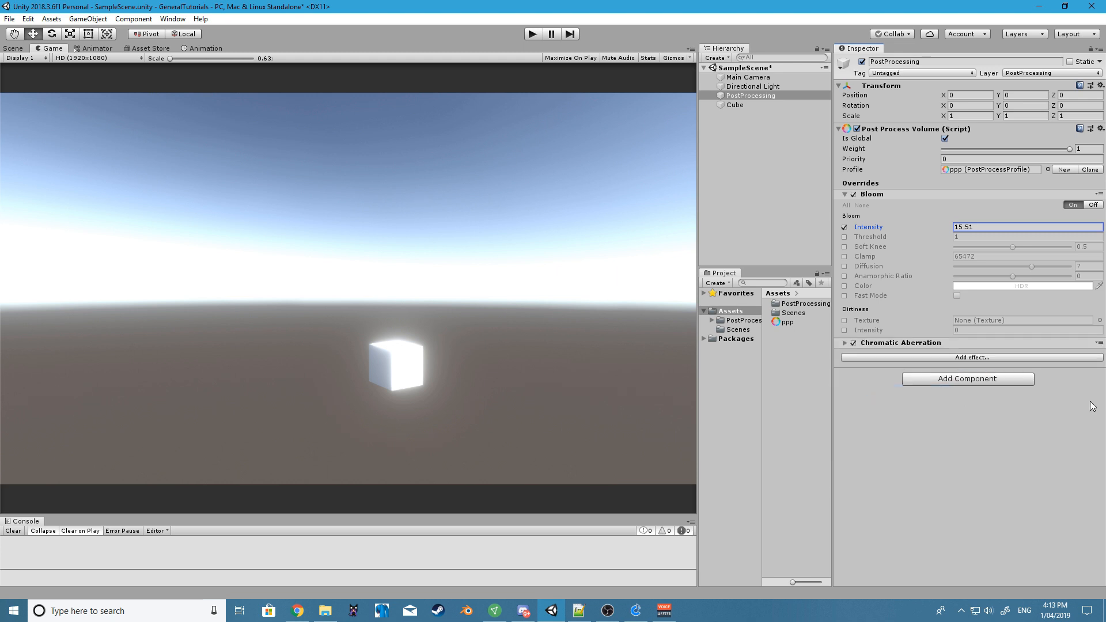
pyautogui.click(845, 343)
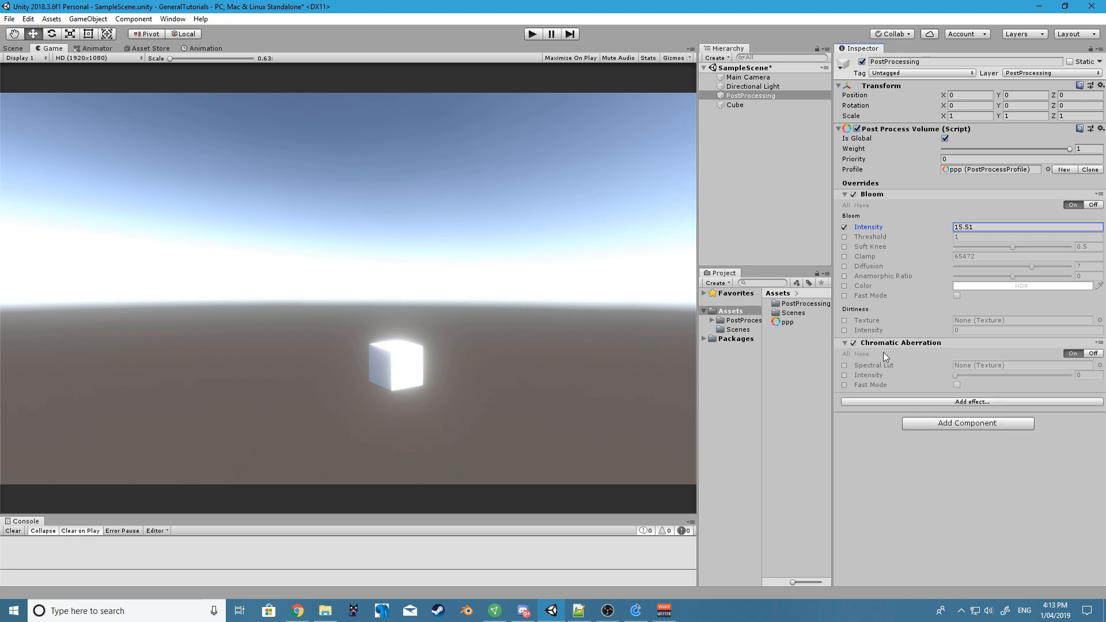
pyautogui.click(844, 375)
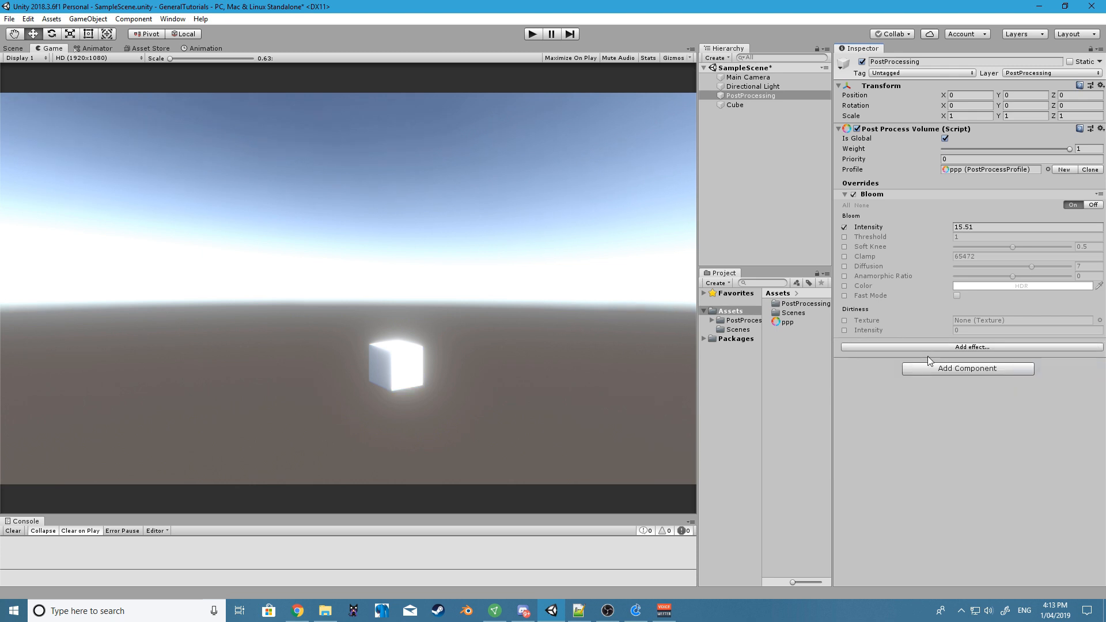
# - Add a Vignette effect with its Intensity override enabled and set to 0.75
pyautogui.click(971, 347)
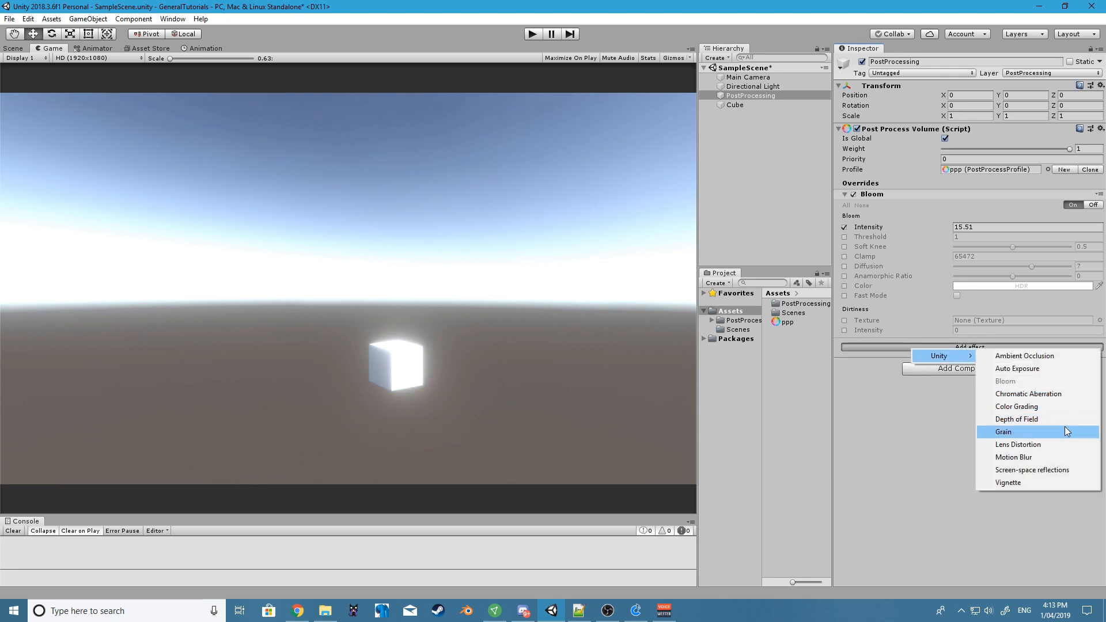
pyautogui.moveTo(1019, 492)
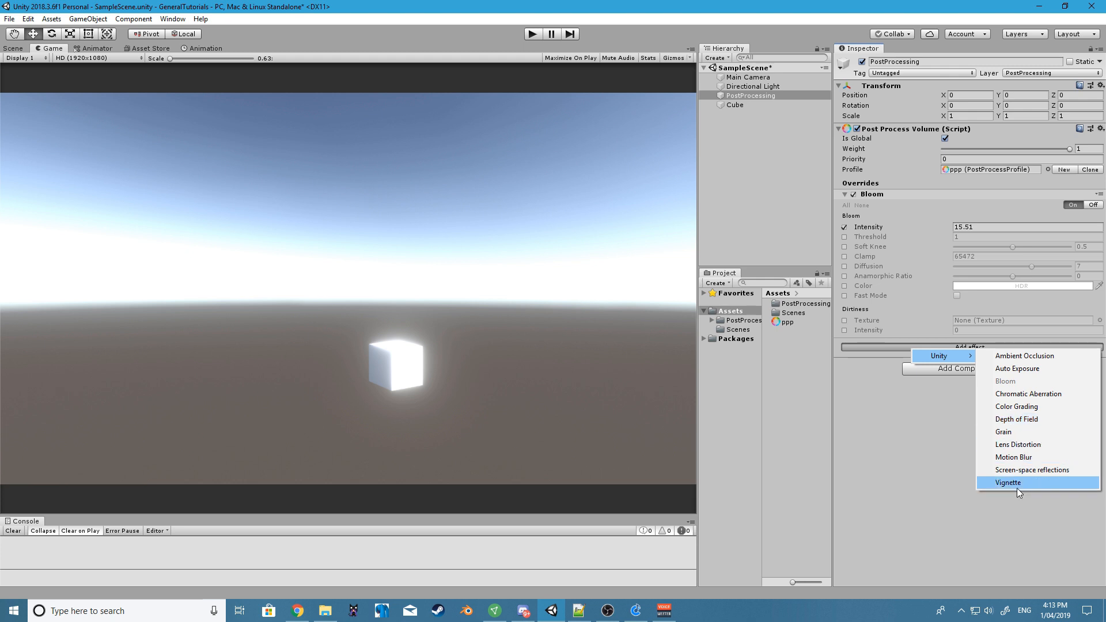
pyautogui.click(1008, 481)
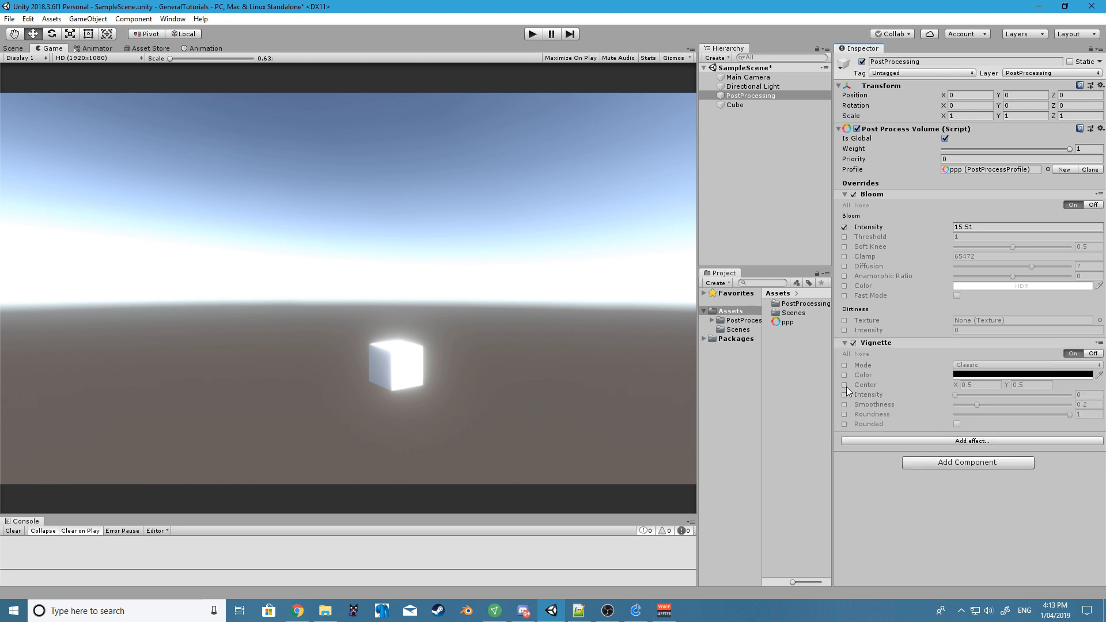
pyautogui.click(843, 394)
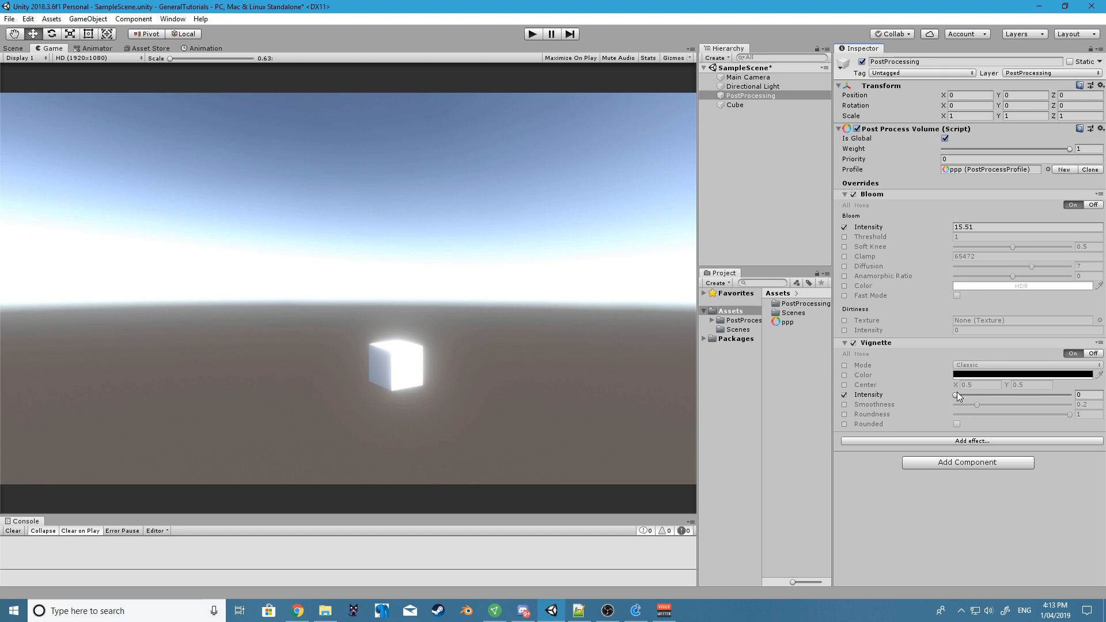
pyautogui.moveTo(957, 395); pyautogui.dragTo(1037, 395)
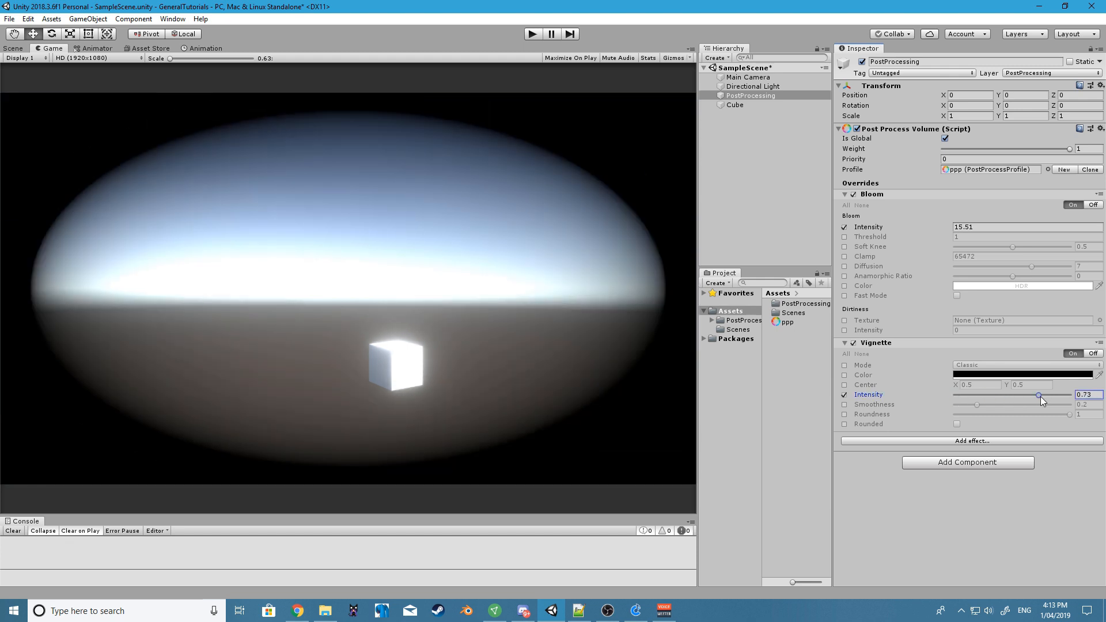
pyautogui.moveTo(1038, 395); pyautogui.dragTo(1035, 395)
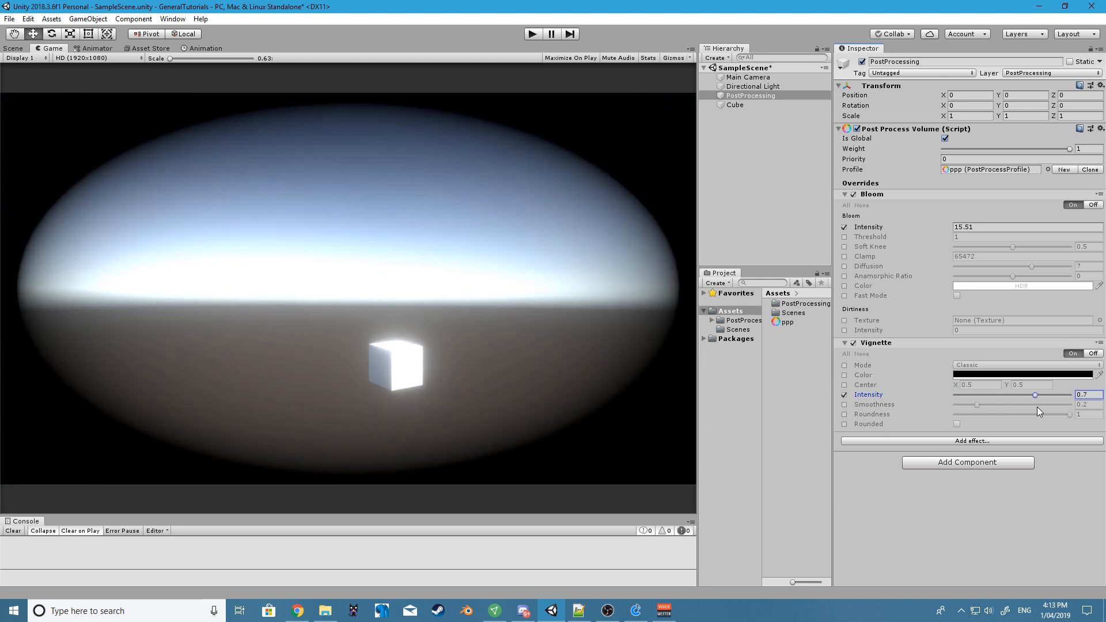
pyautogui.moveTo(1035, 394); pyautogui.dragTo(1061, 393)
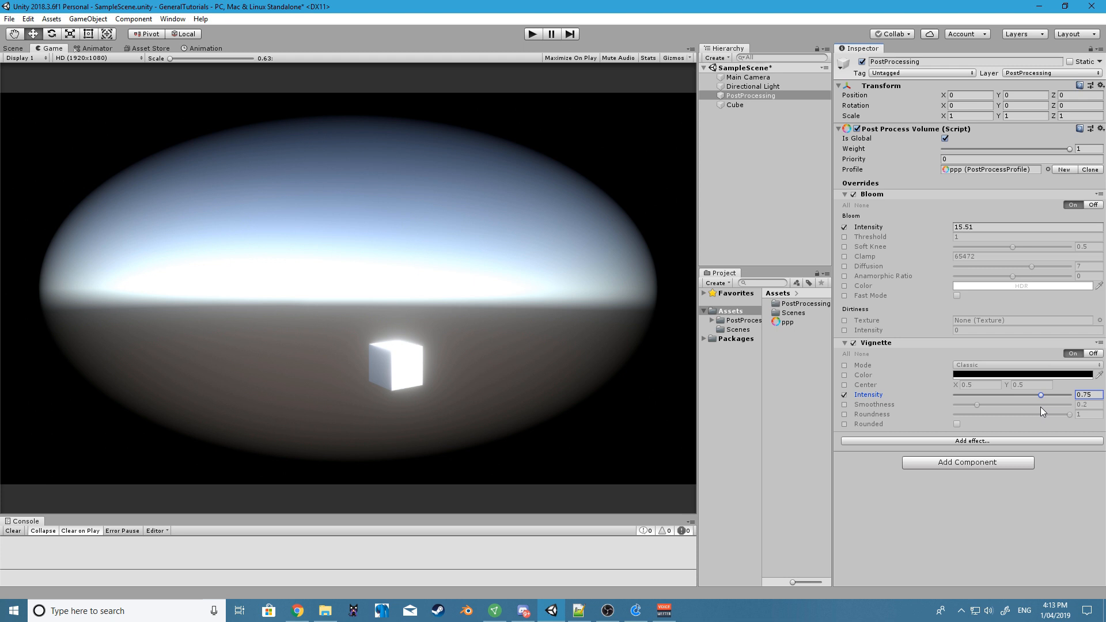
pyautogui.moveTo(5, 309)
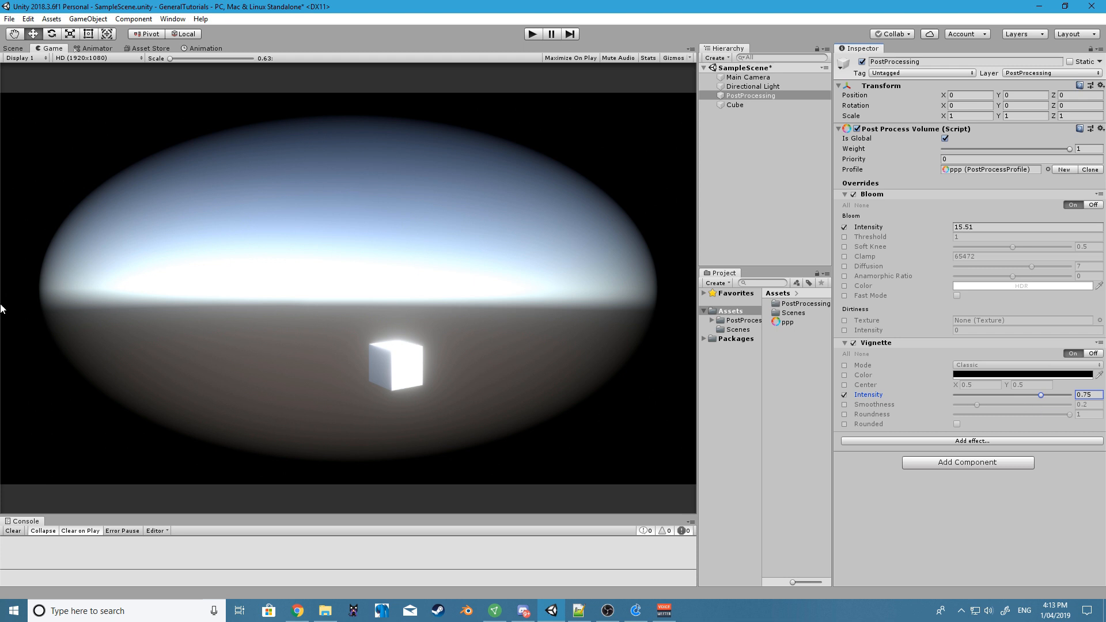
pyautogui.moveTo(592, 201)
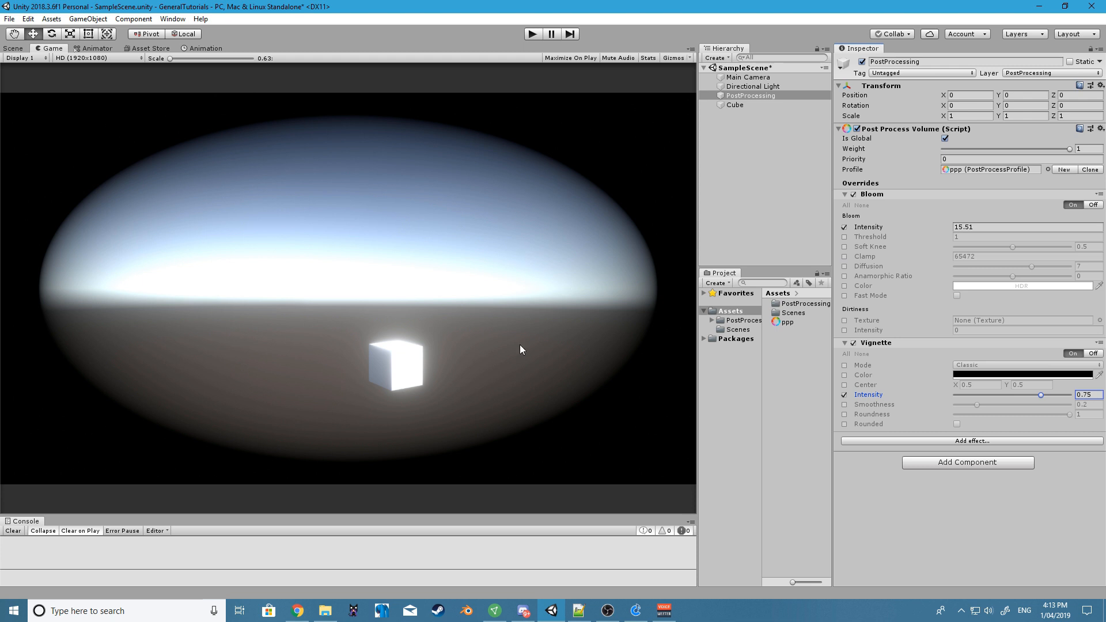
pyautogui.moveTo(897, 100)
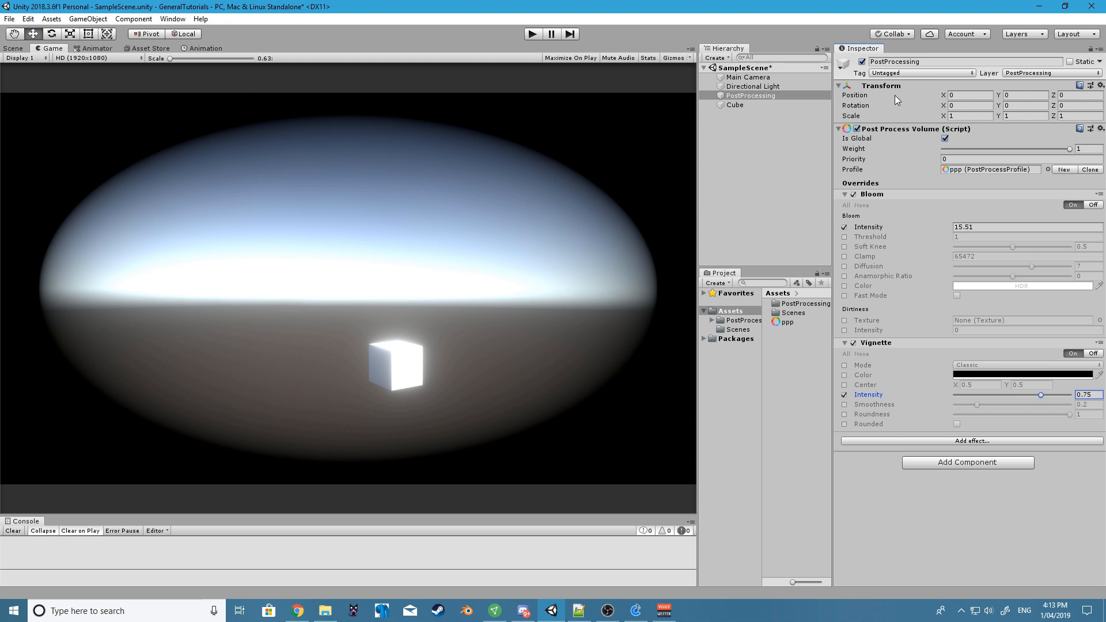
pyautogui.moveTo(728, 320)
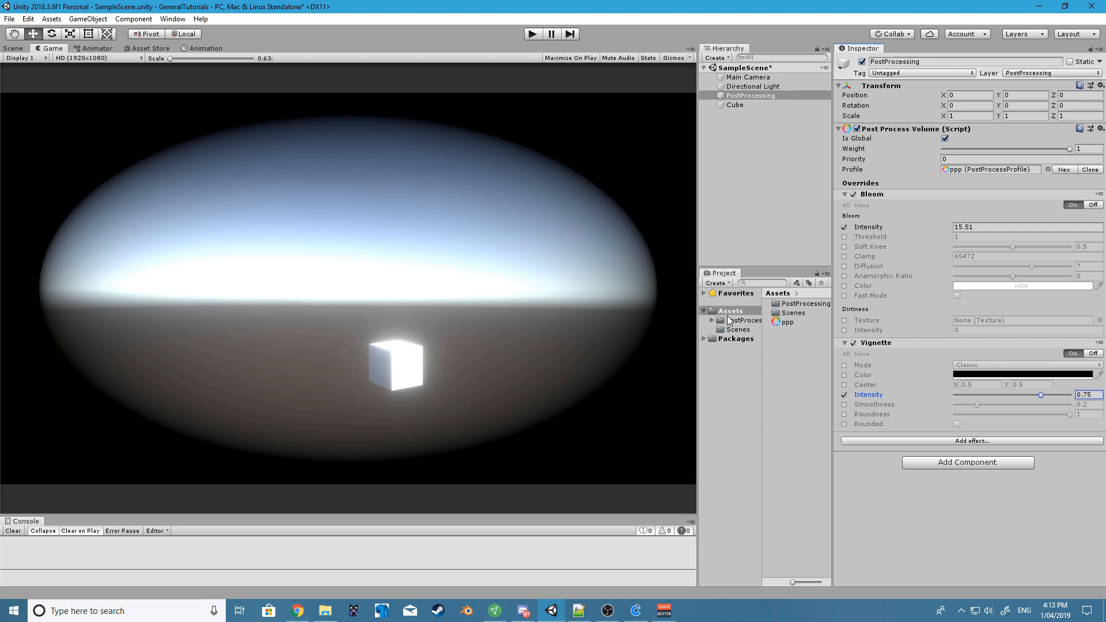
# - Create a Scripts folder in Assets with a new C# script named PostProcessingEffects
pyautogui.rightClick(730, 311)
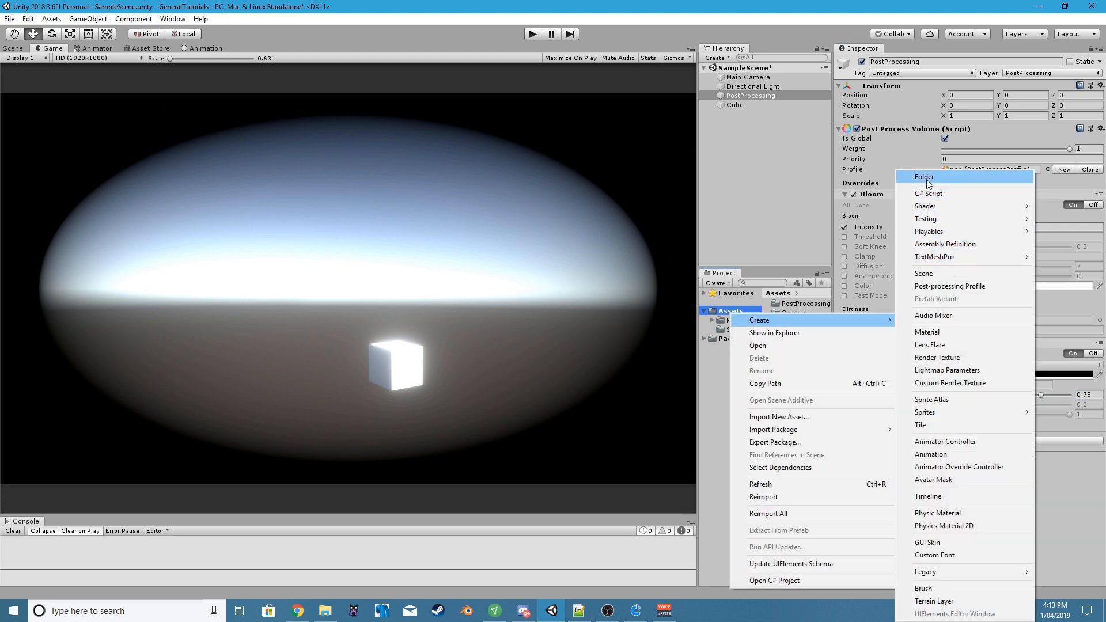
pyautogui.click(923, 176)
pyautogui.write('Scripts')
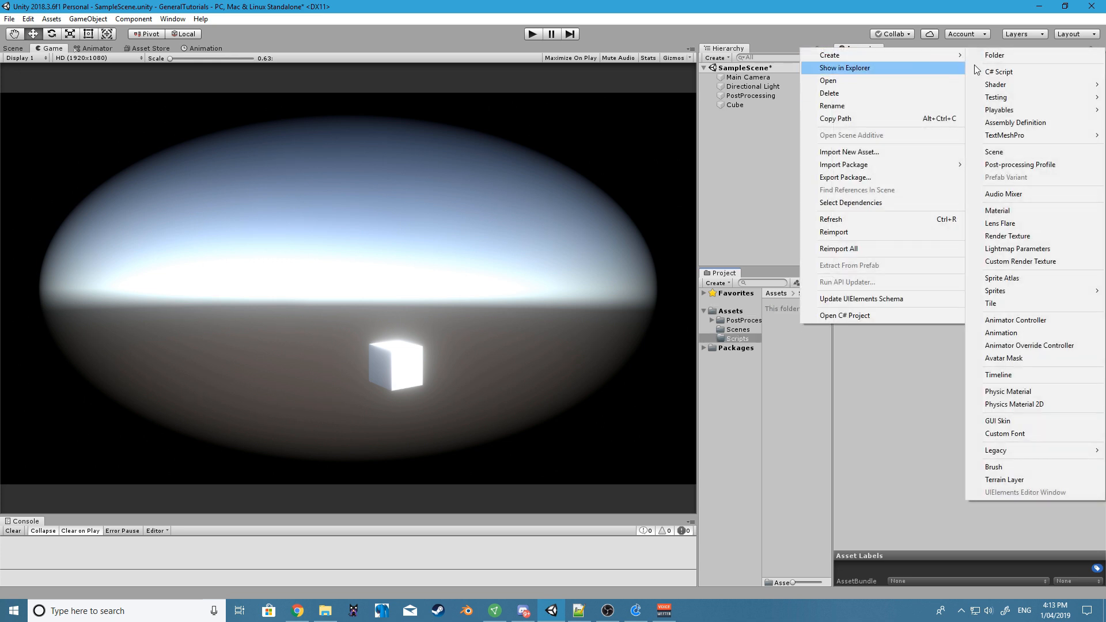
pyautogui.click(998, 72)
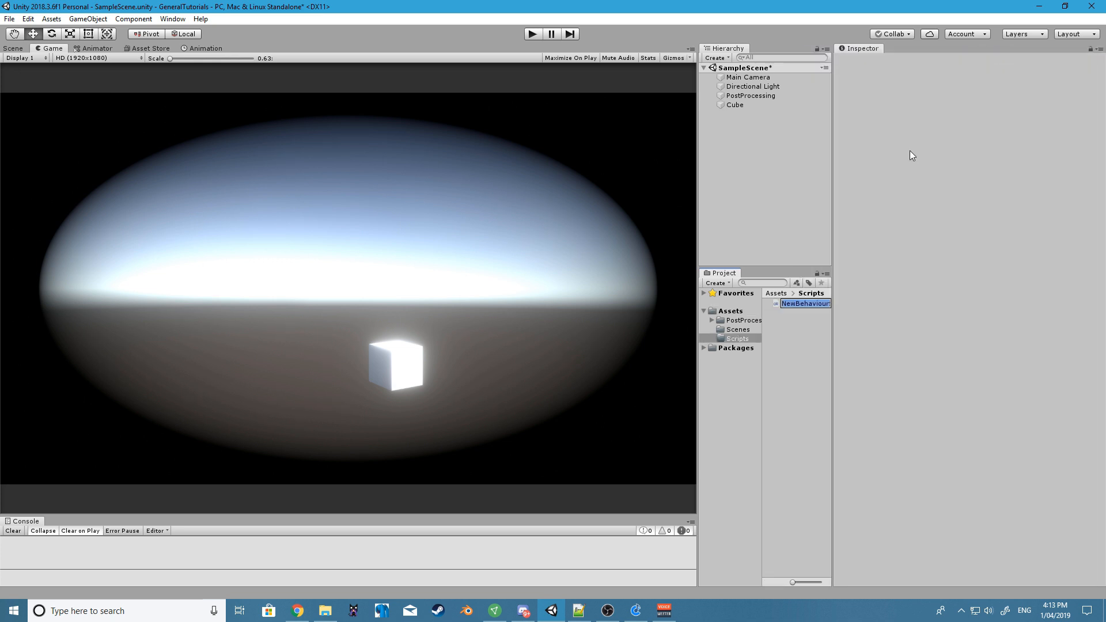
pyautogui.moveTo(903, 159)
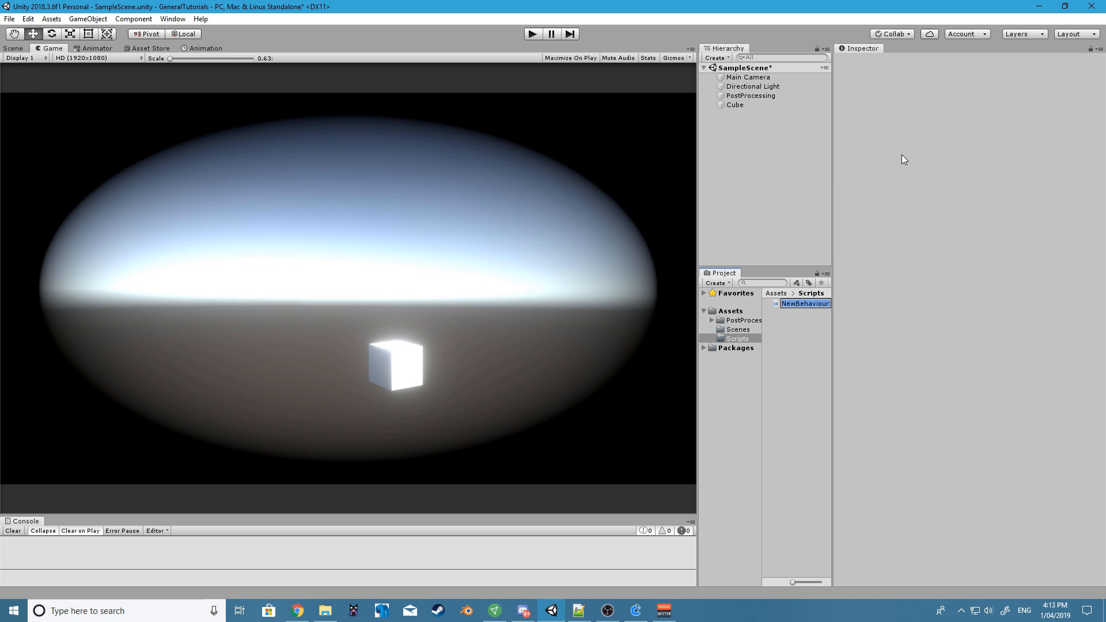
pyautogui.write('Post')
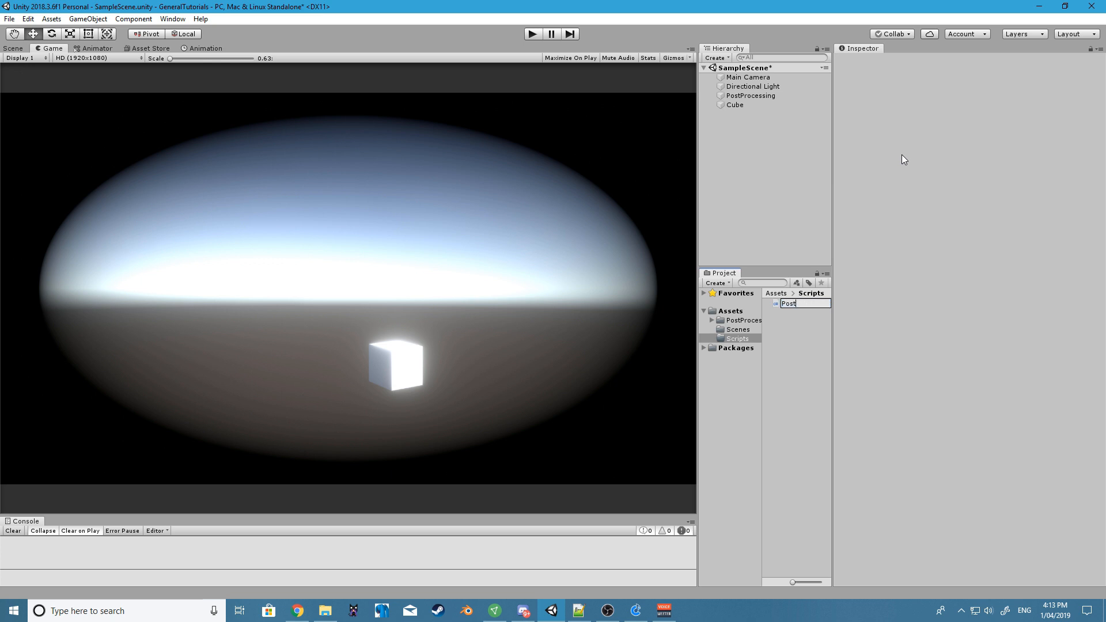
pyautogui.write('Process')
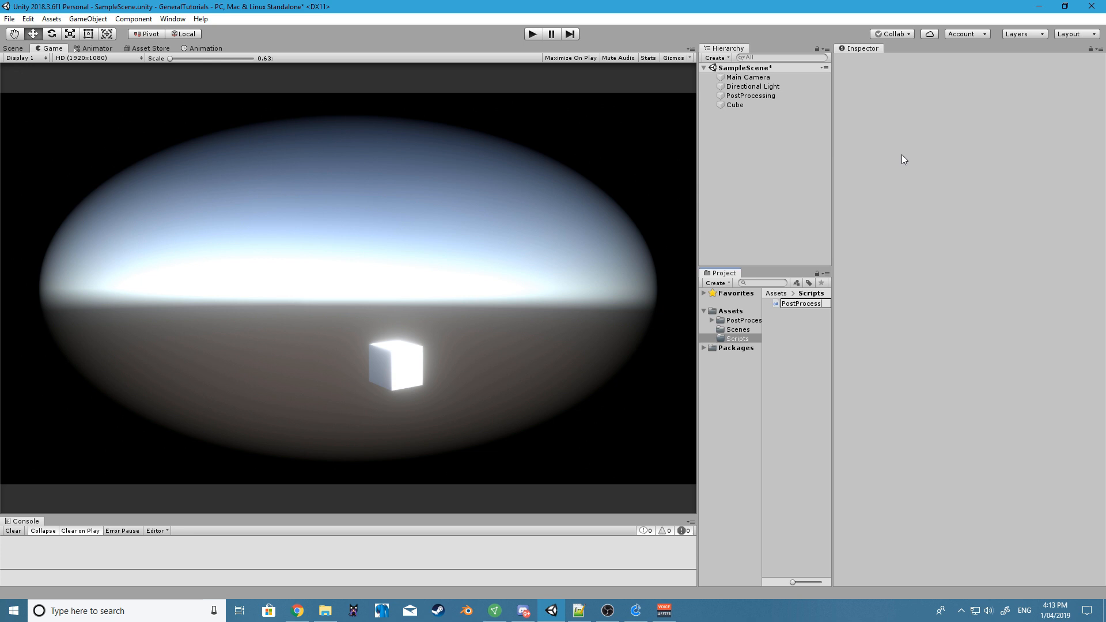
pyautogui.write('ingEffects')
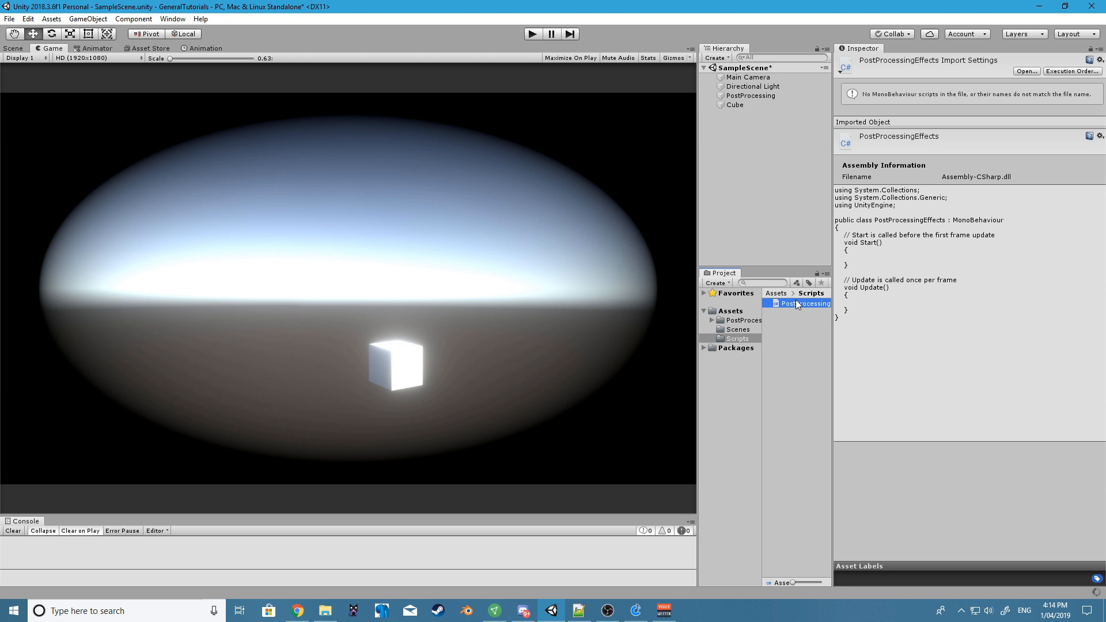
# - Select the new script, check the Main Camera, then select the PostProcessing object
pyautogui.click(748, 76)
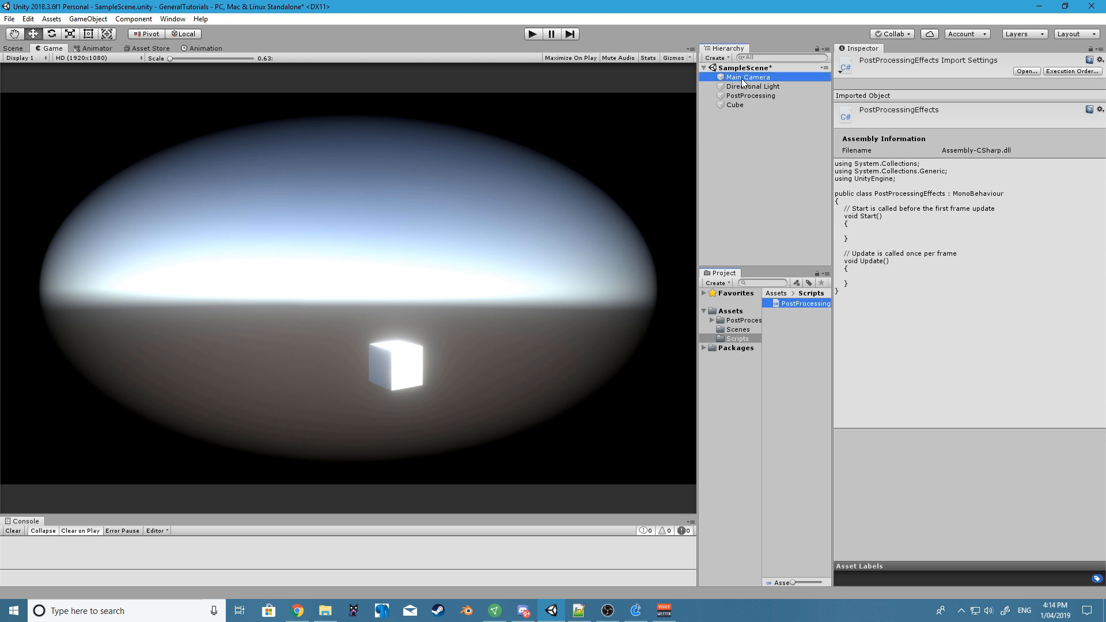
pyautogui.click(747, 76)
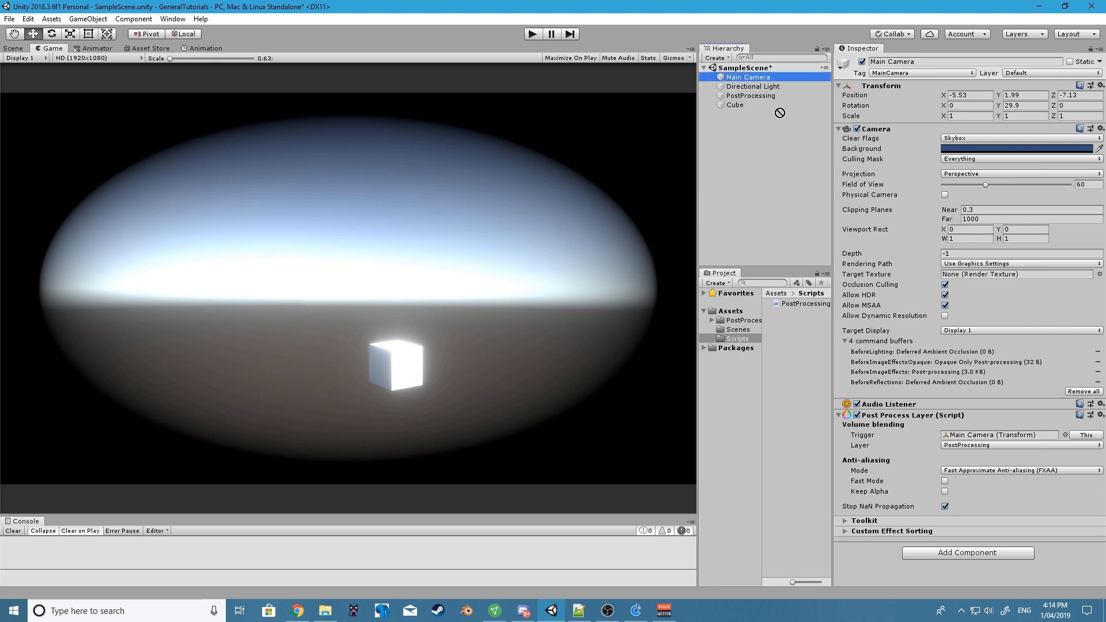
pyautogui.click(751, 94)
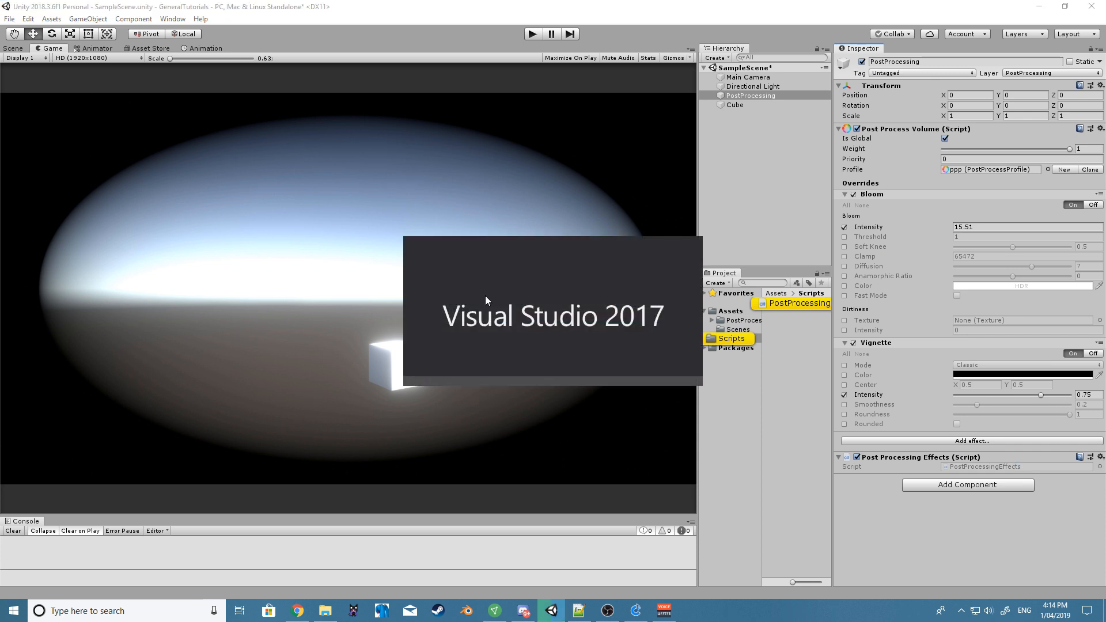
pyautogui.moveTo(491, 290)
pyautogui.write('using UnityEngine.tre')
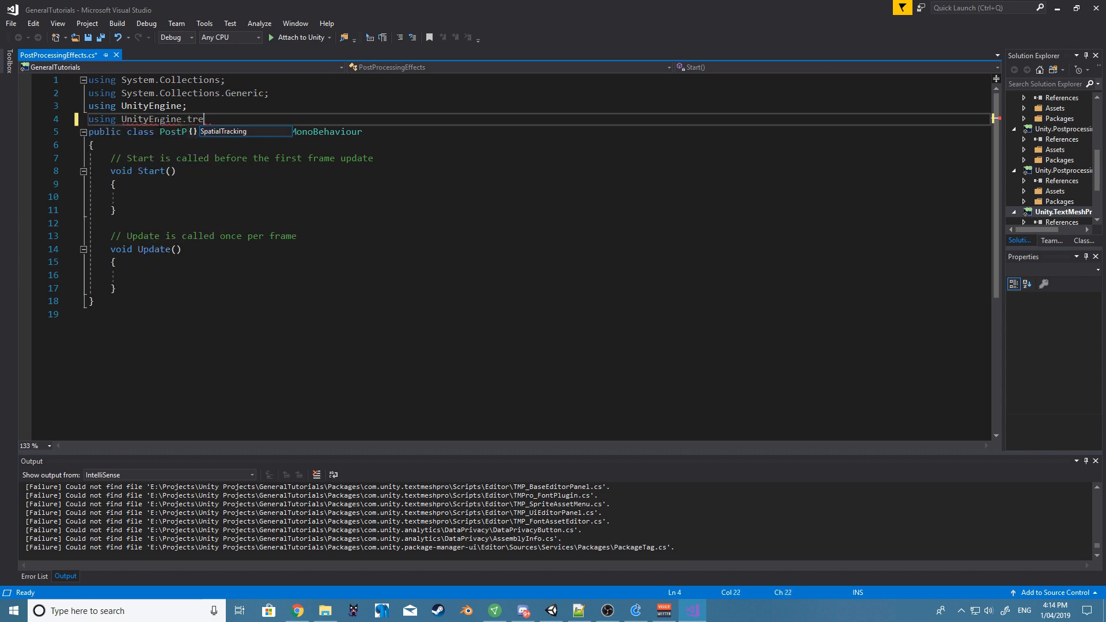
# - Import UnityEngine.Rendering.PostProcessing and declare 'public PostProcessVolume volume;' in the class
pyautogui.write('Rendering')
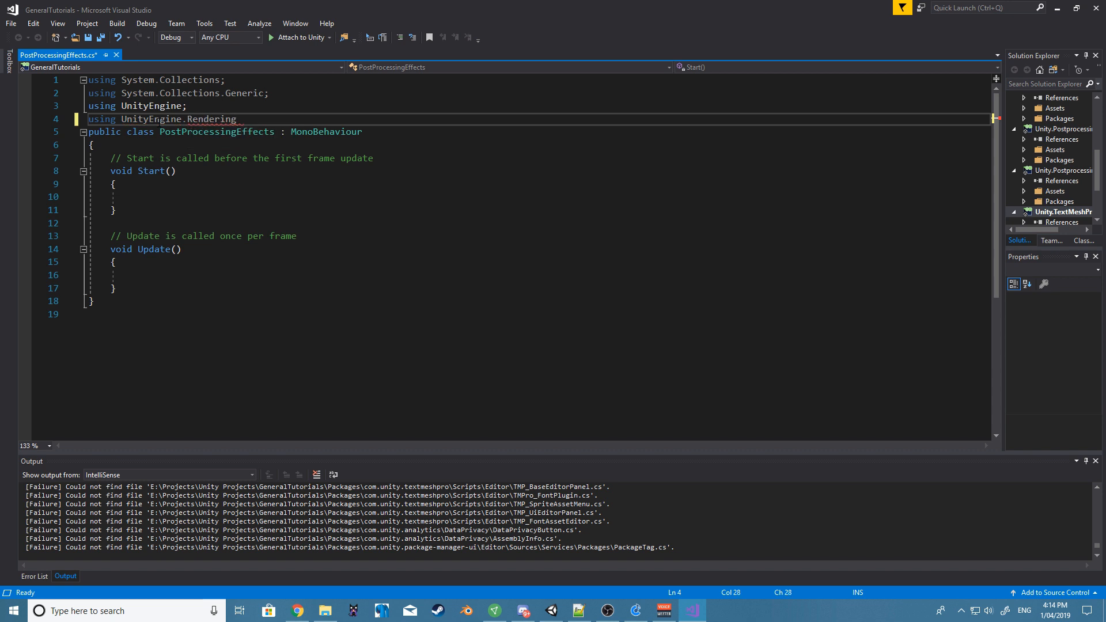
pyautogui.write('.PostProcessing;')
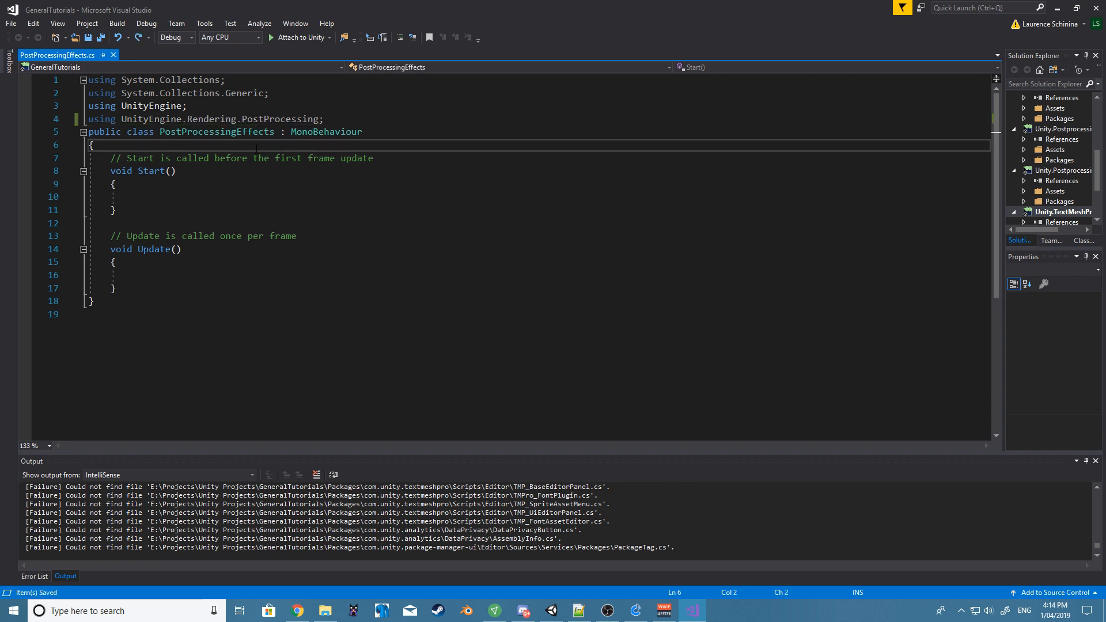
pyautogui.write('publi')
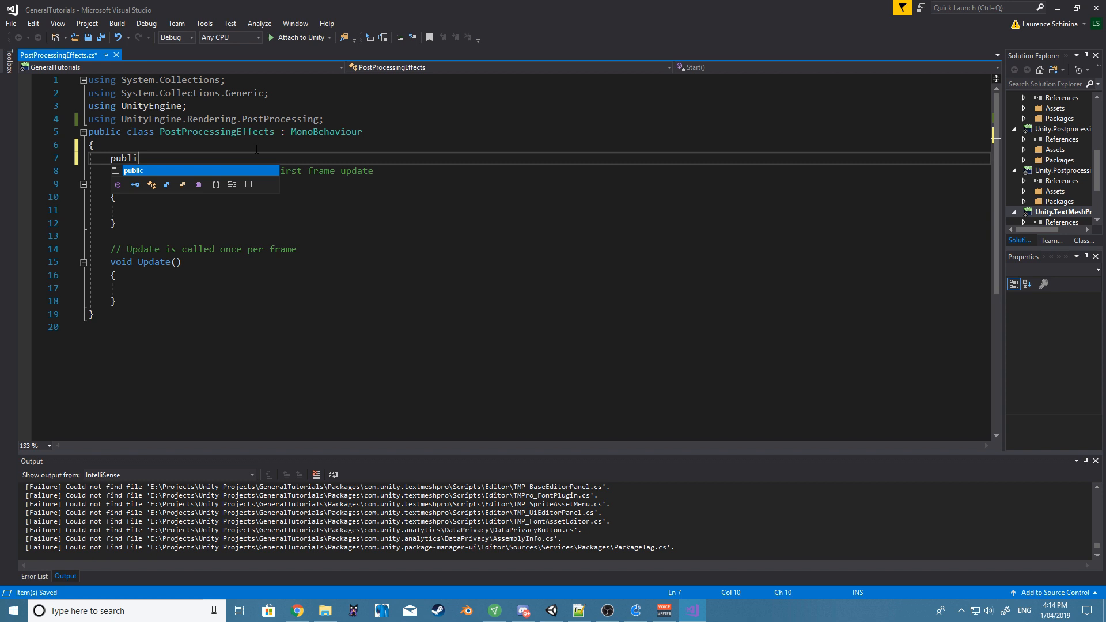
pyautogui.write('PostProcessV')
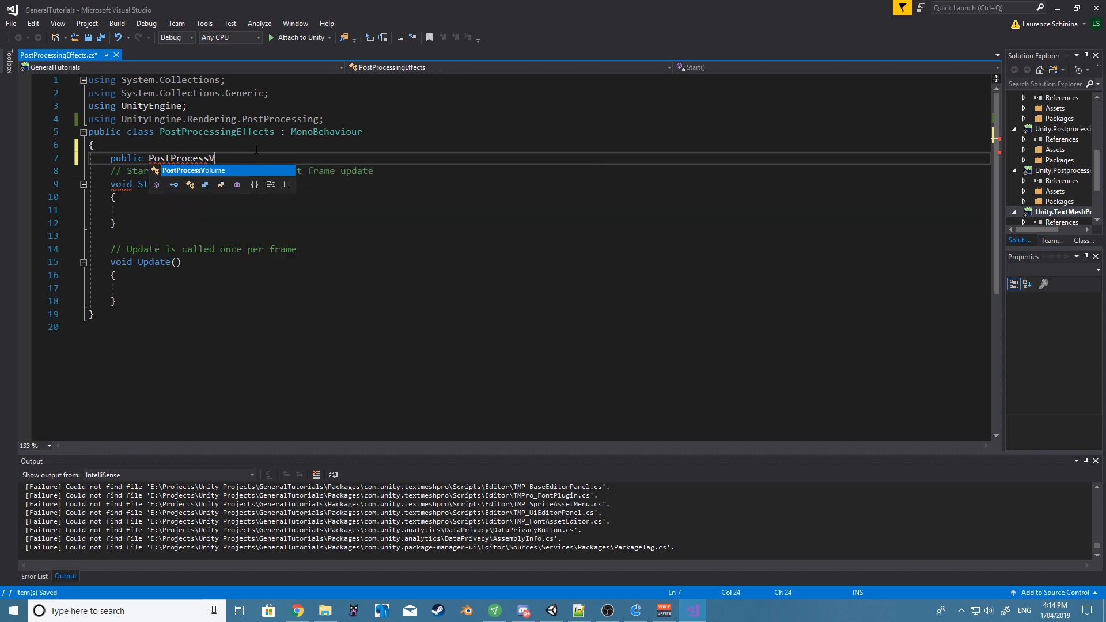
pyautogui.write('olume')
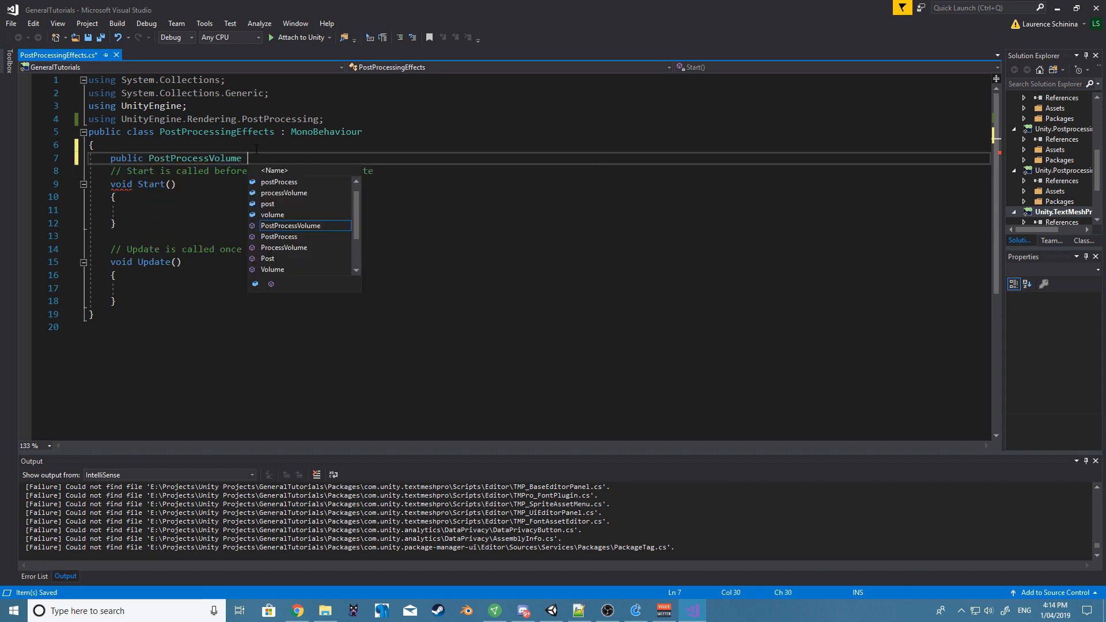
pyautogui.write('volume;')
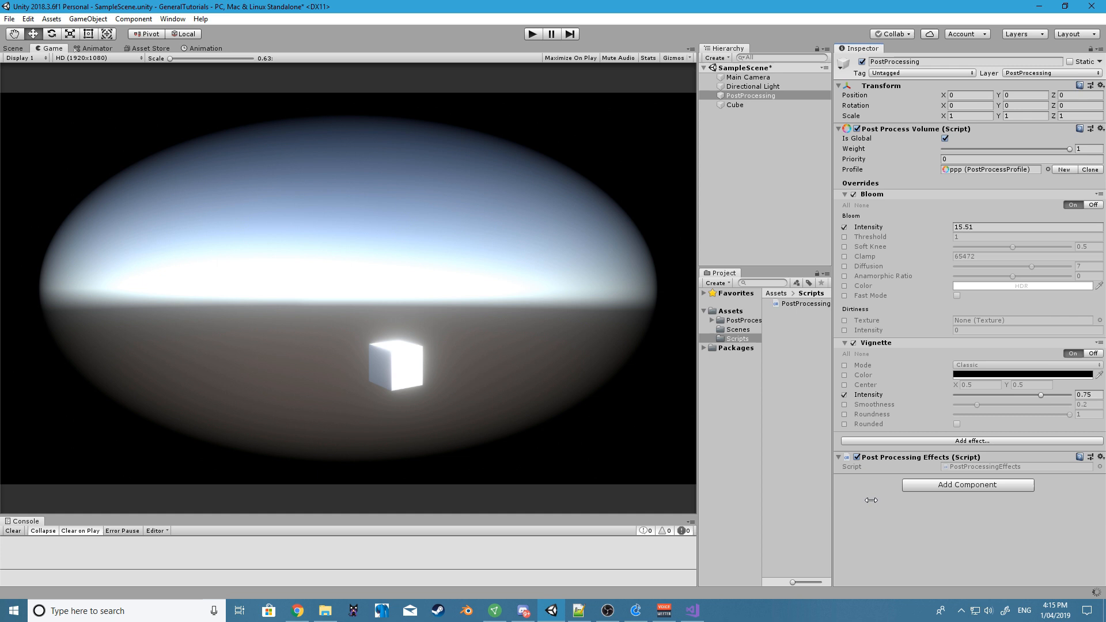
pyautogui.moveTo(834, 507)
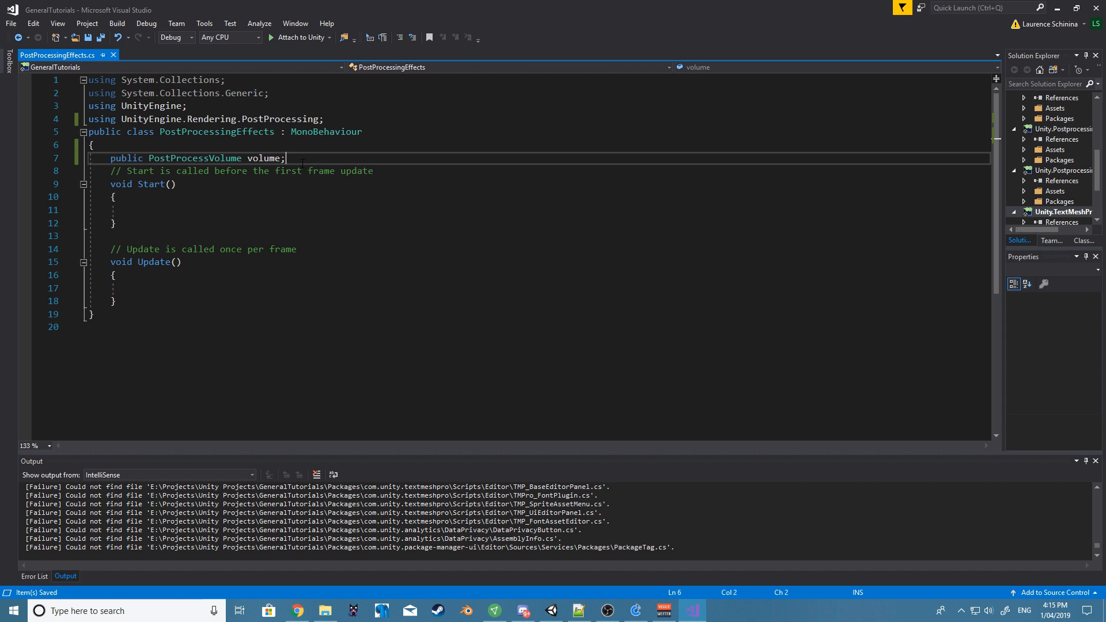
# - Declare a private Bloom _Bloom field and fetch it in Start via volume.profile.TryGetSettings(out _Bloom)
pyautogui.write('private B')
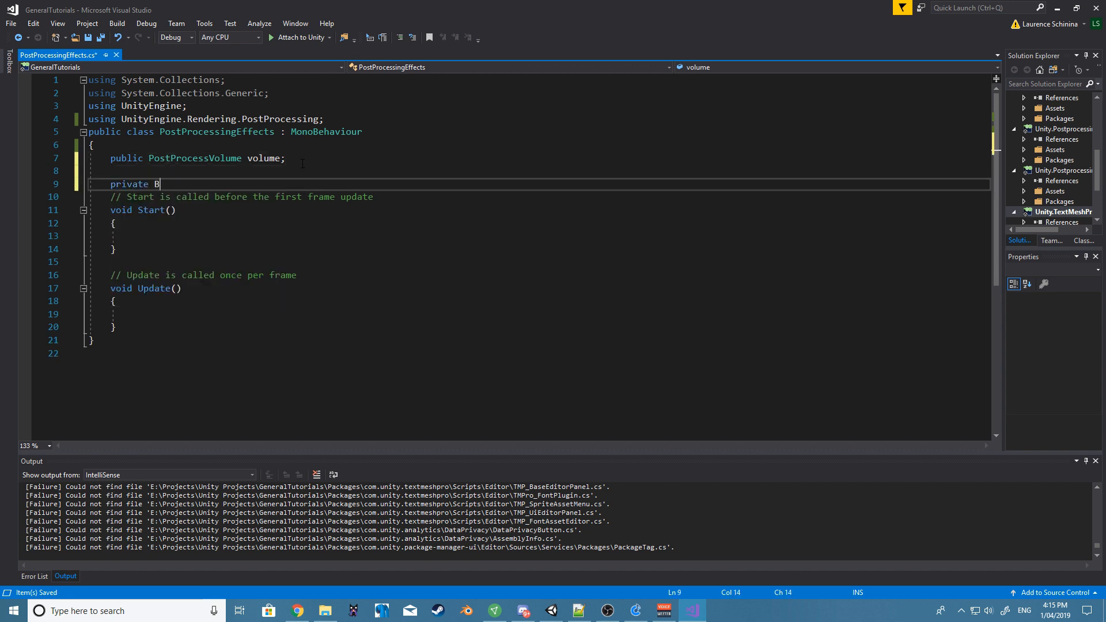
pyautogui.write('loom')
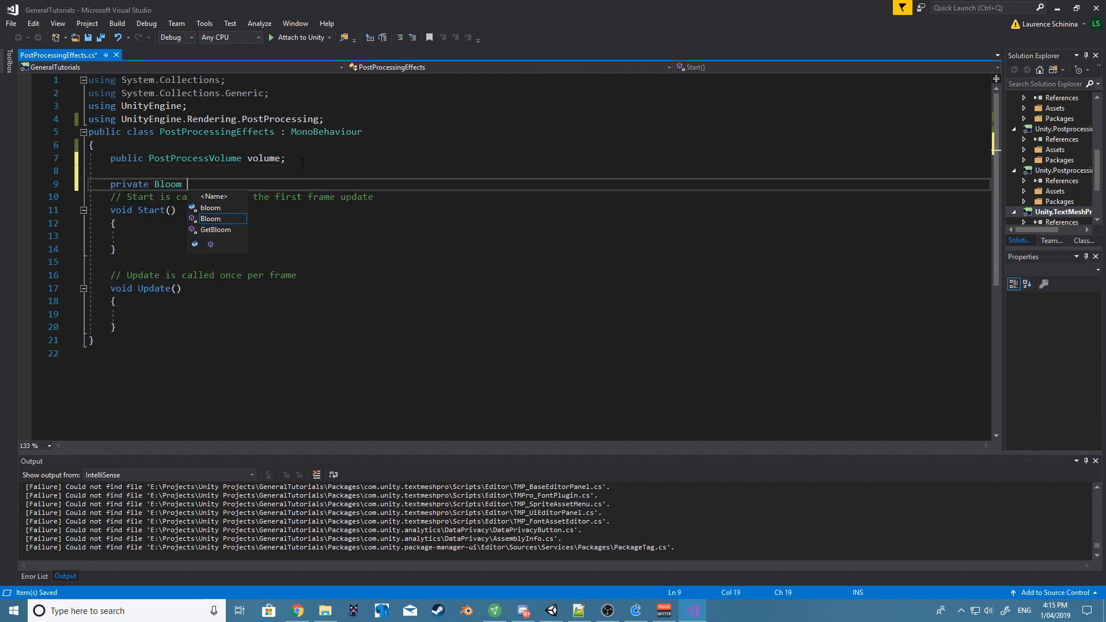
pyautogui.write('_Bloom;')
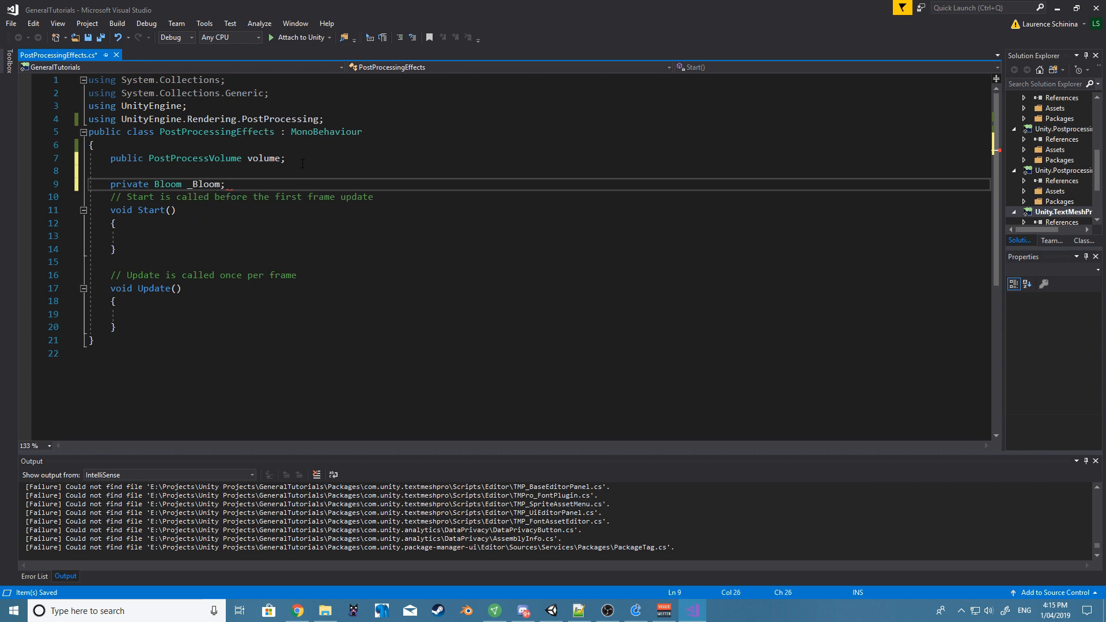
pyautogui.write('volume.try')
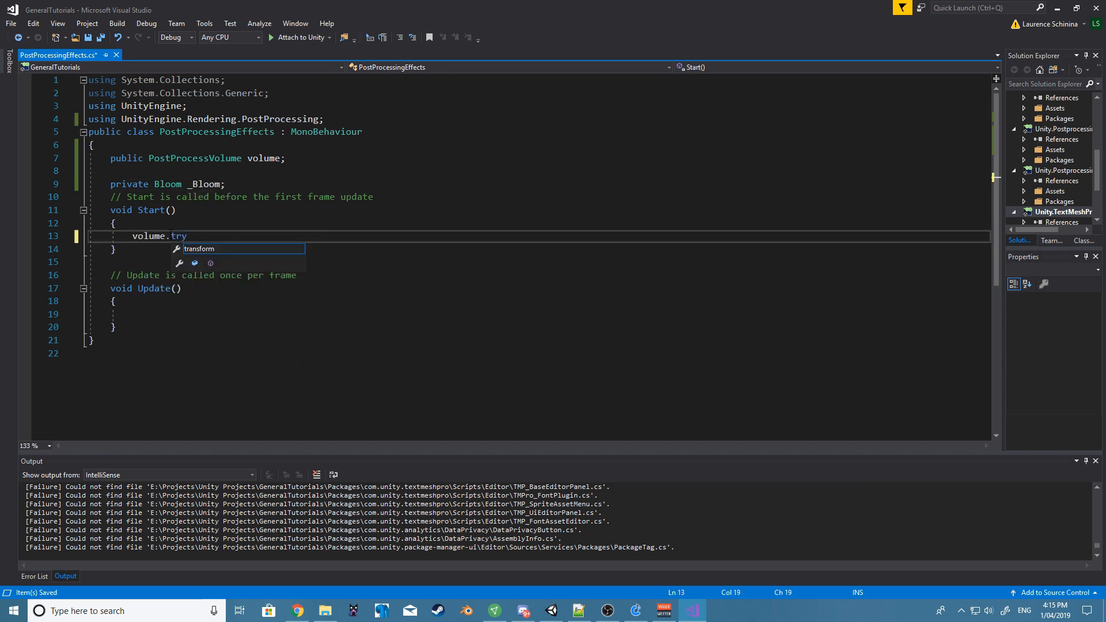
pyautogui.write('profile.TryGetSettings')
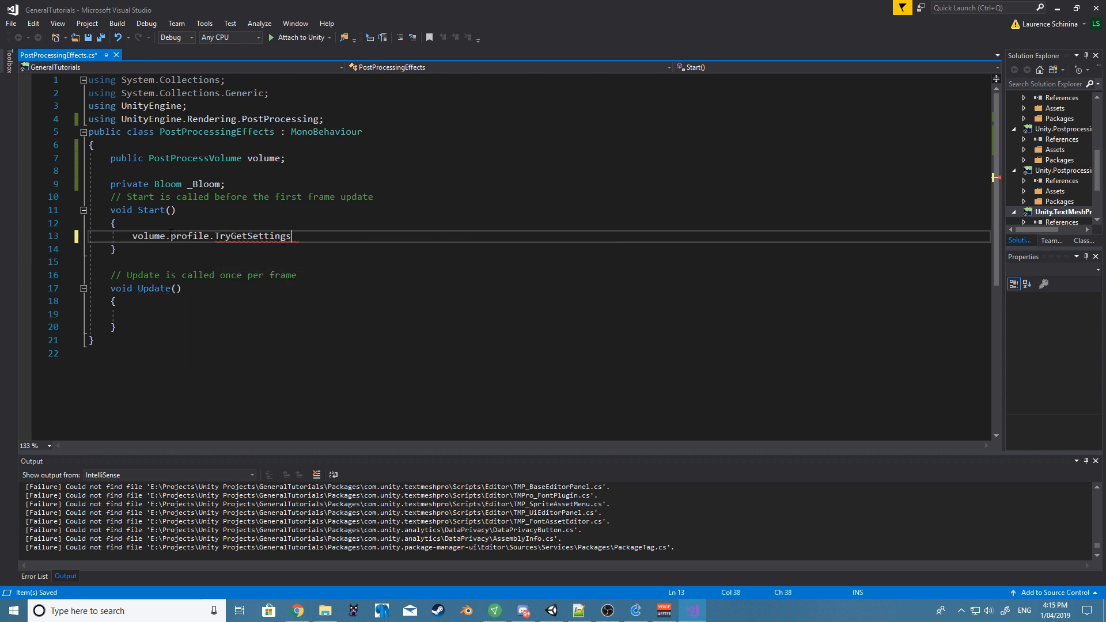
pyautogui.write('();')
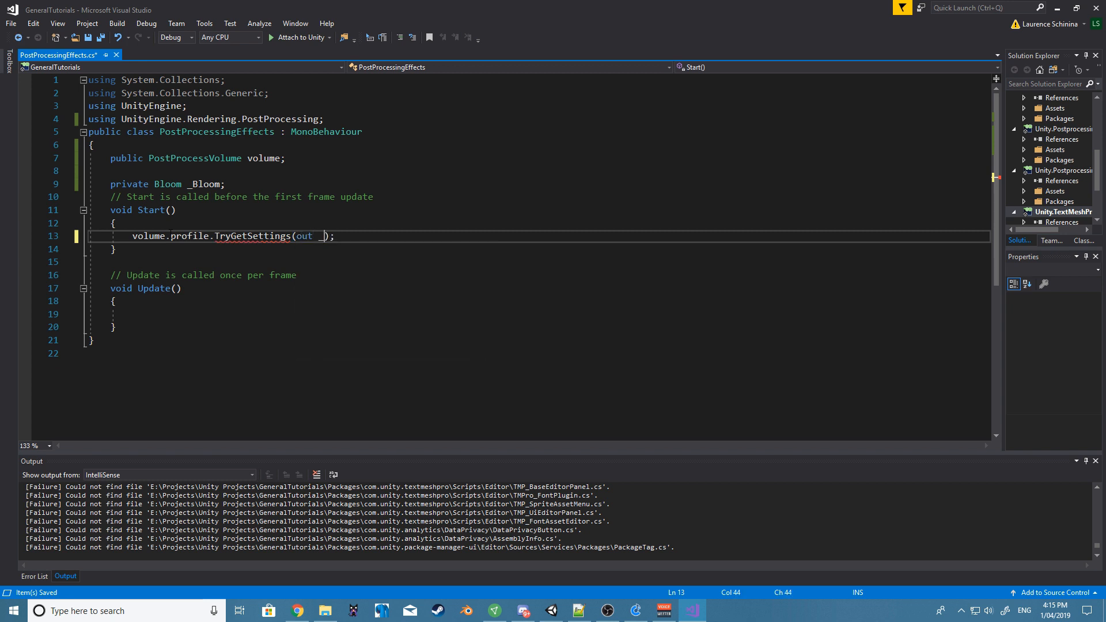
pyautogui.write('_Bloom')
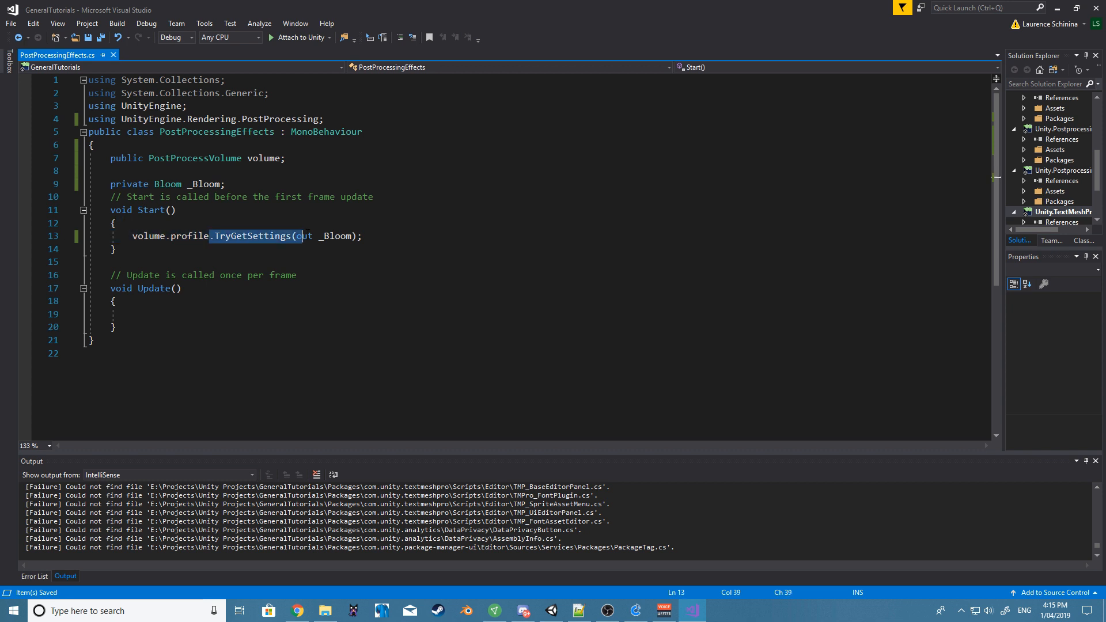
# - Write _Bloom.intensity.value = 0; below it, undoing the stray FloatParameter edit
pyautogui.click(386, 236)
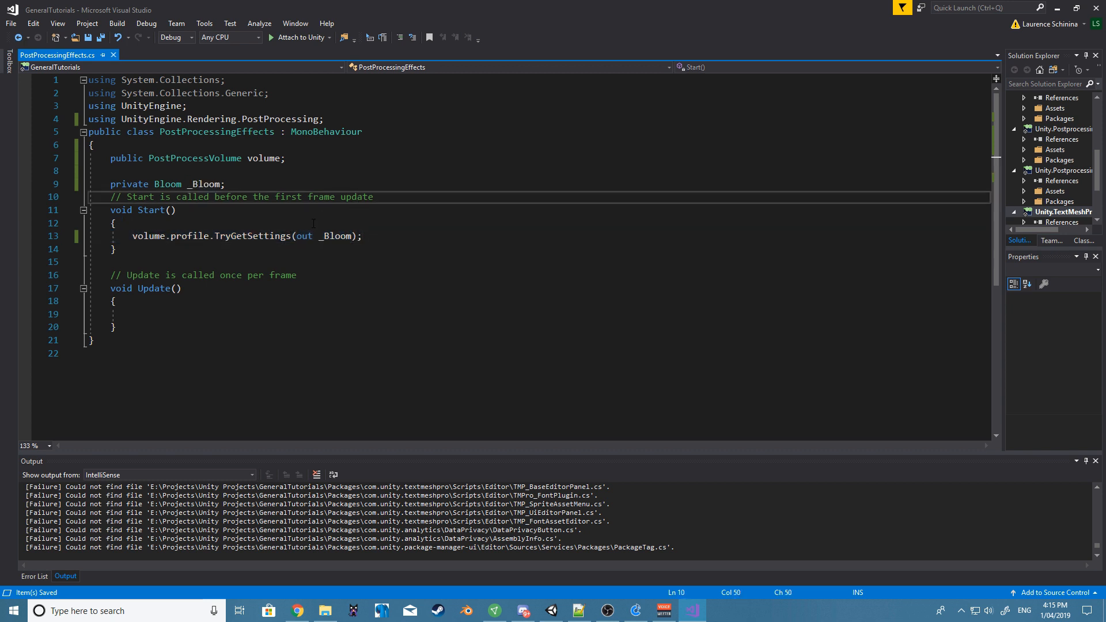
pyautogui.doubleClick(336, 235)
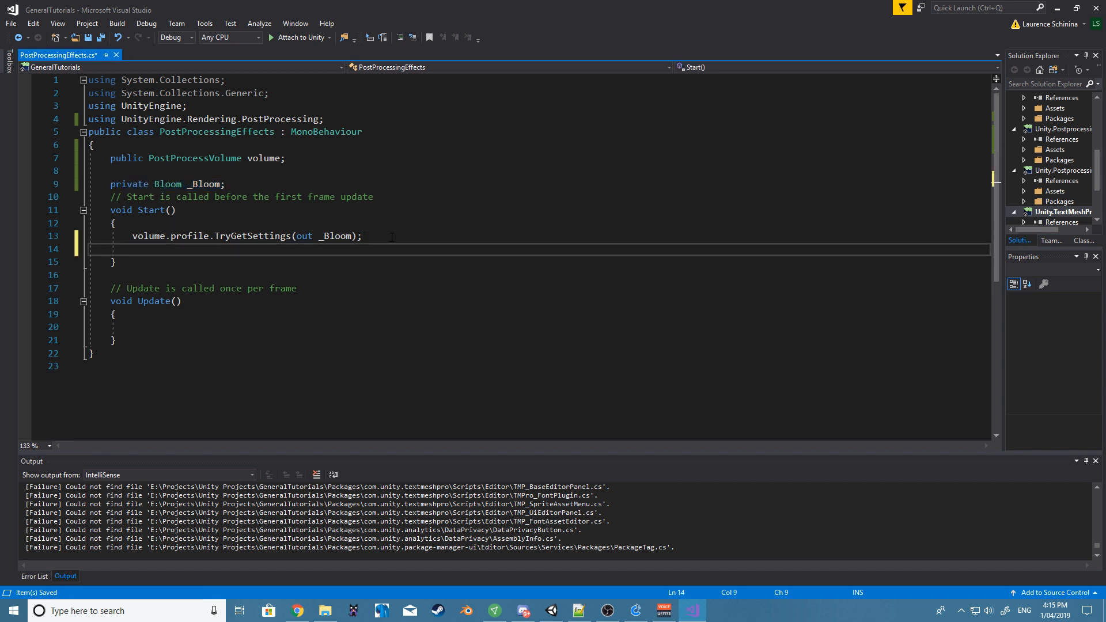
pyautogui.write('_blo')
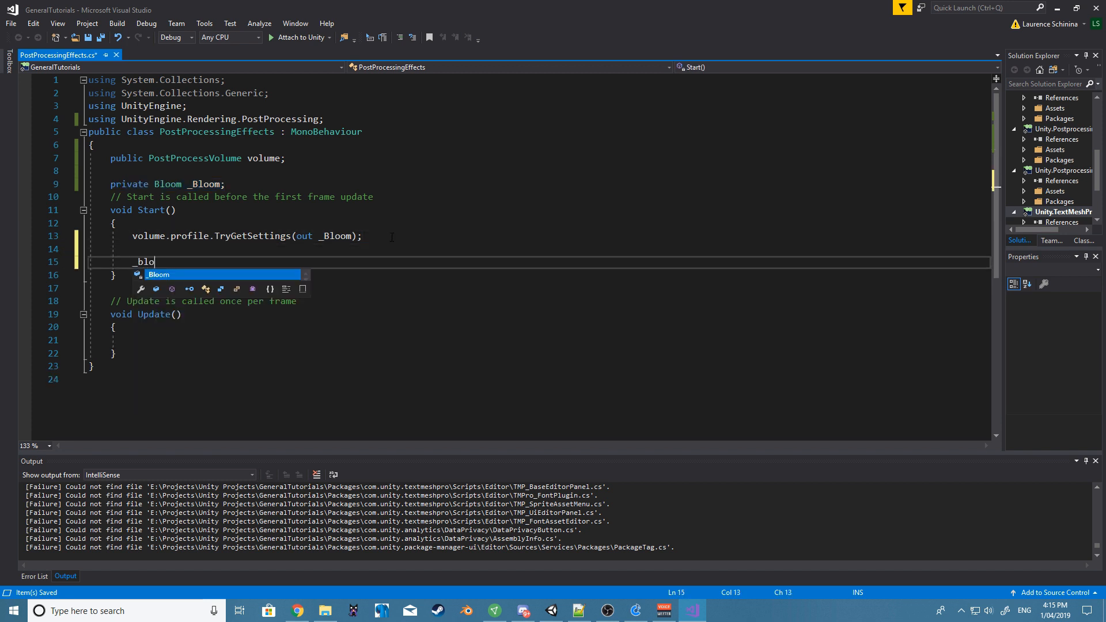
pyautogui.write('om.intensity')
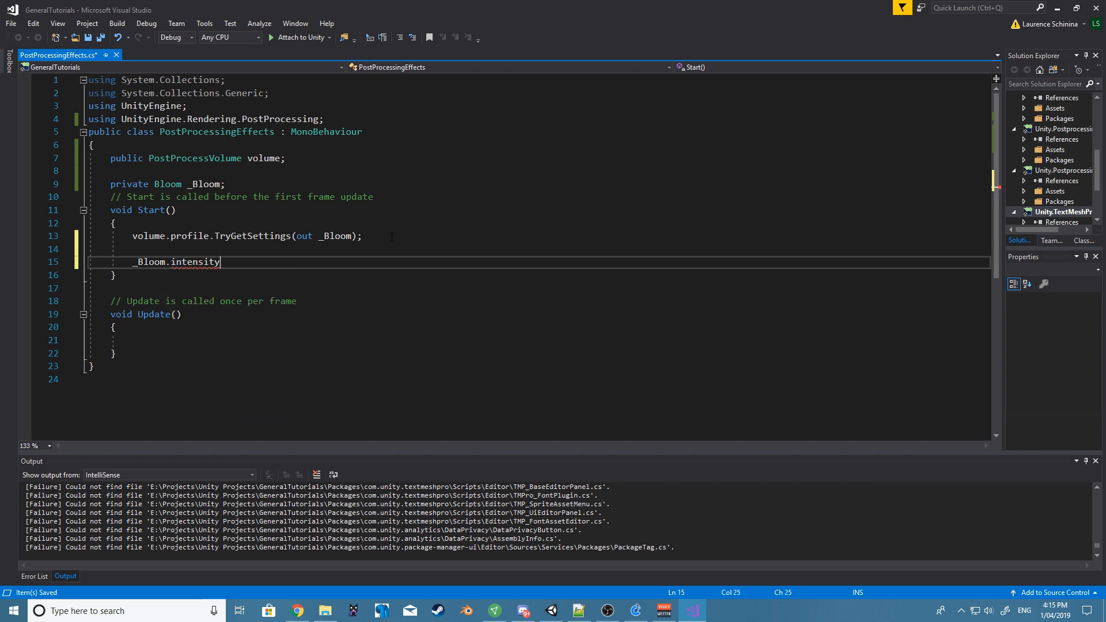
pyautogui.write('.va')
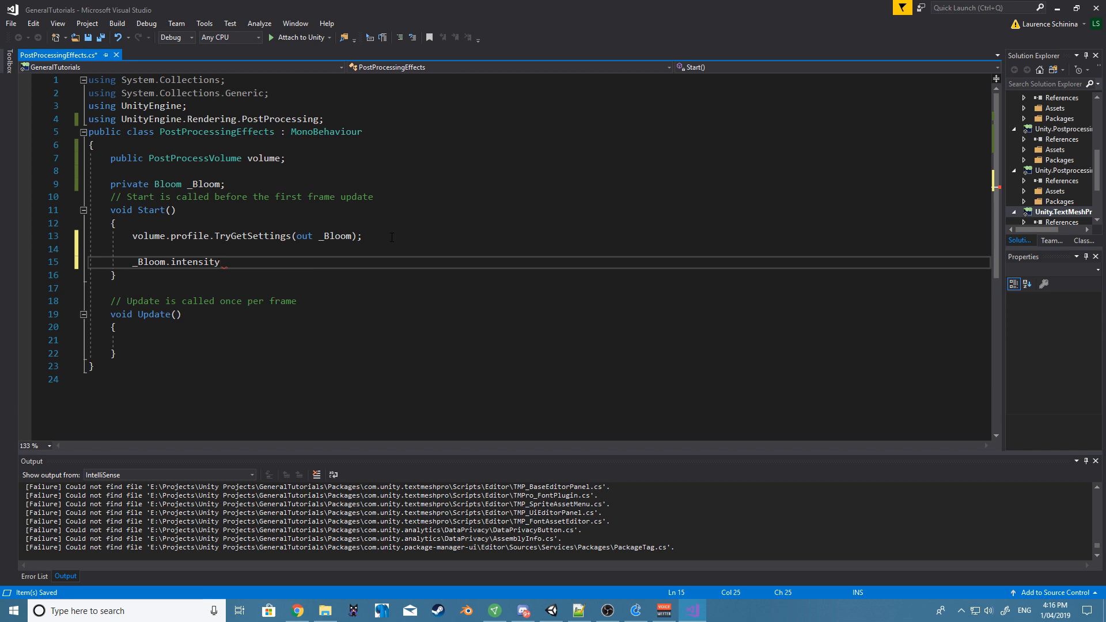
pyautogui.write('=')
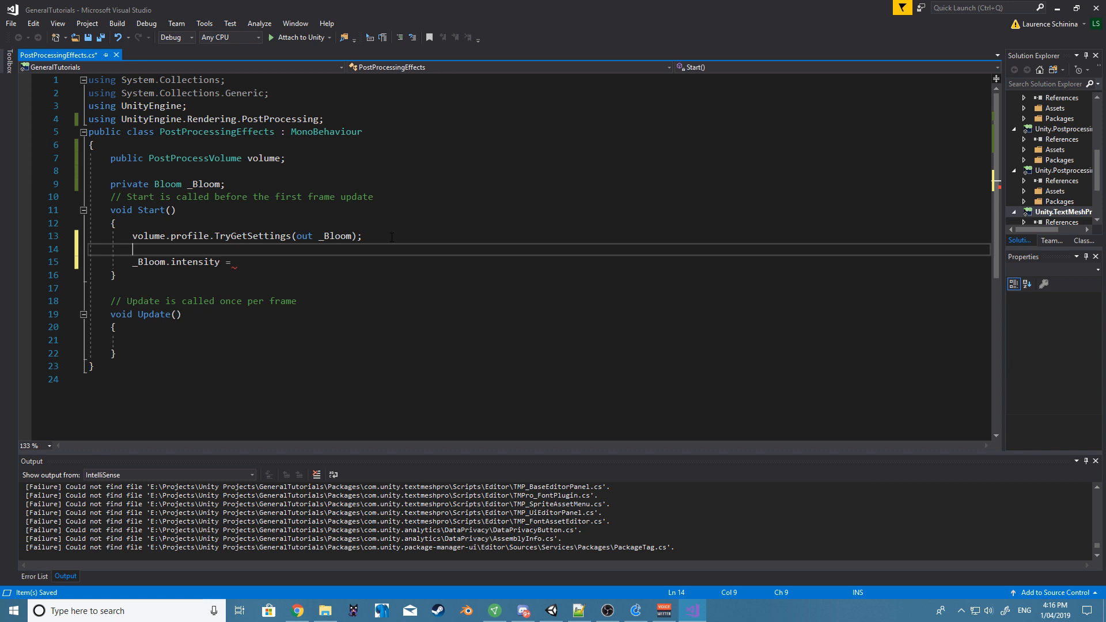
pyautogui.write('FloatParameter')
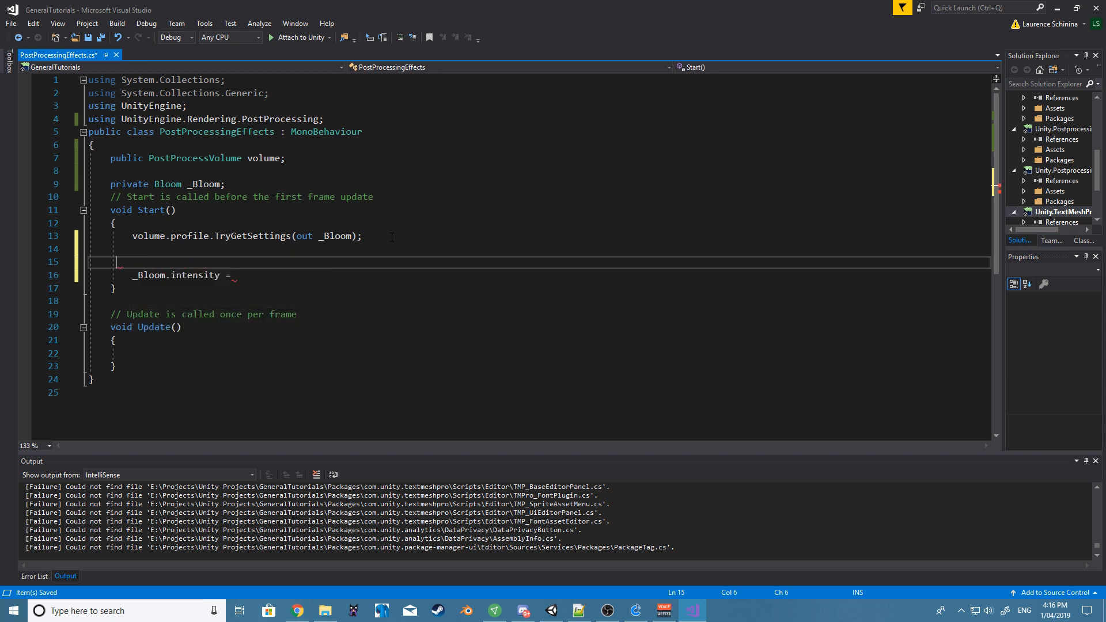
pyautogui.press('Backspace')
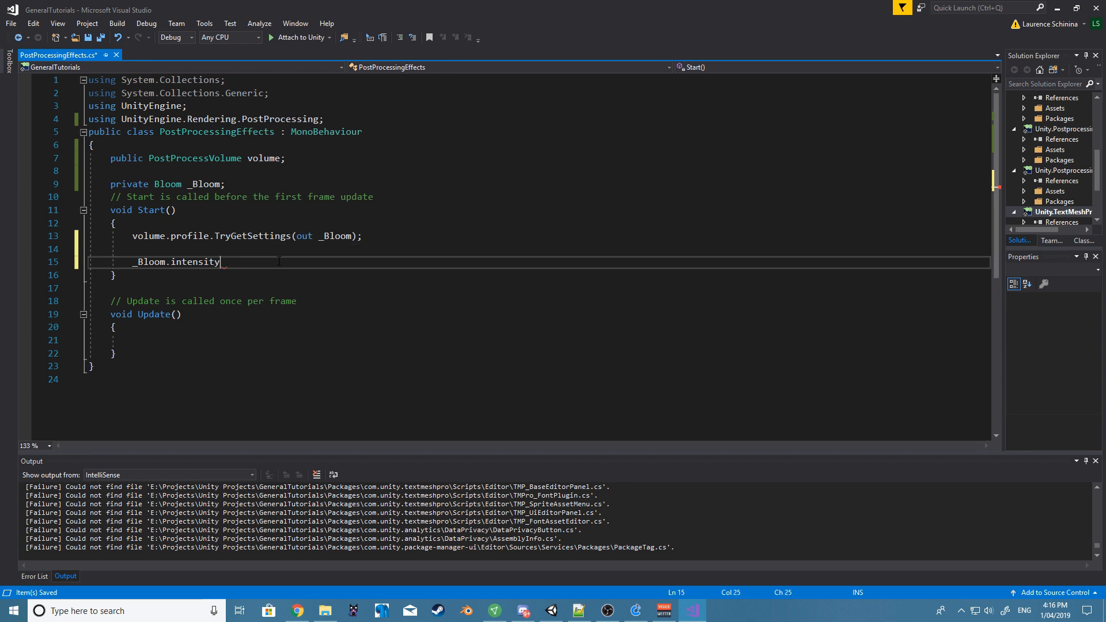
pyautogui.write('.value')
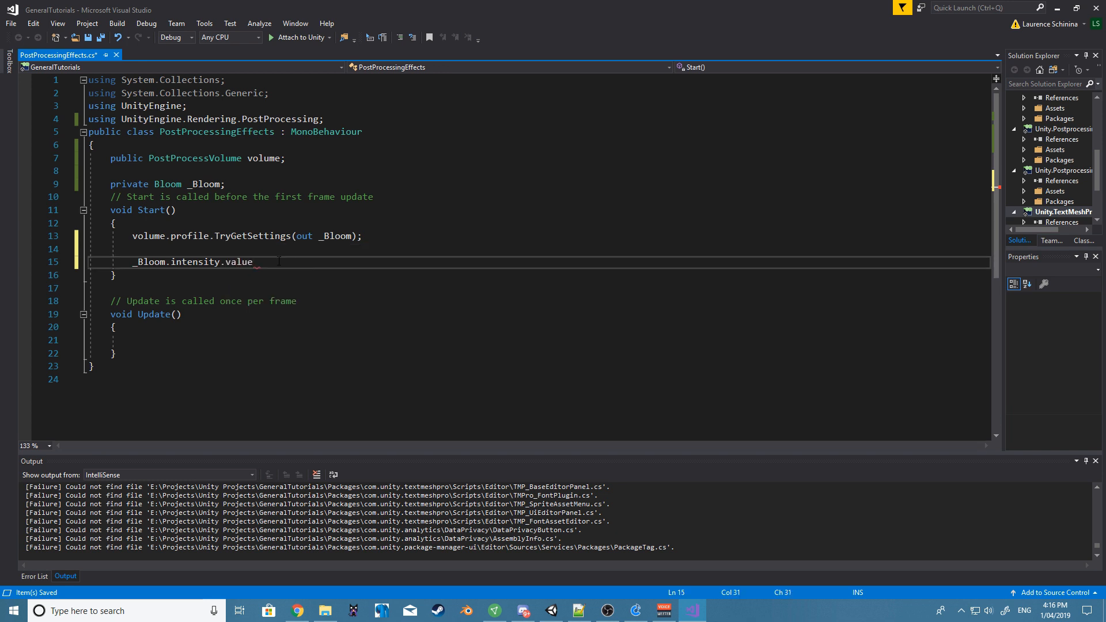
pyautogui.write('0')
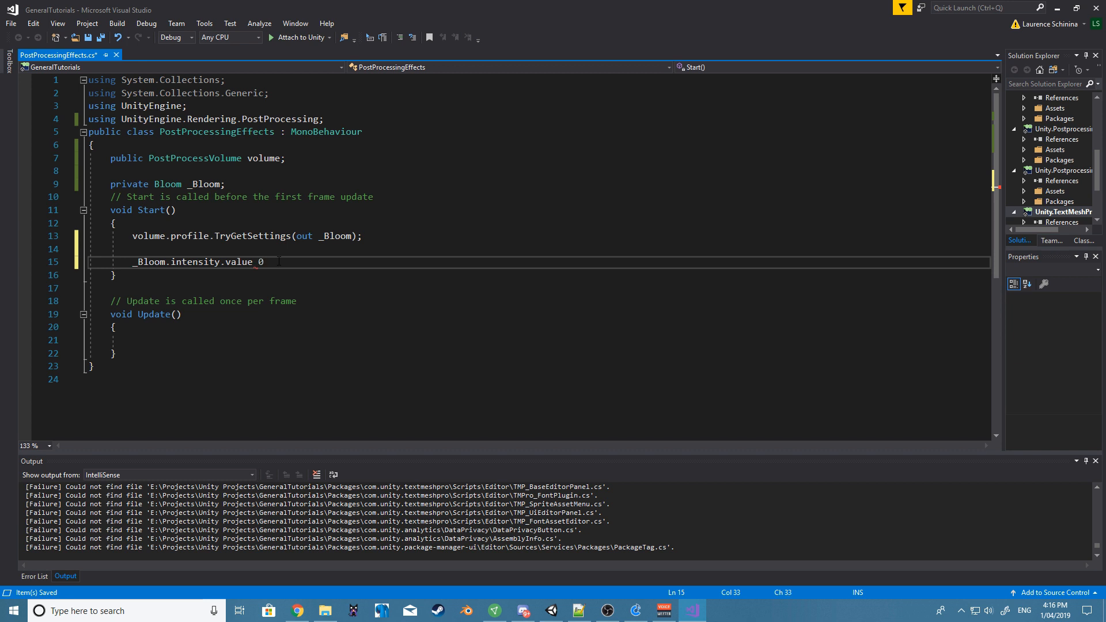
pyautogui.write(';')
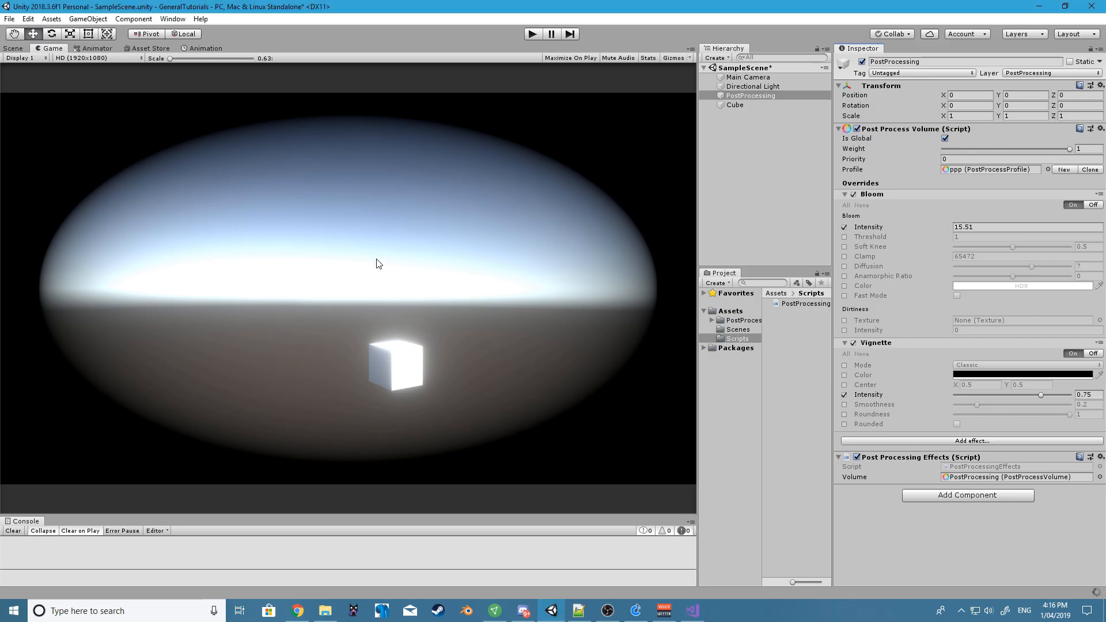
pyautogui.moveTo(574, 28)
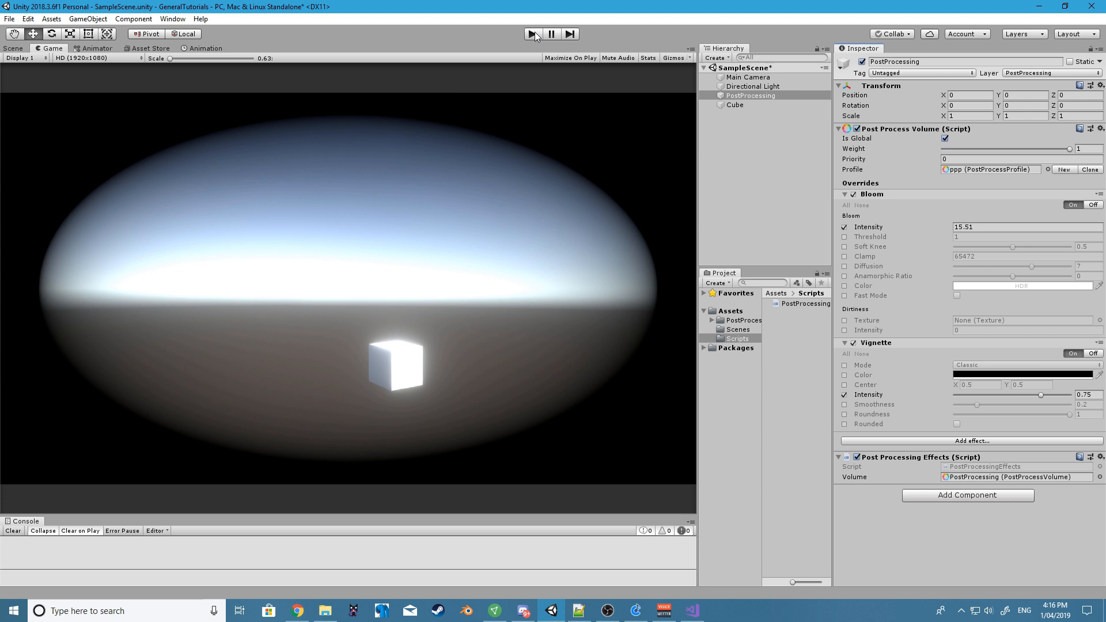
# - Play the scene in Unity to test the script on the bloom-lit cube
pyautogui.click(532, 32)
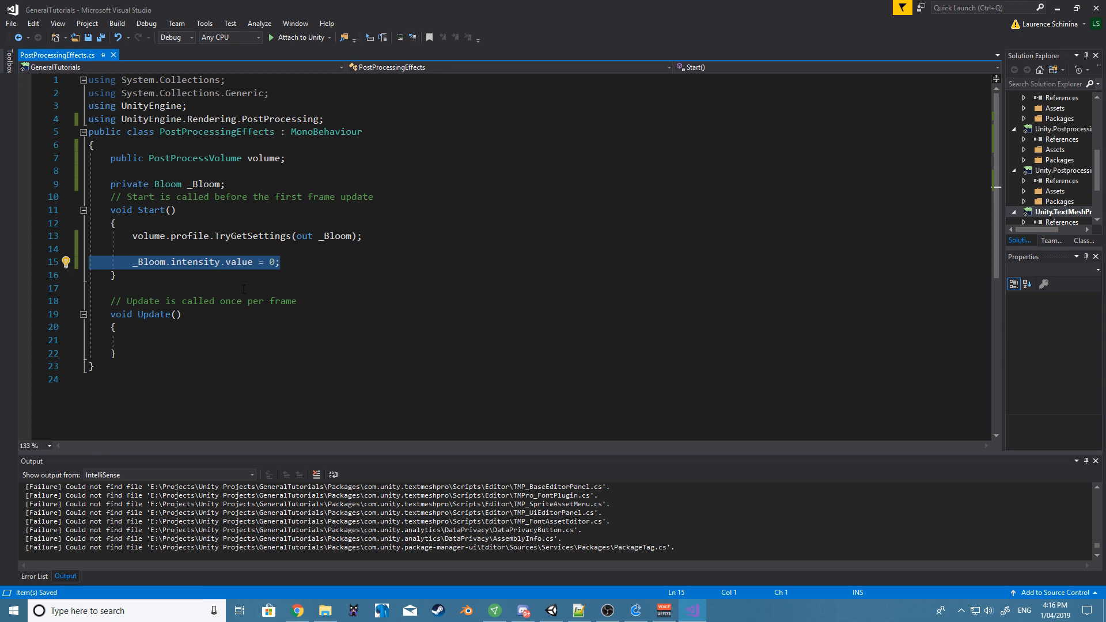
# - In Update, write _Bloom.intensity.value = Mathf.Lerp(0, 15, .5f * Time.deltaTime); accepting the deltaTime completion
pyautogui.click(288, 263)
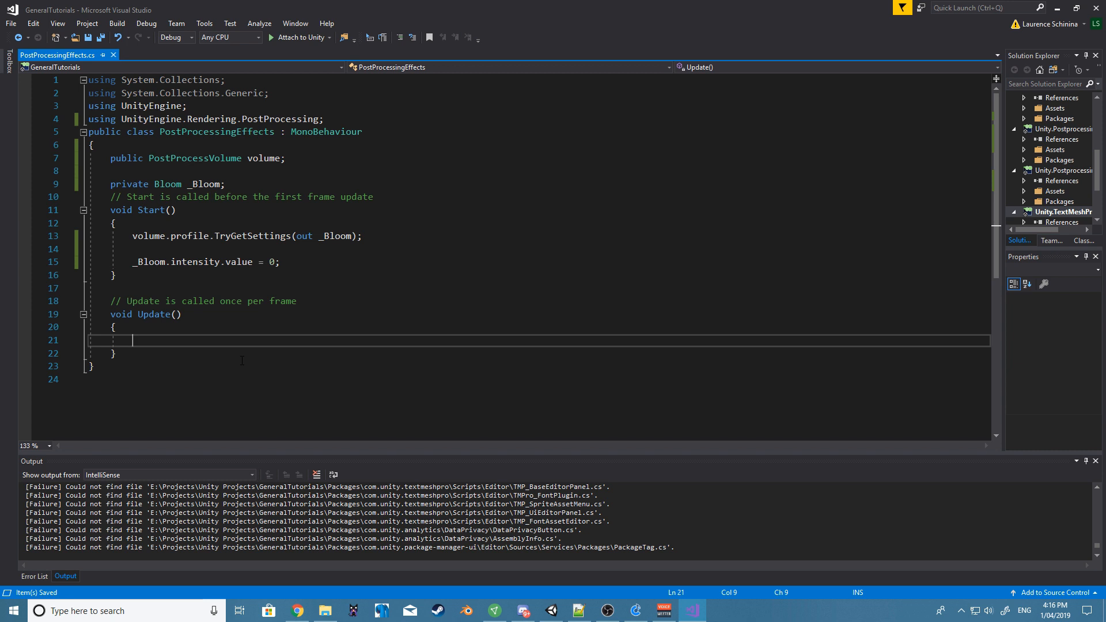
pyautogui.write('_')
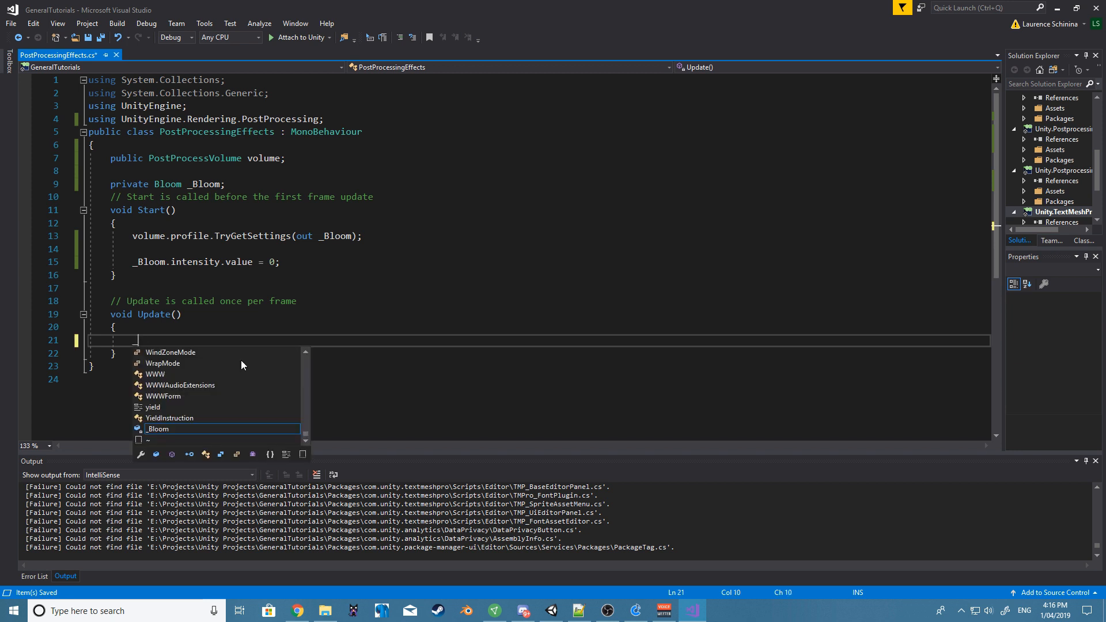
pyautogui.write('_Bloom.intensity')
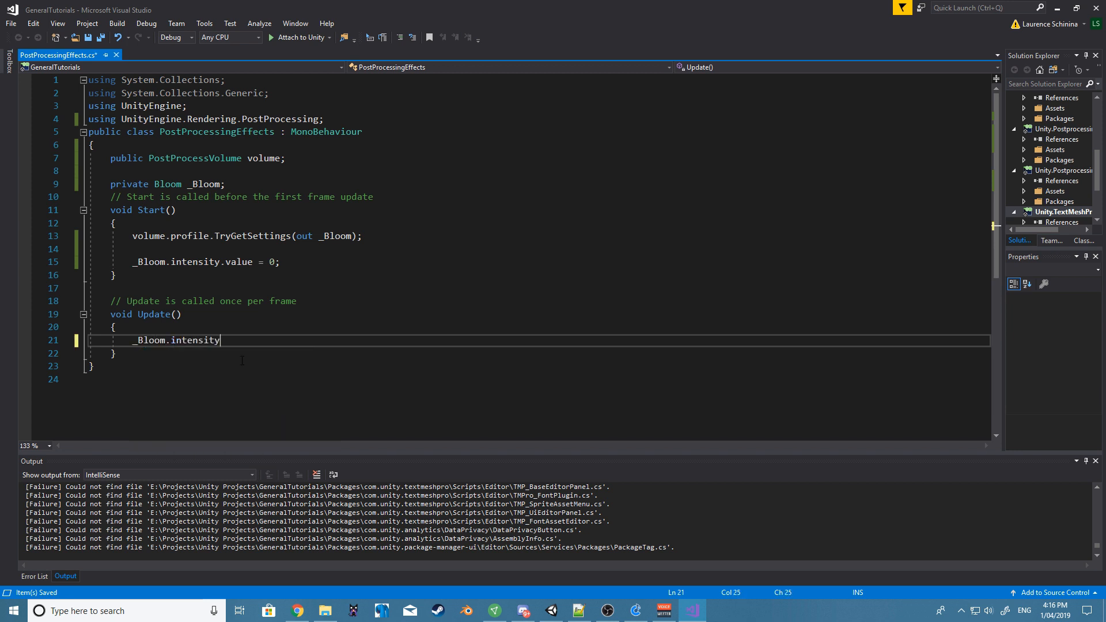
pyautogui.write('.value')
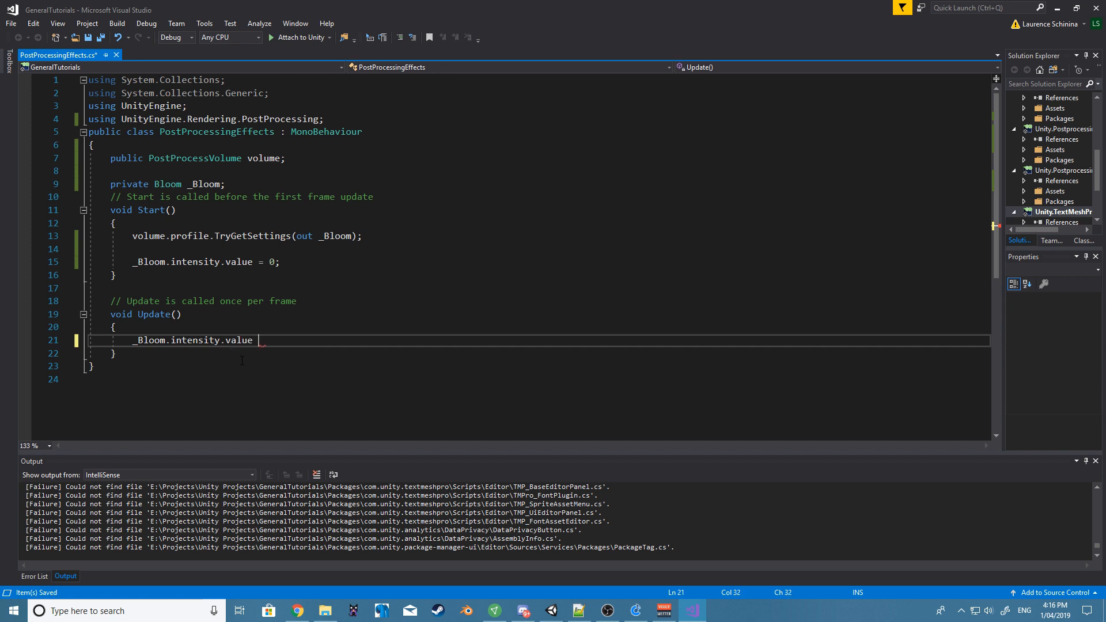
pyautogui.write('= Mathf')
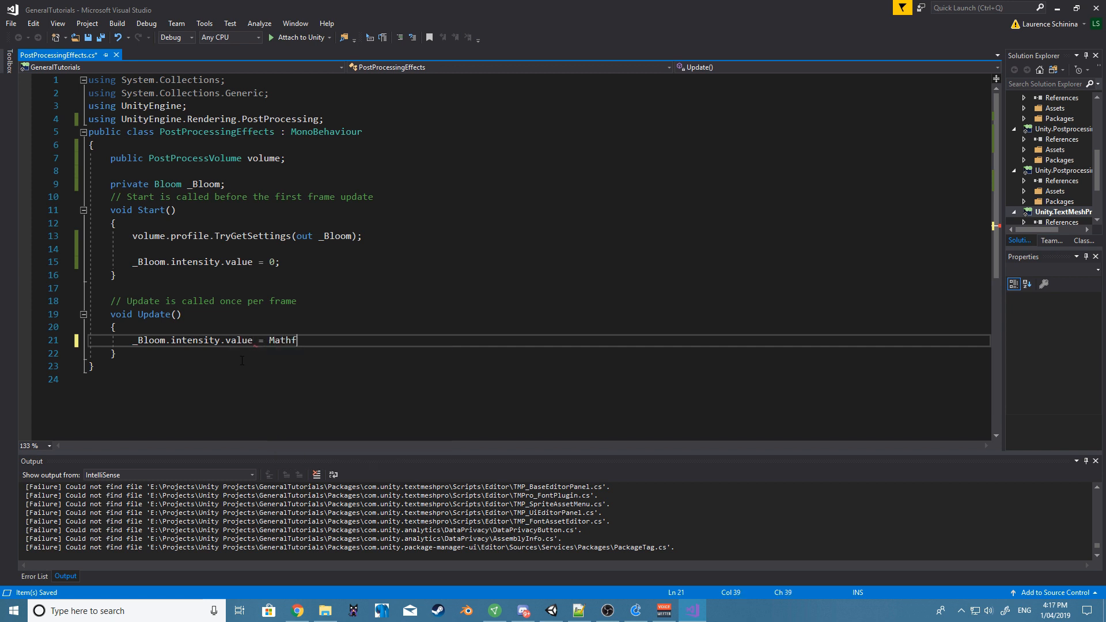
pyautogui.write('.')
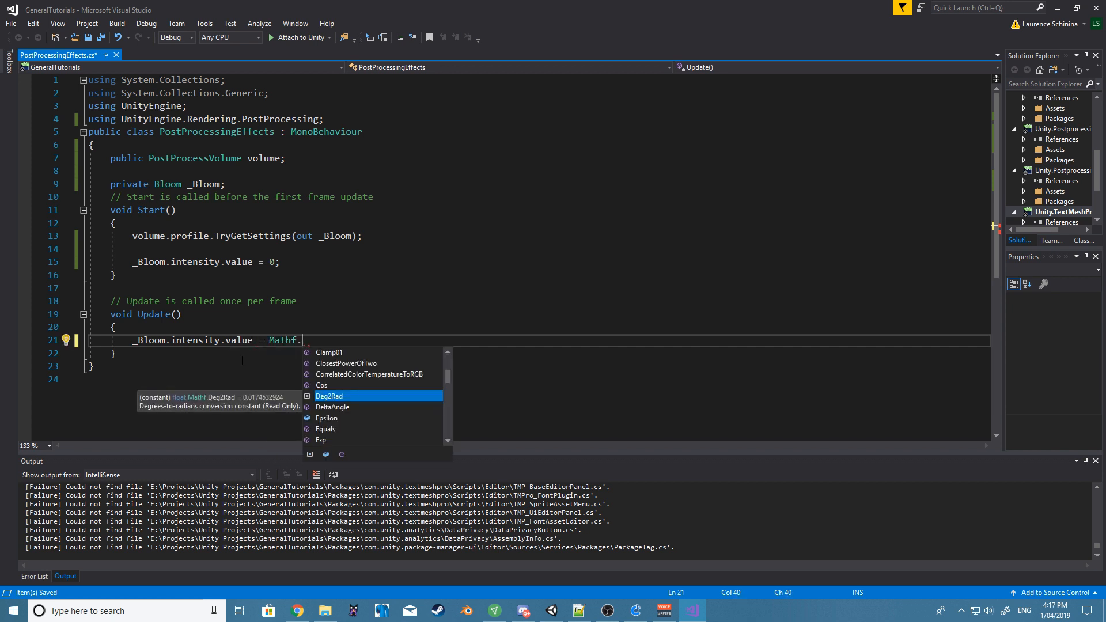
pyautogui.write('Lerp(')
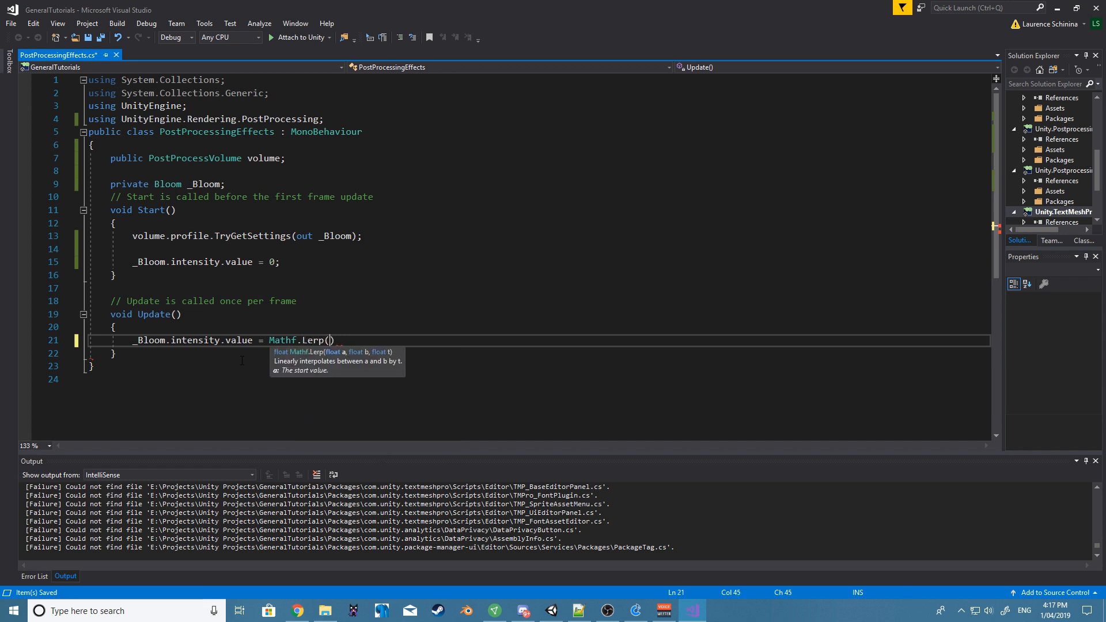
pyautogui.write('0,')
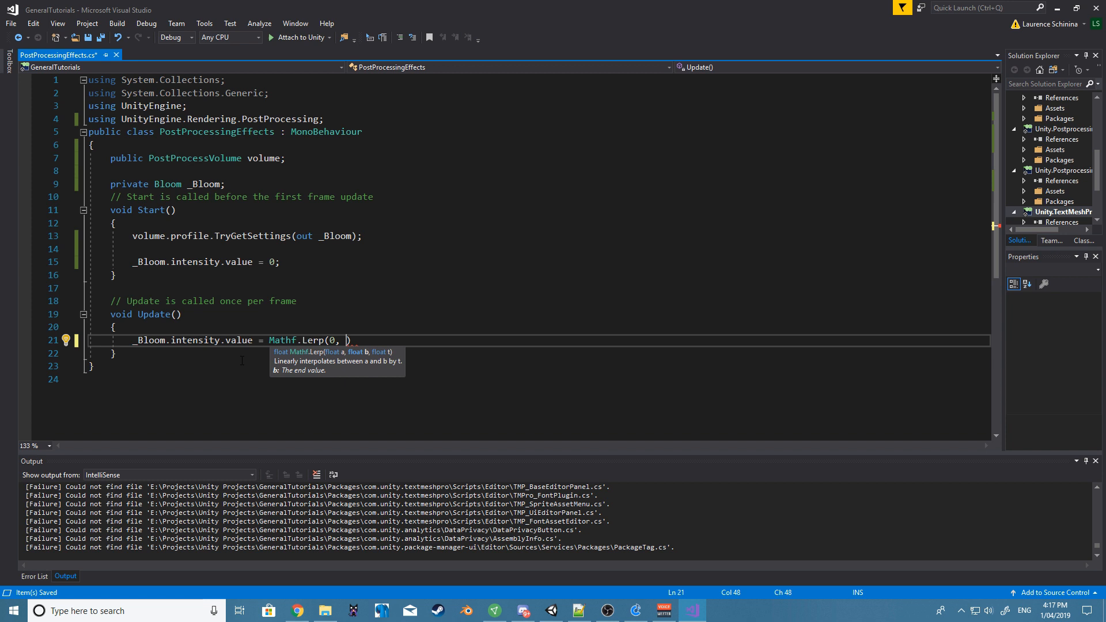
pyautogui.write('15)')
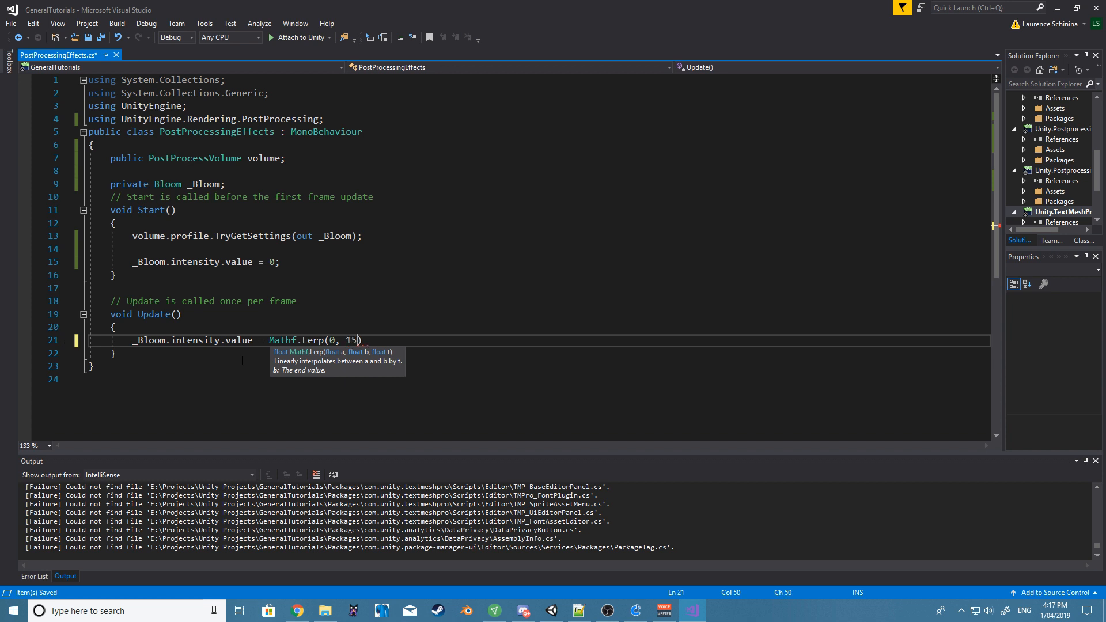
pyautogui.write('", "')
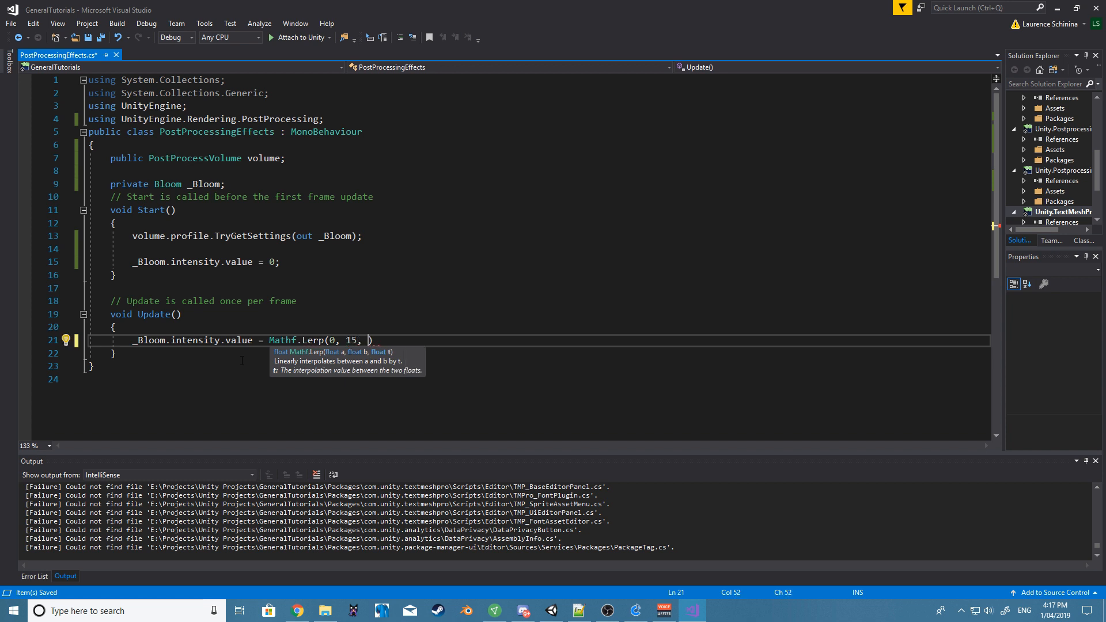
pyautogui.write('.5f)')
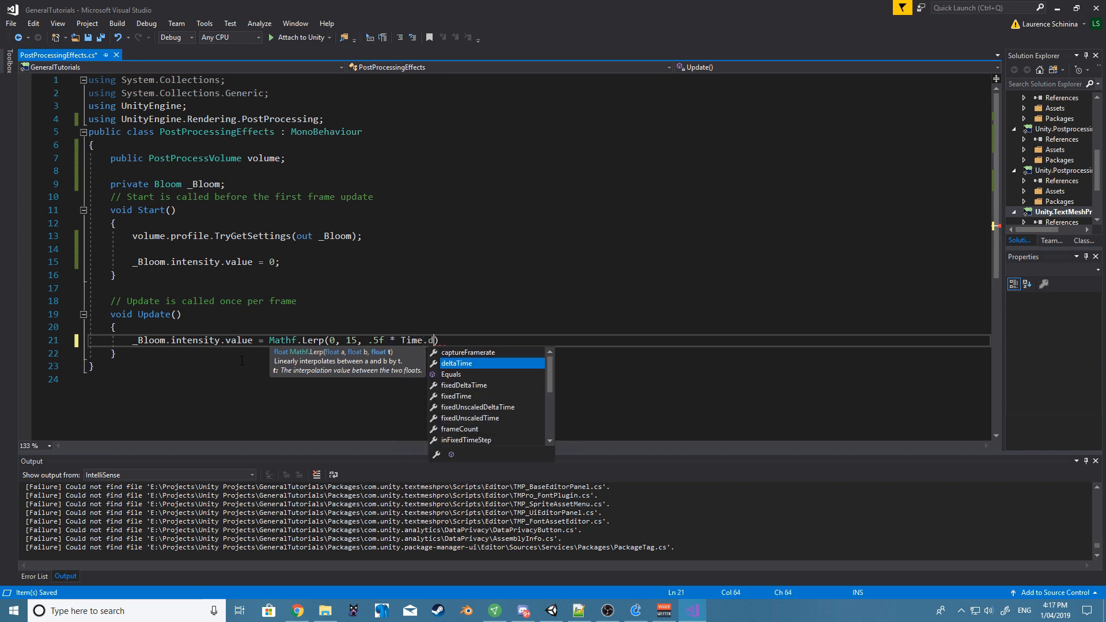
pyautogui.press('Tab')
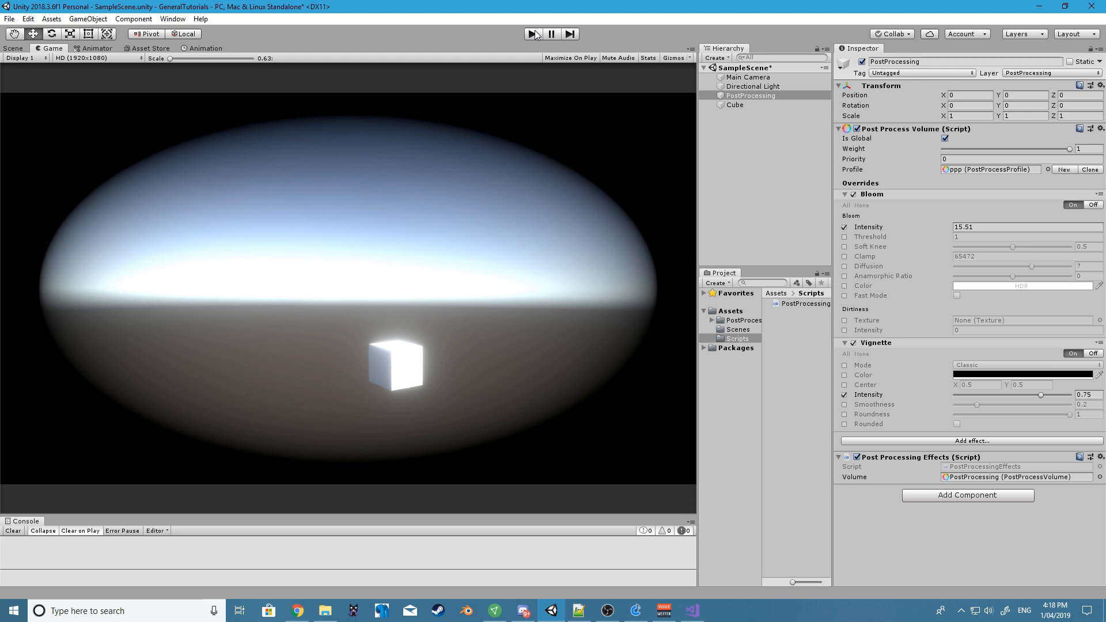
# - Play the scene to watch bloom intensity rise from near zero, then return to Visual Studio
pyautogui.click(532, 33)
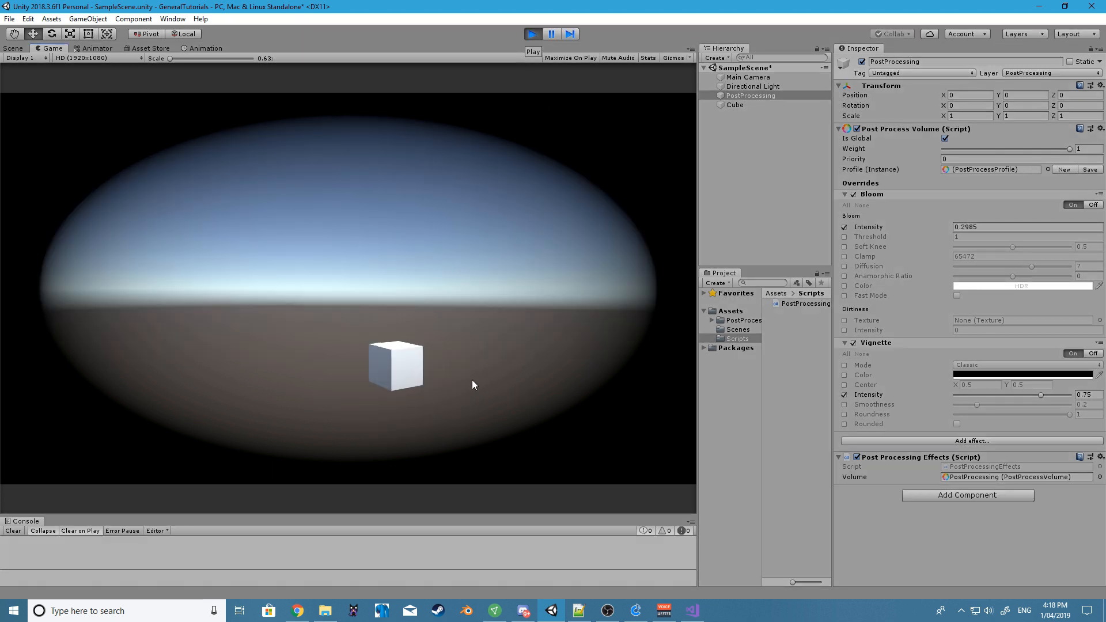
pyautogui.write('1.033575')
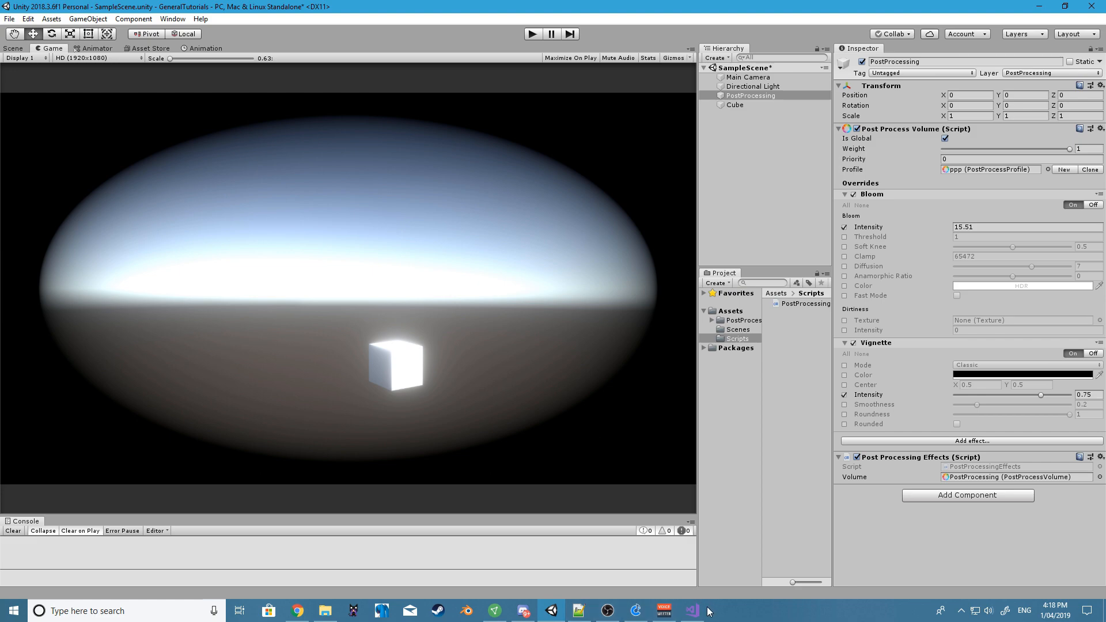
pyautogui.click(687, 610)
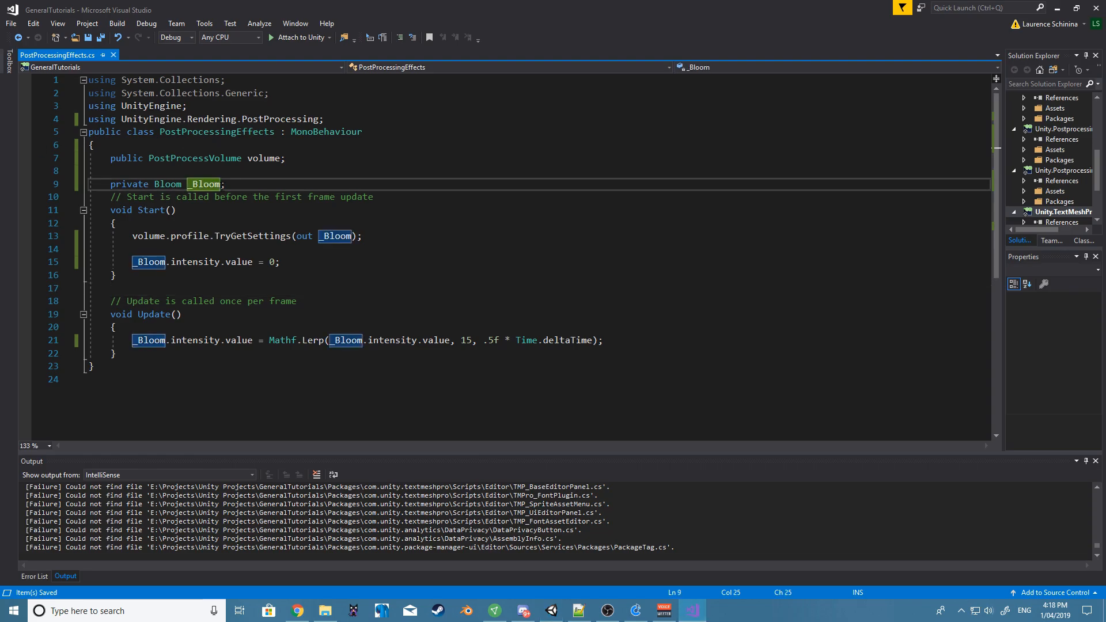
# - Declare a private Vignette _Vignette field and fetch it with volume.profile.TryGetSettings(out _Vignette)
pyautogui.write('private')
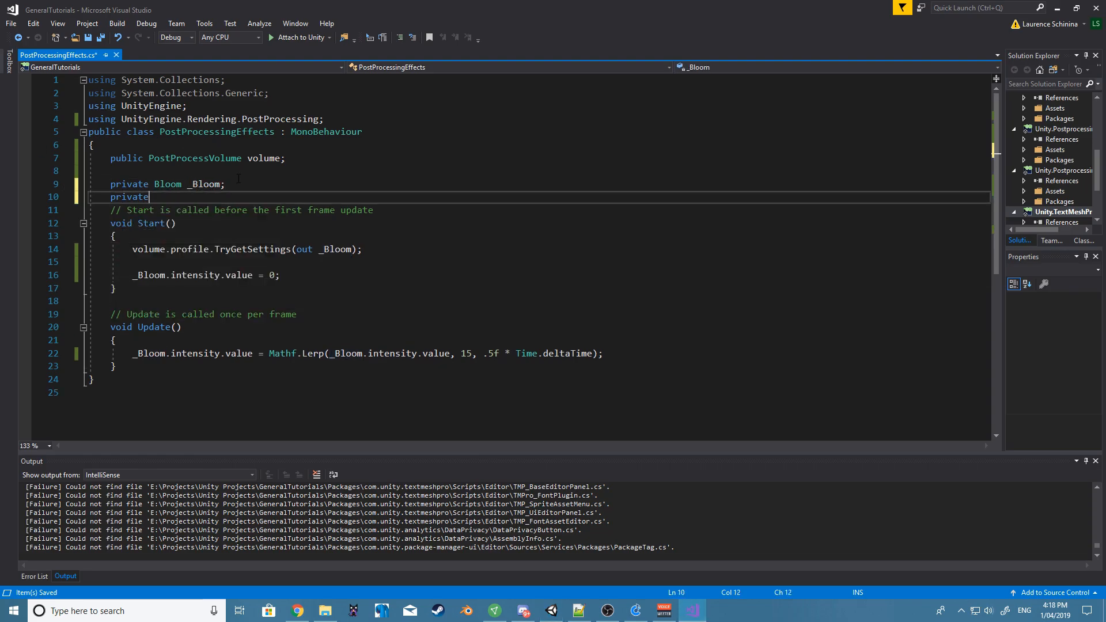
pyautogui.write('Vignette')
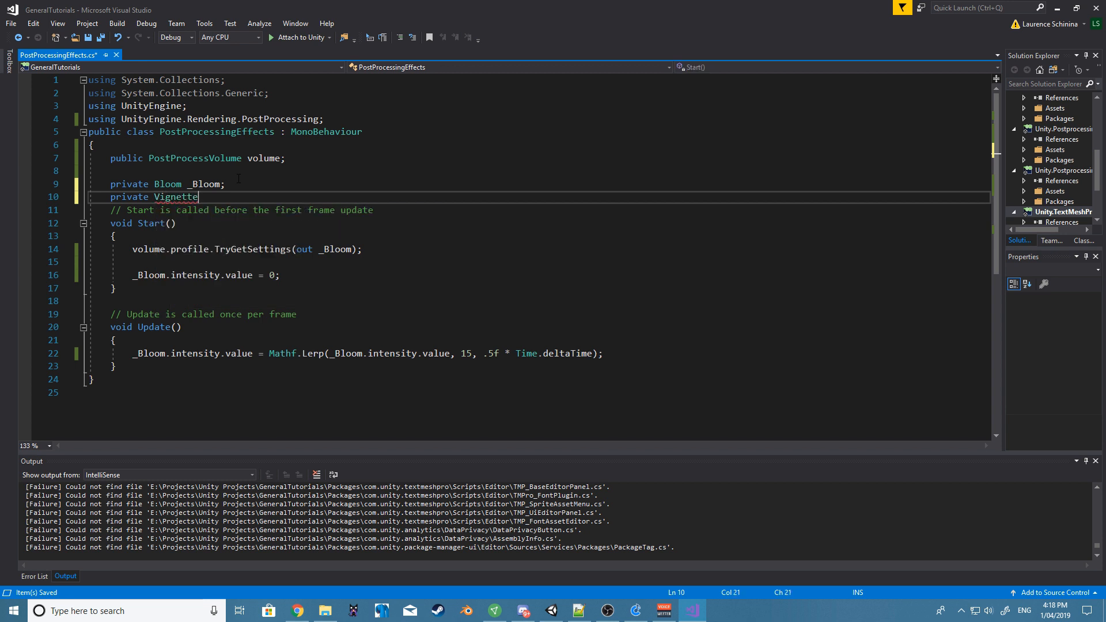
pyautogui.write('_Vig')
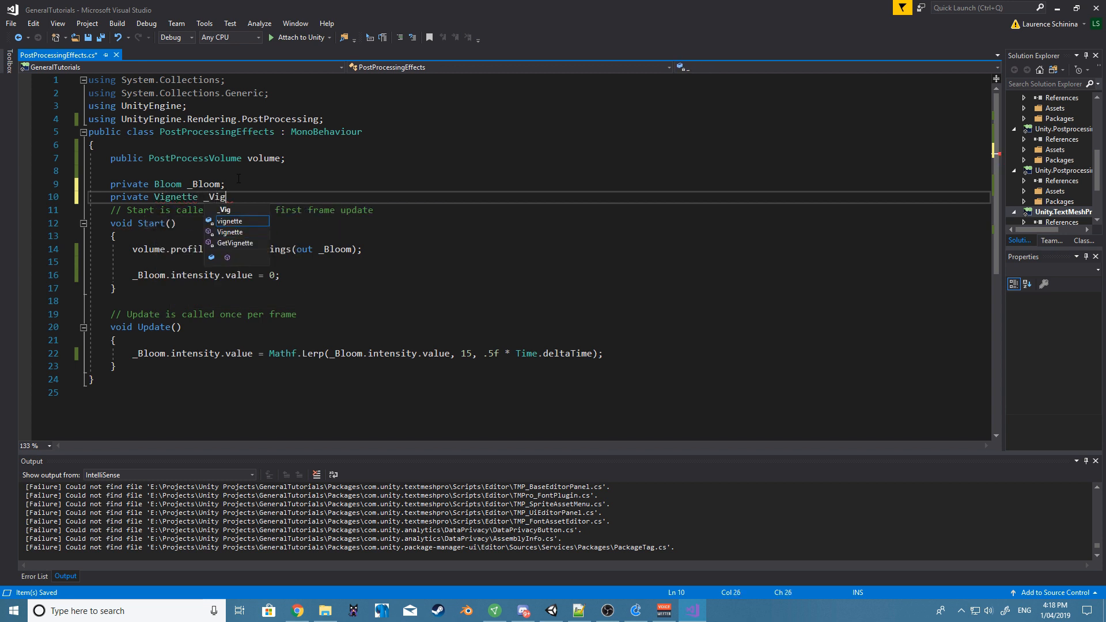
pyautogui.press('Tab')
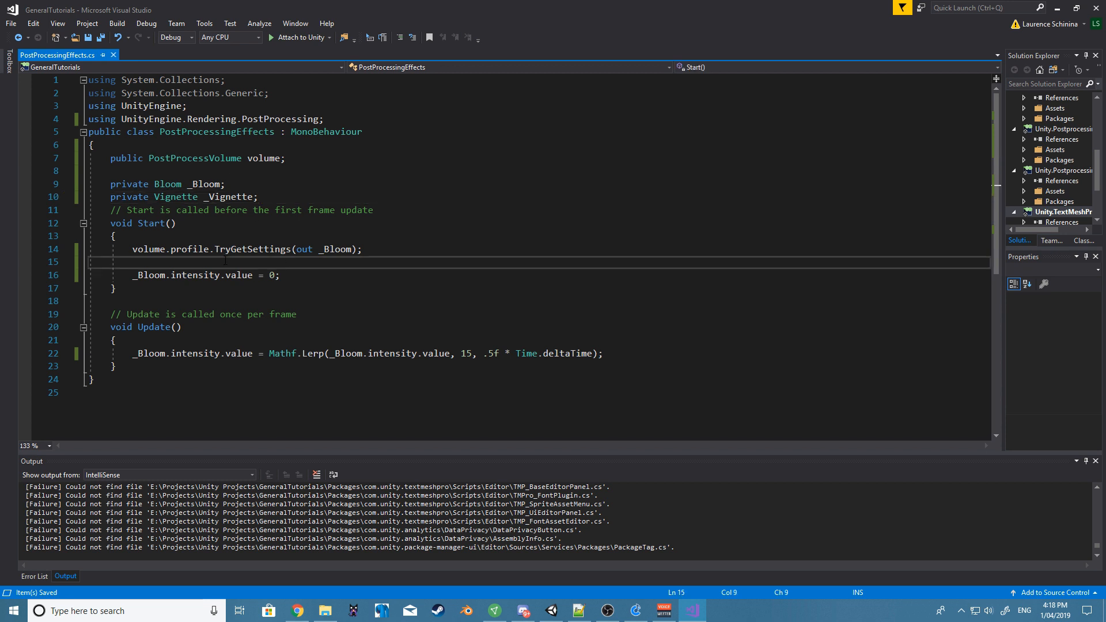
pyautogui.write('volume.pro')
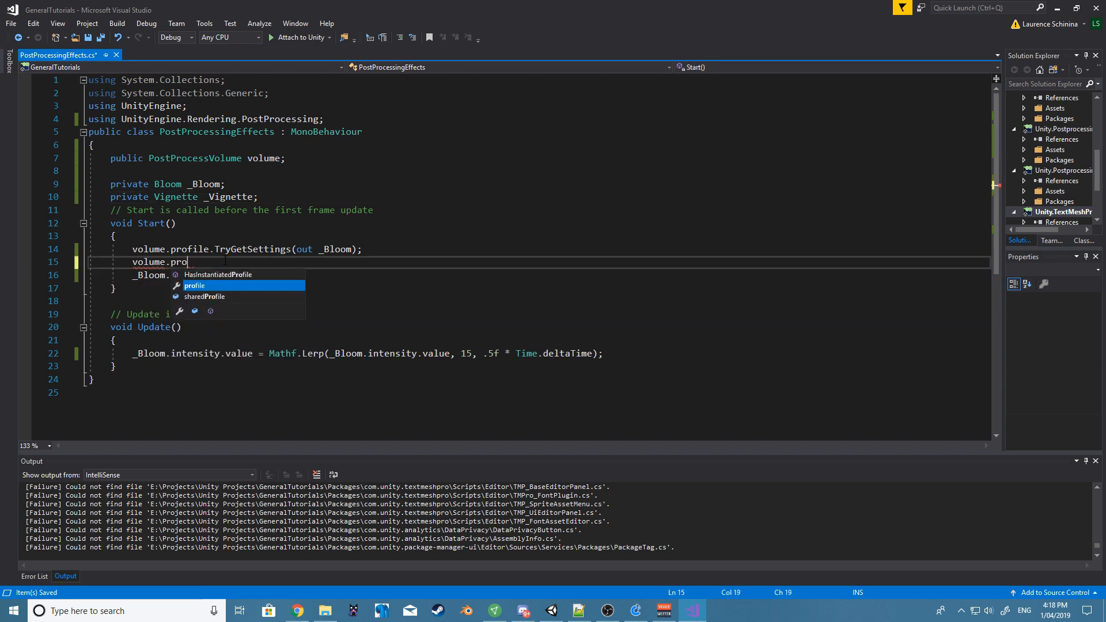
pyautogui.write('file.TryGetSettings')
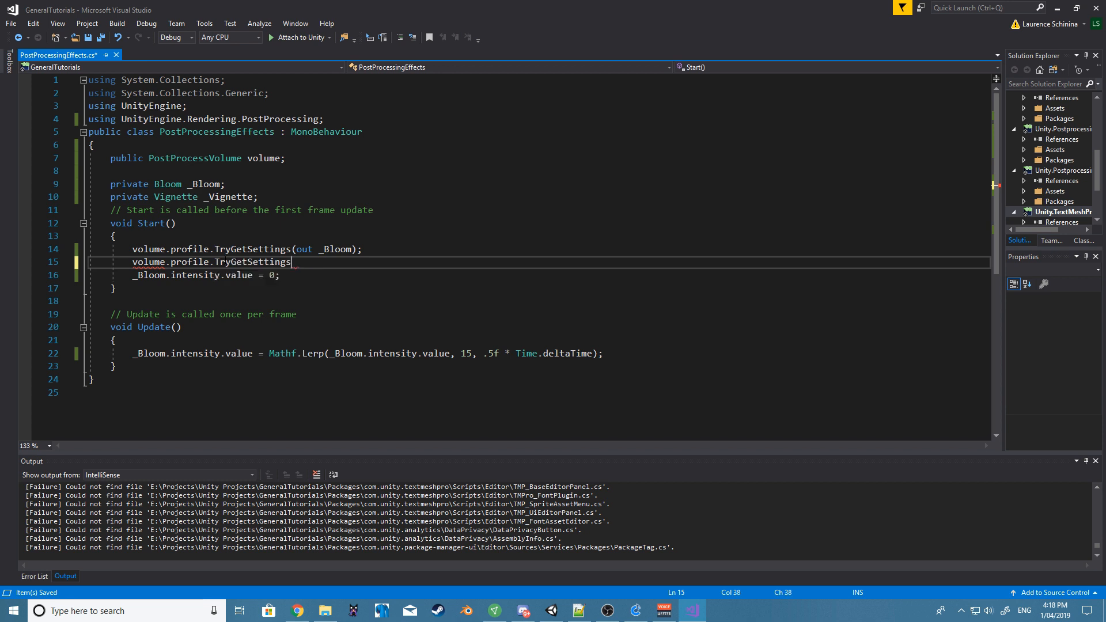
pyautogui.write('(out')
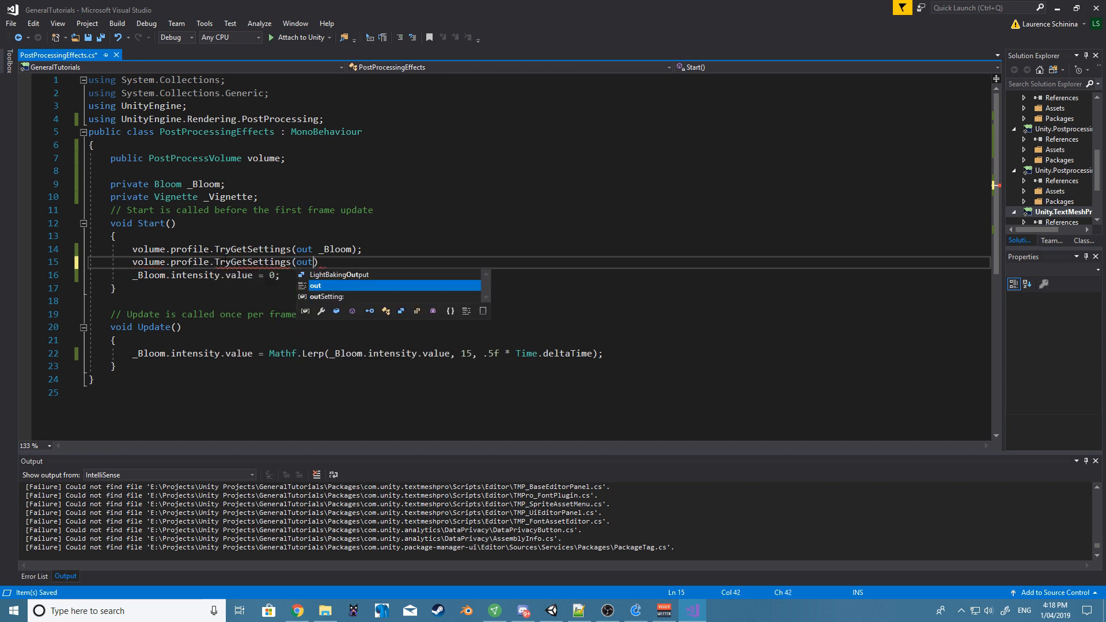
pyautogui.write('_vig')
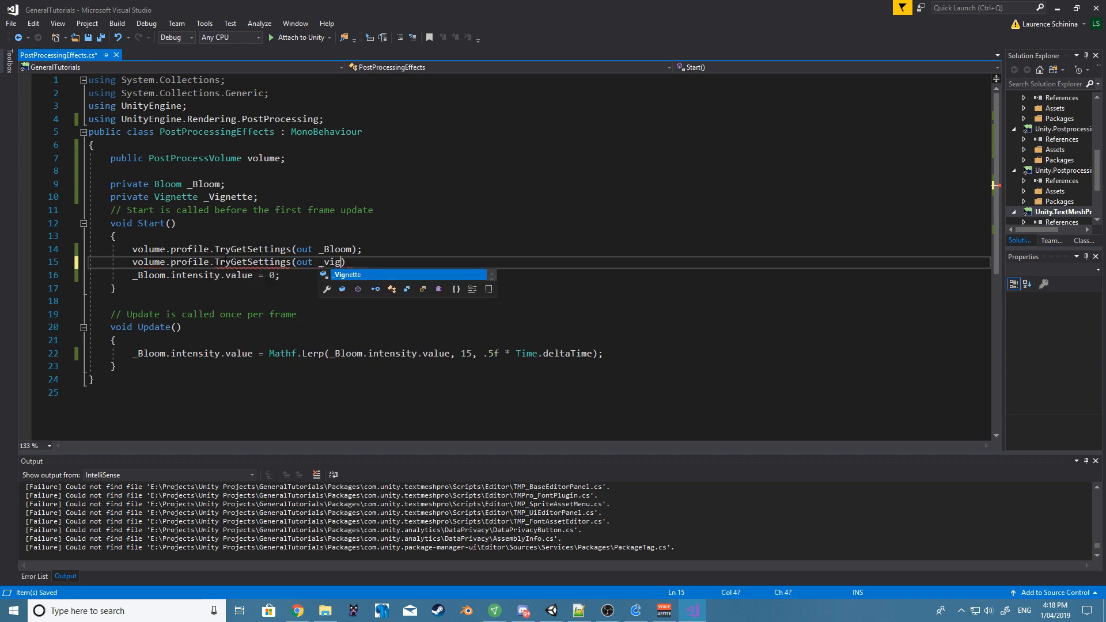
pyautogui.press('Tab')
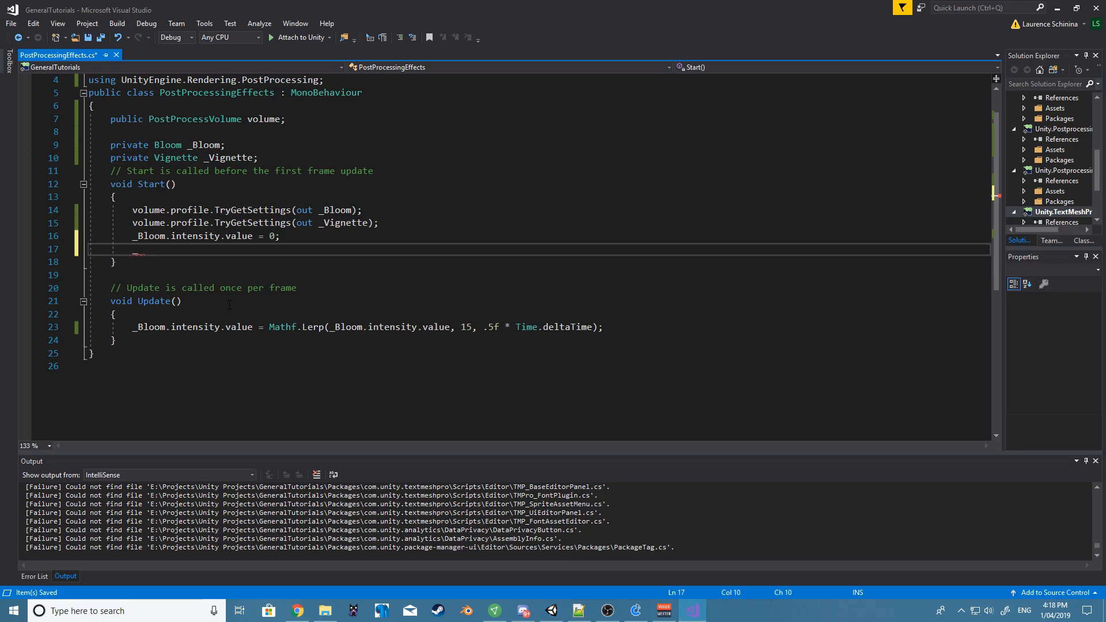
# - Set _Vignette.intensity.value = 0; in Start
pyautogui.write('_vig')
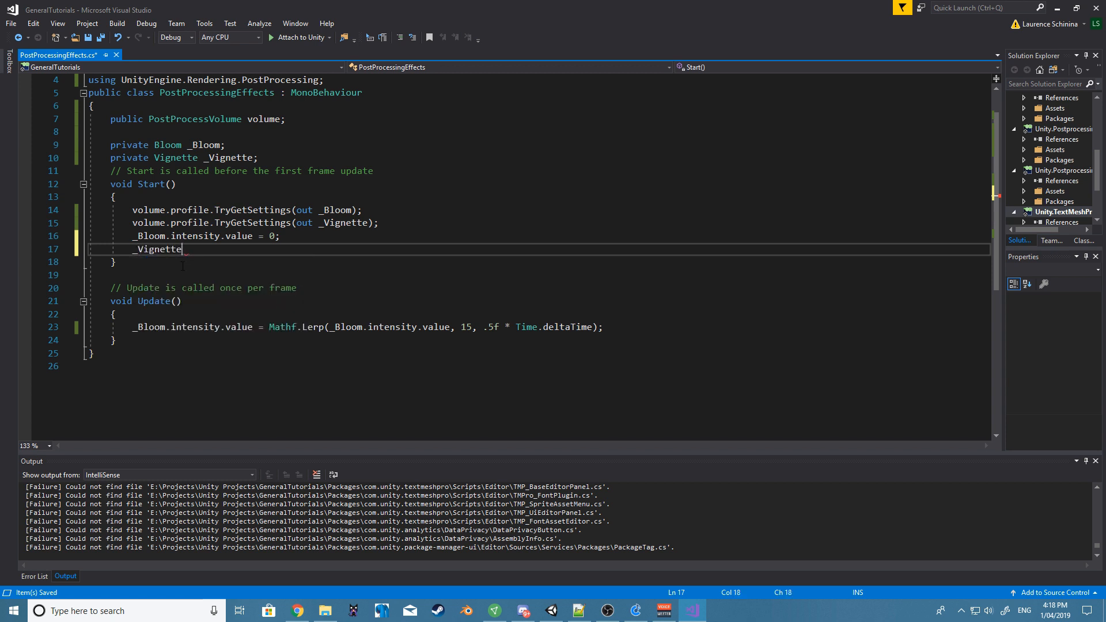
pyautogui.write('.intensity.value =')
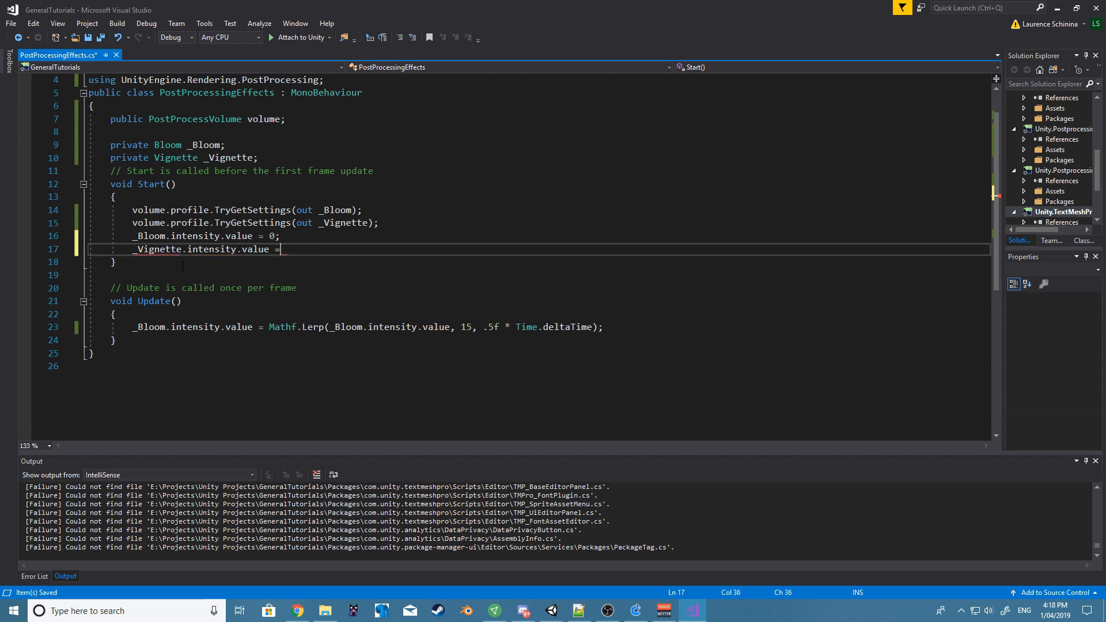
pyautogui.write('0;')
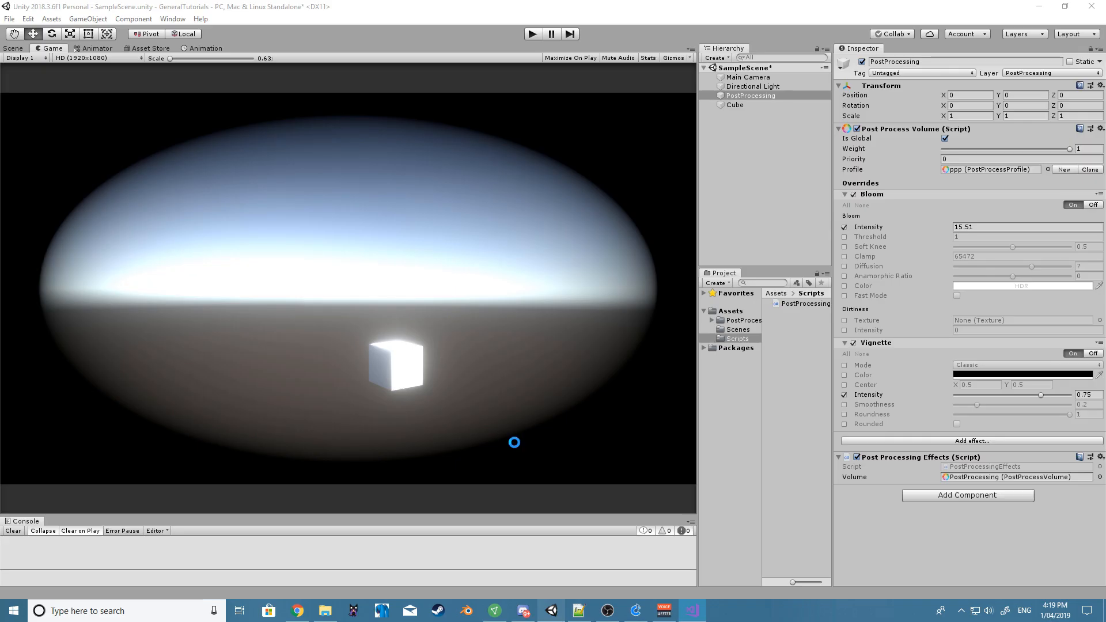
pyautogui.moveTo(626, 178)
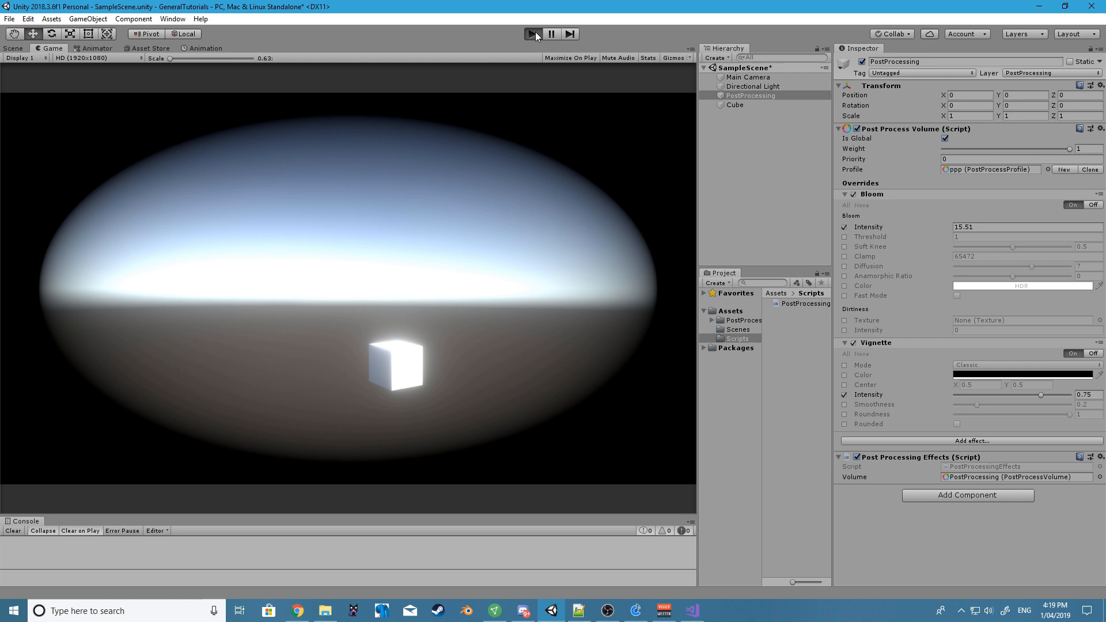
# - Play and stop the scene to preview the effects, then switch back to Visual Studio
pyautogui.click(532, 34)
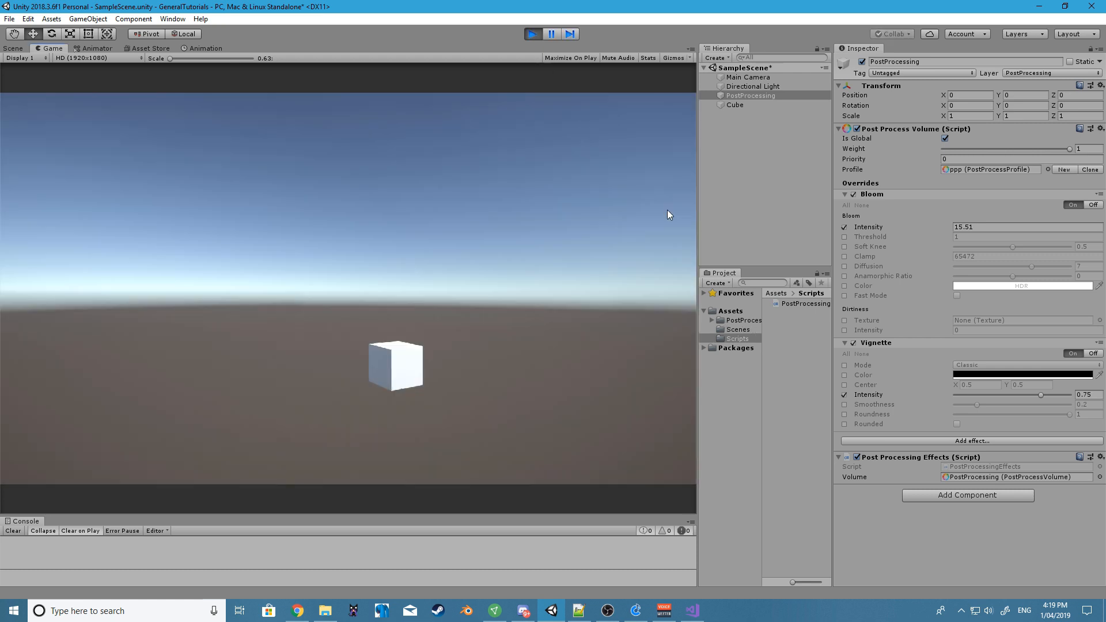
pyautogui.click(532, 32)
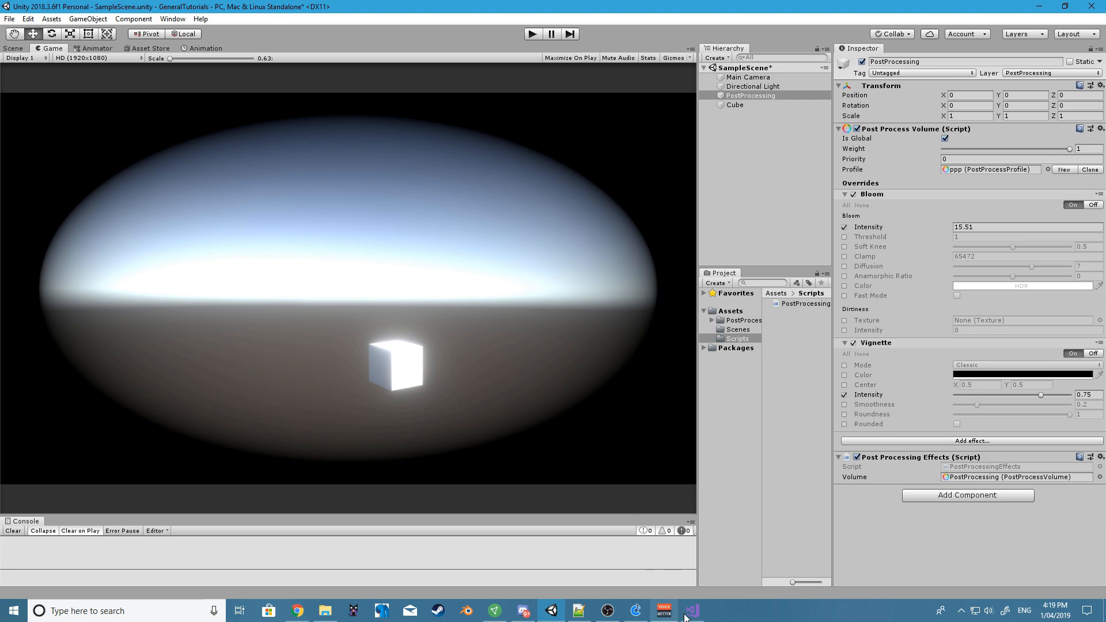
pyautogui.click(693, 611)
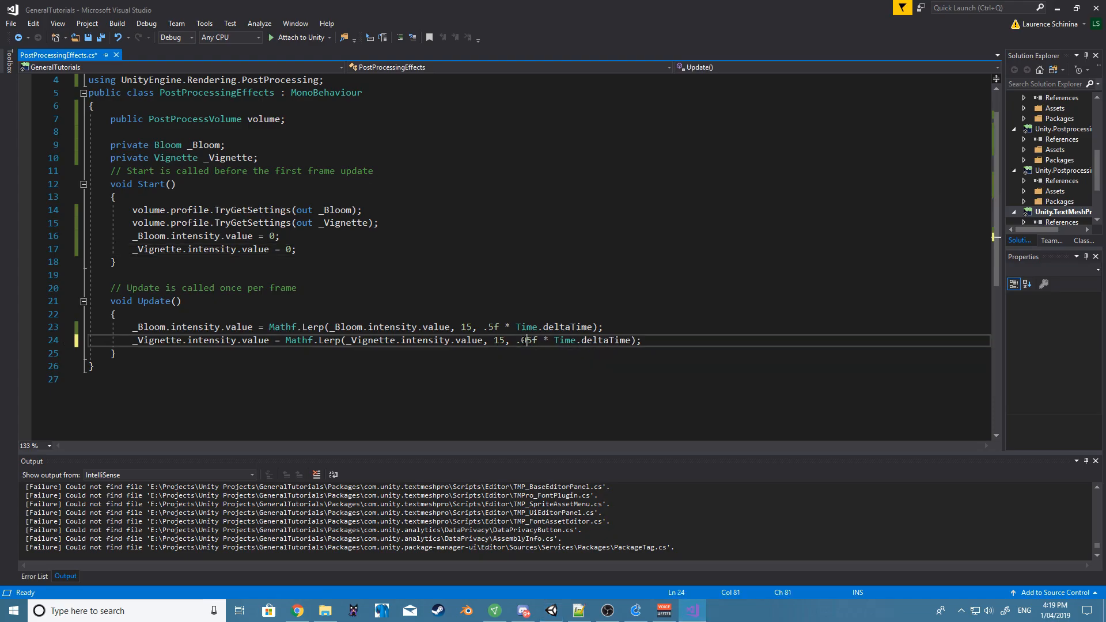
# - Switch back to the Unity editor after adjusting the vignette Lerp rate
pyautogui.click(86, 38)
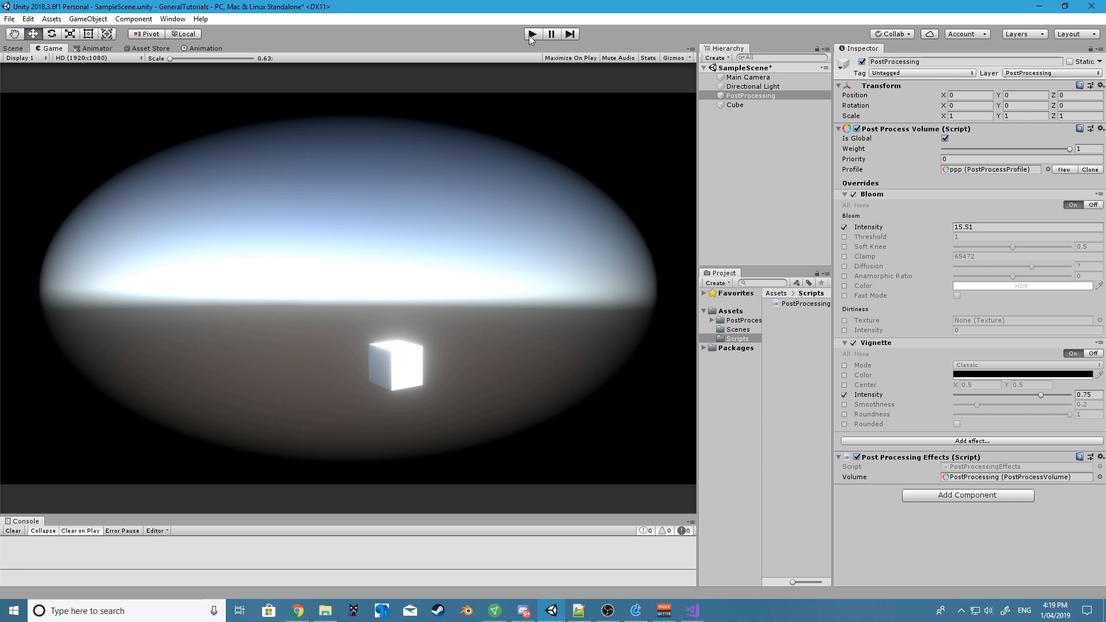
pyautogui.moveTo(532, 32)
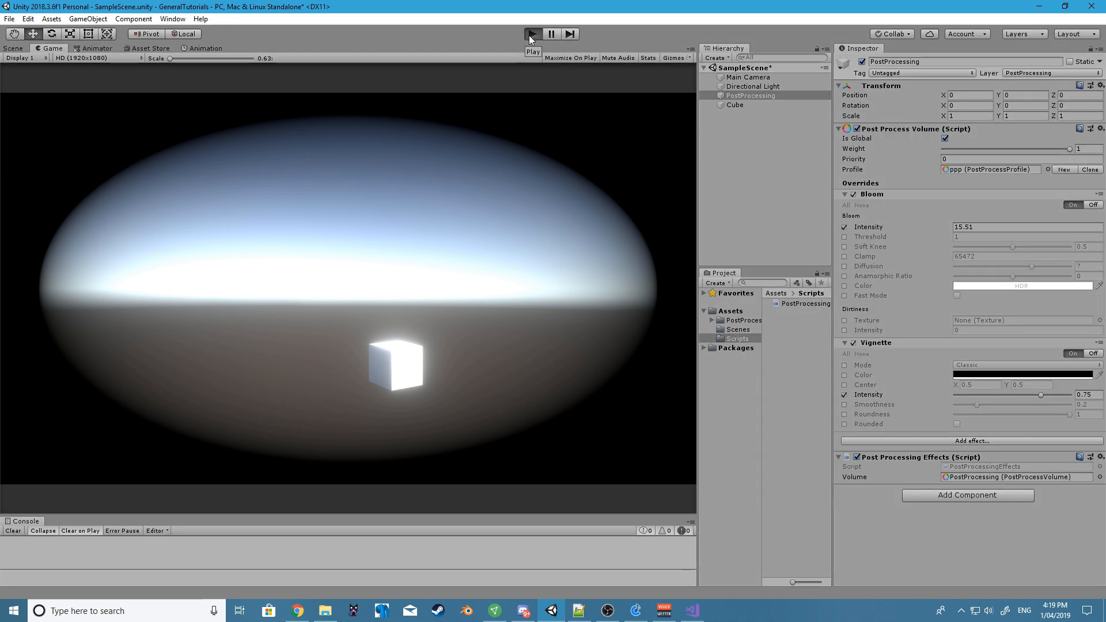
pyautogui.click(533, 33)
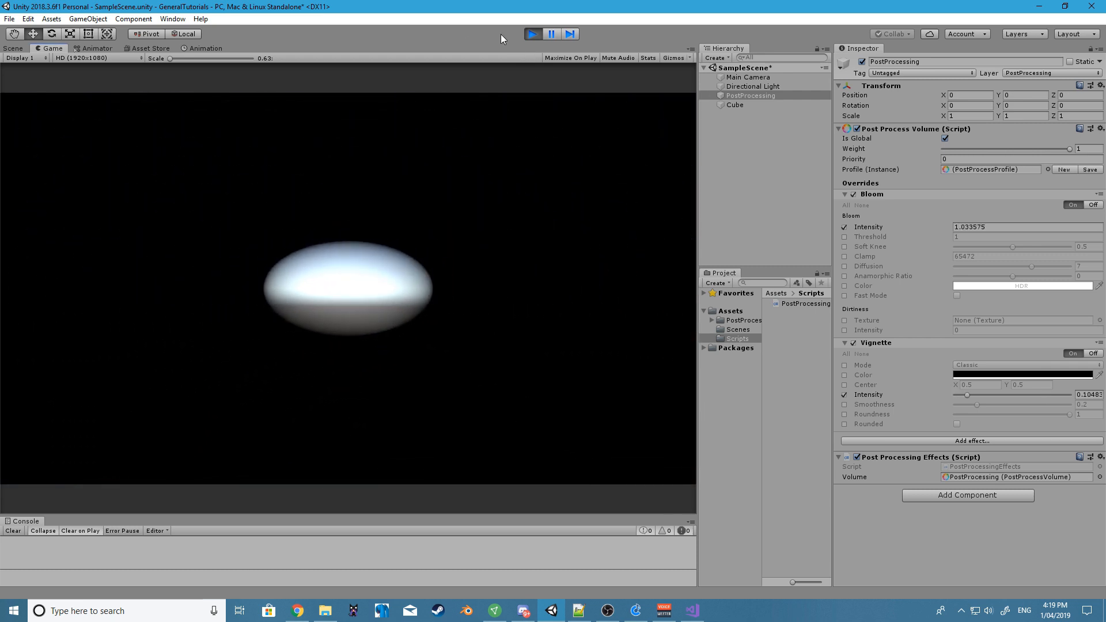
pyautogui.click(532, 34)
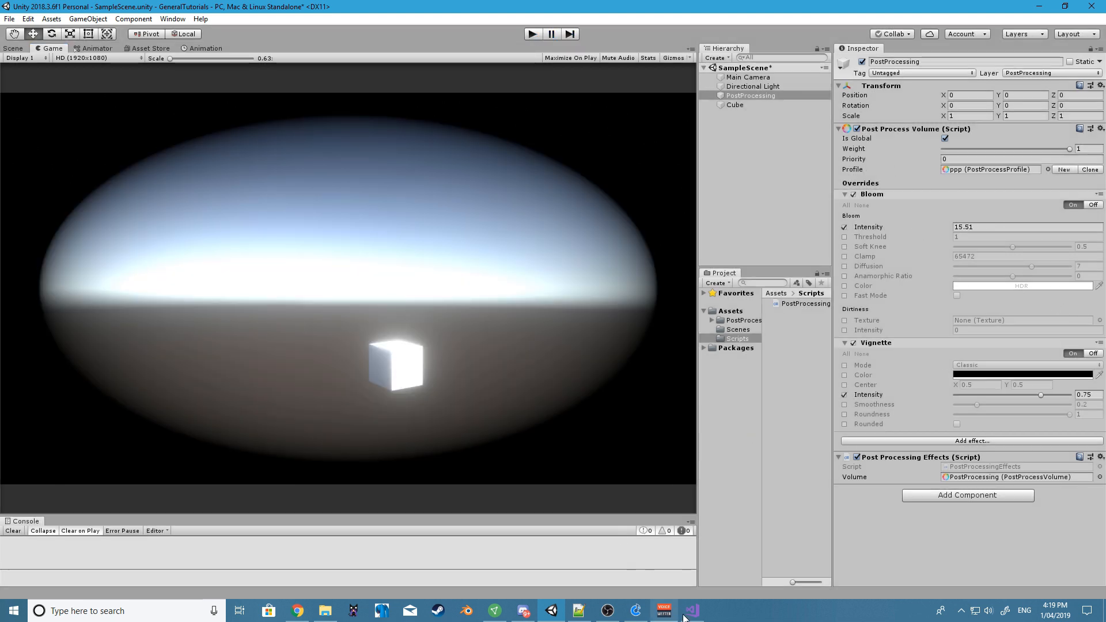
pyautogui.click(690, 610)
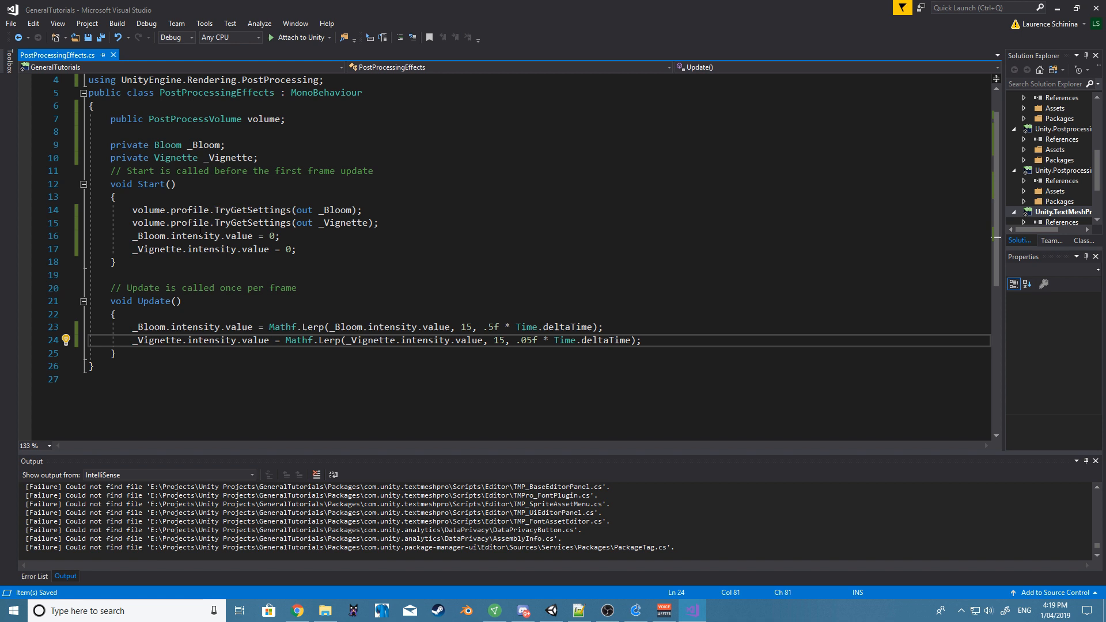
pyautogui.click(115, 261)
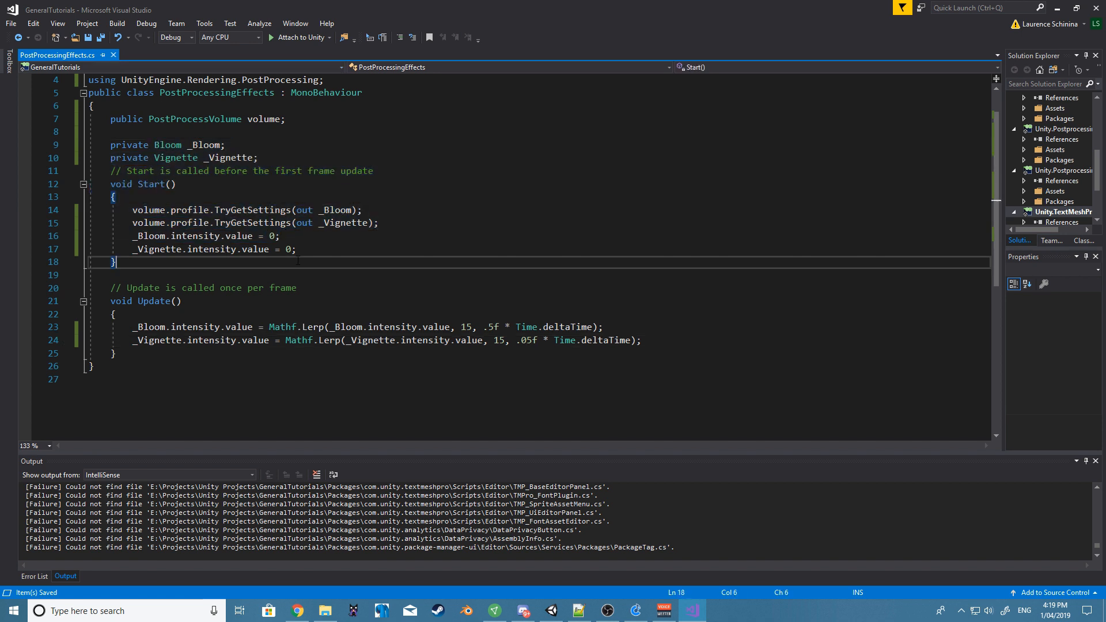
pyautogui.click(410, 340)
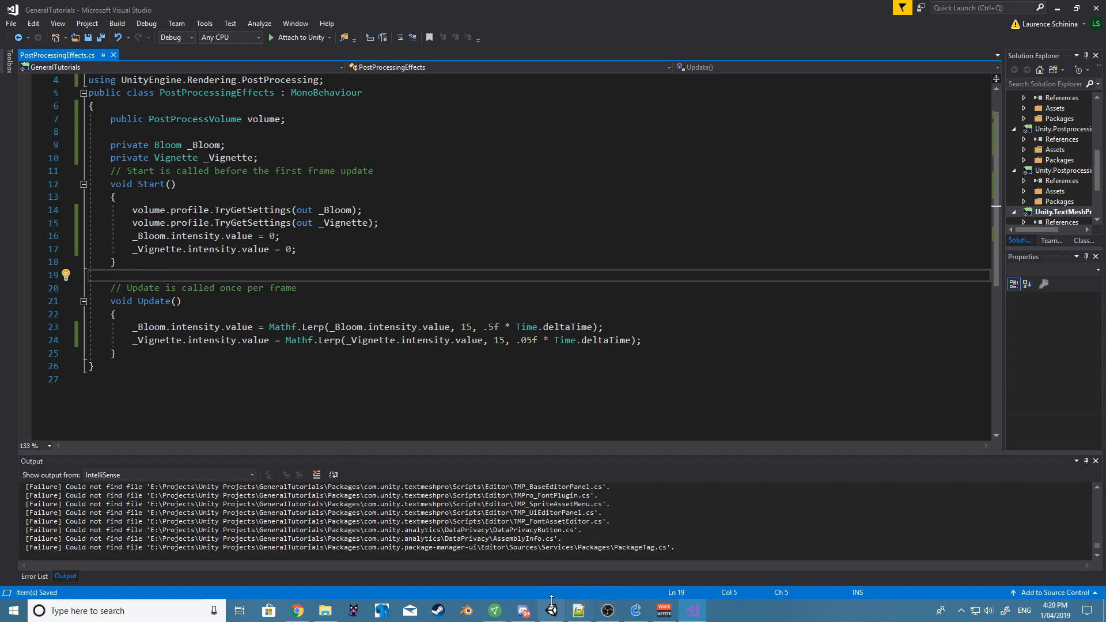
pyautogui.click(551, 609)
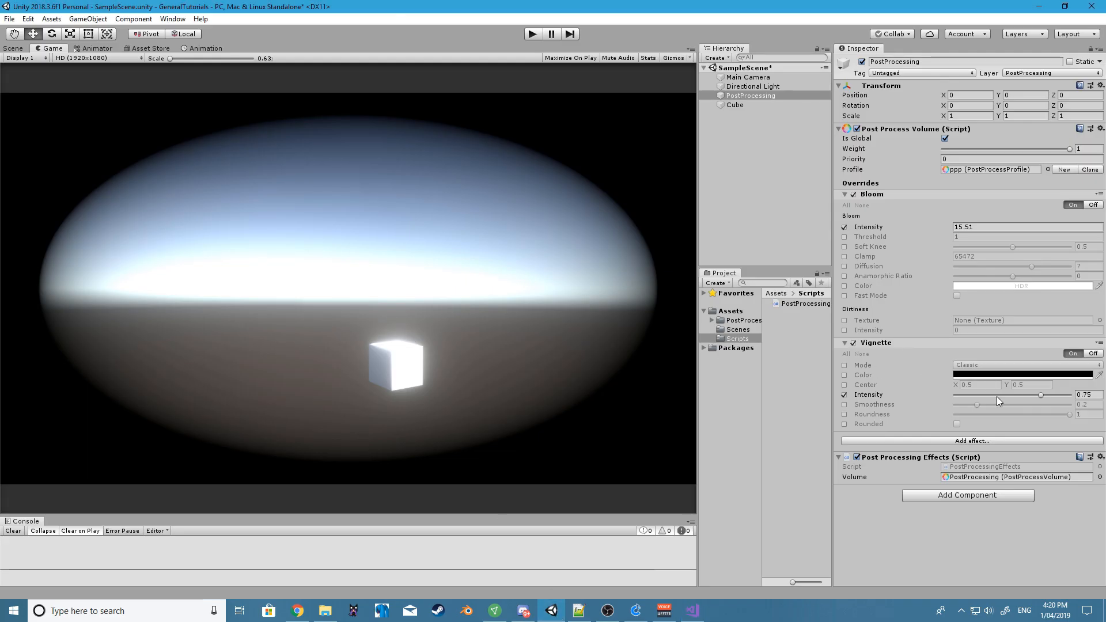
# - Tint the Vignette colour red (FF0000) and raise its Intensity slider to 1
pyautogui.moveTo(1040, 395); pyautogui.dragTo(986, 395)
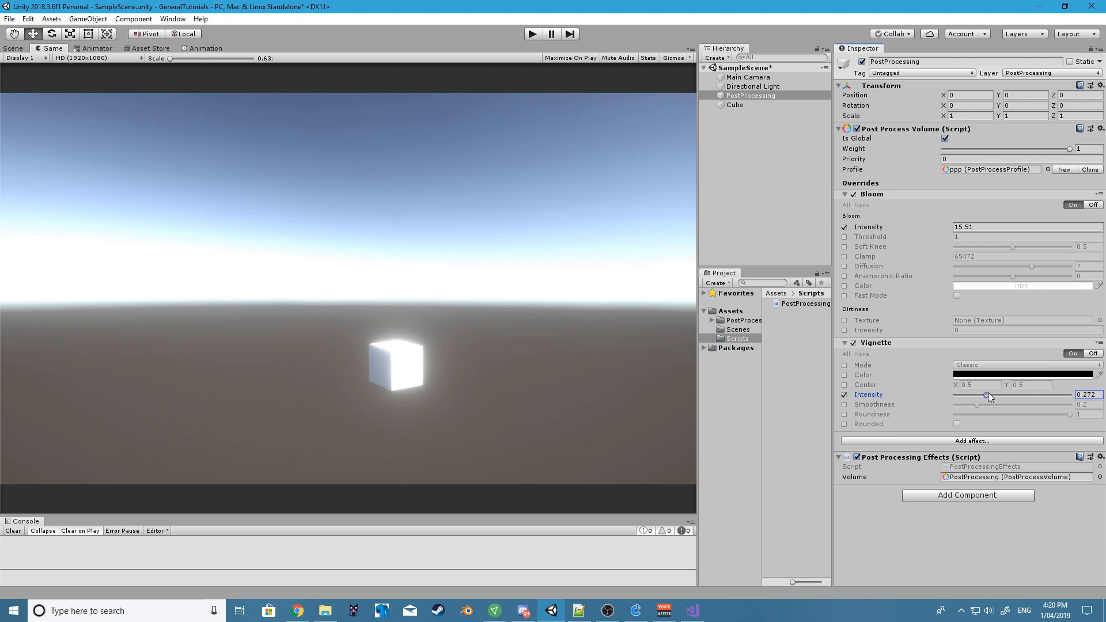
pyautogui.moveTo(987, 394); pyautogui.dragTo(1034, 393)
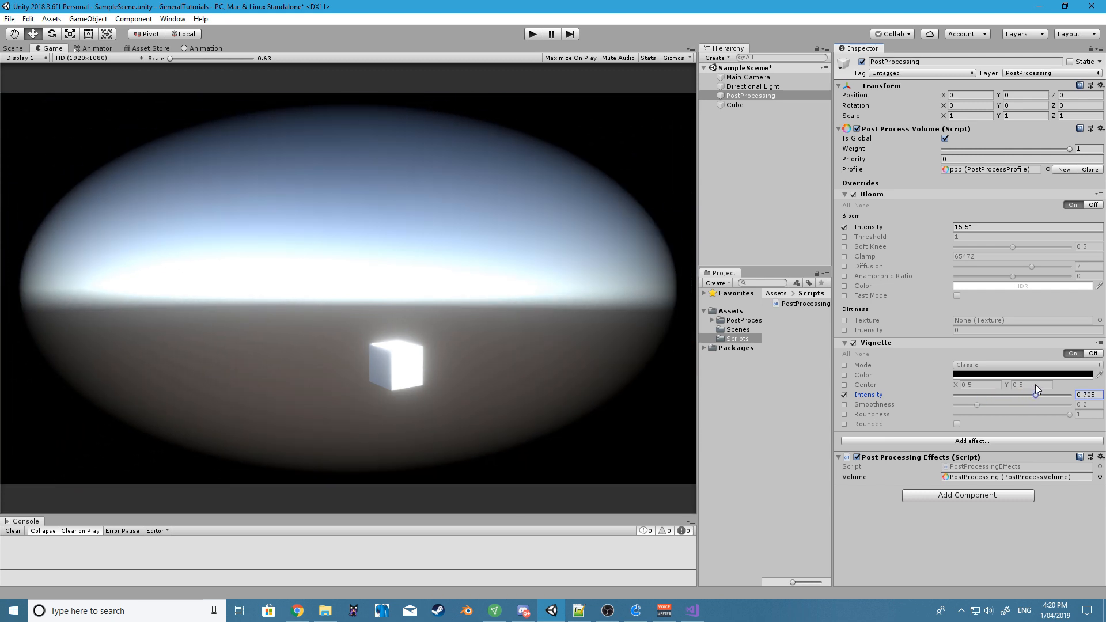
pyautogui.moveTo(1034, 394); pyautogui.dragTo(1024, 397)
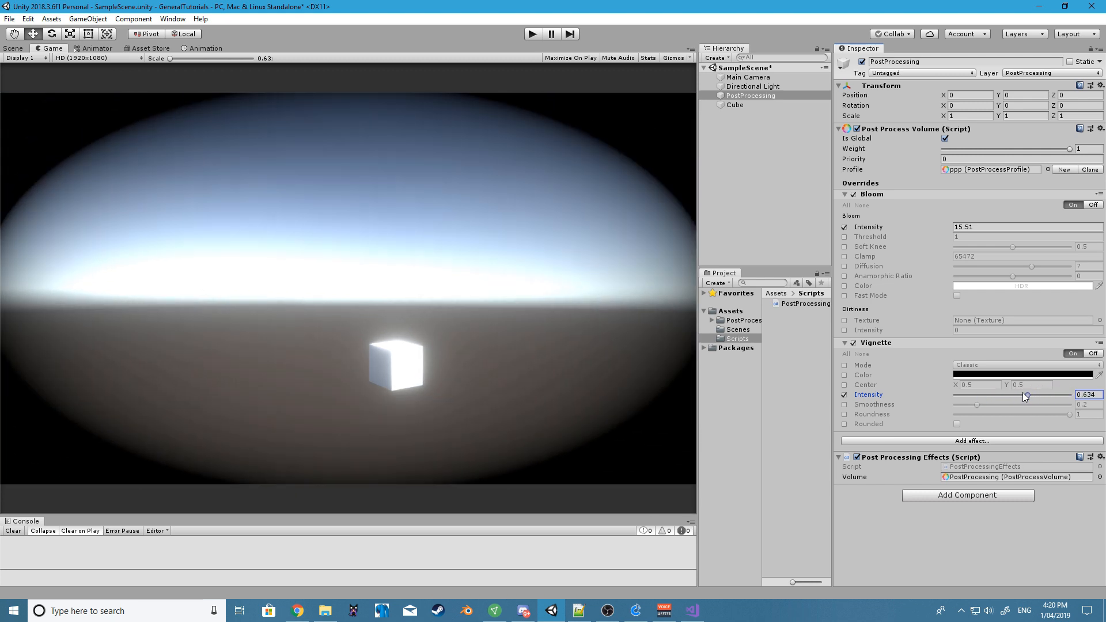
pyautogui.moveTo(1024, 395); pyautogui.dragTo(1017, 395)
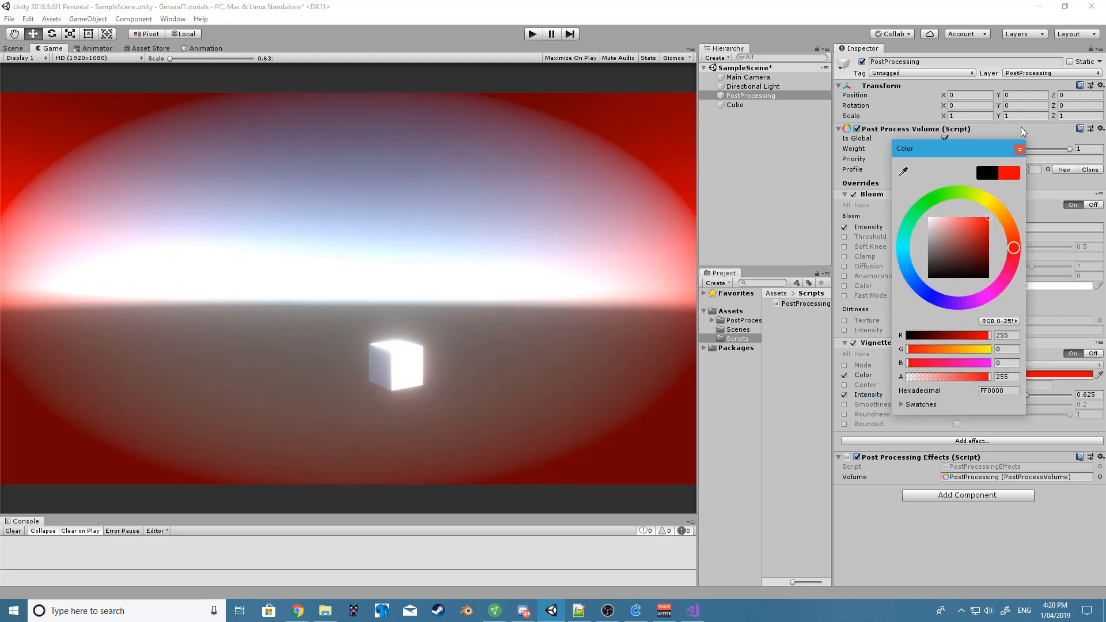
pyautogui.click(1020, 149)
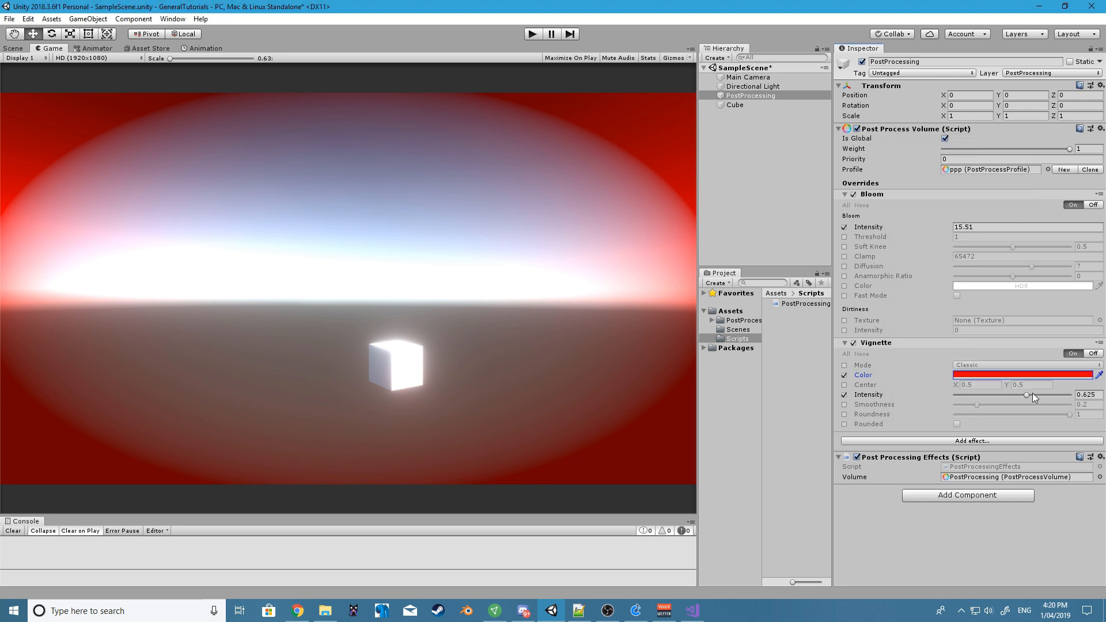
pyautogui.moveTo(1025, 395); pyautogui.dragTo(1028, 395)
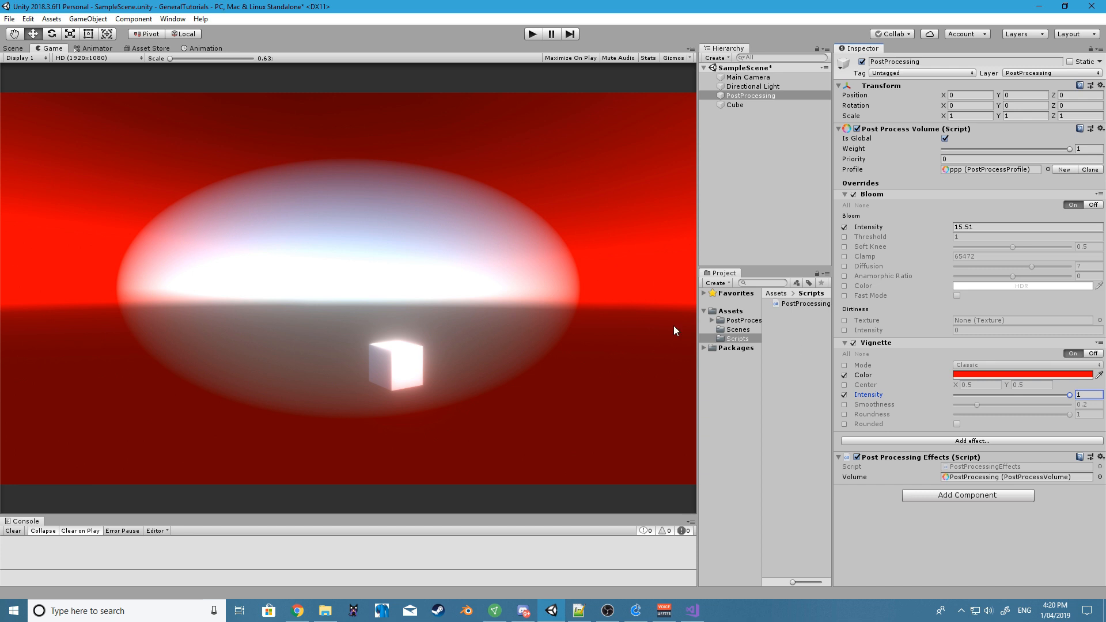
pyautogui.moveTo(690, 154)
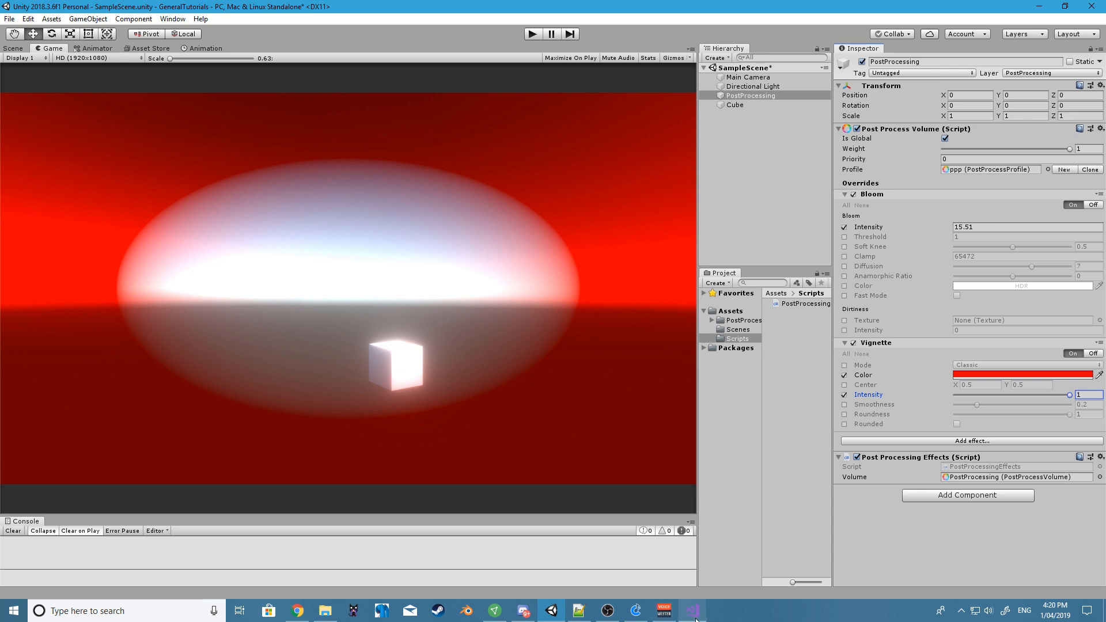
pyautogui.click(693, 611)
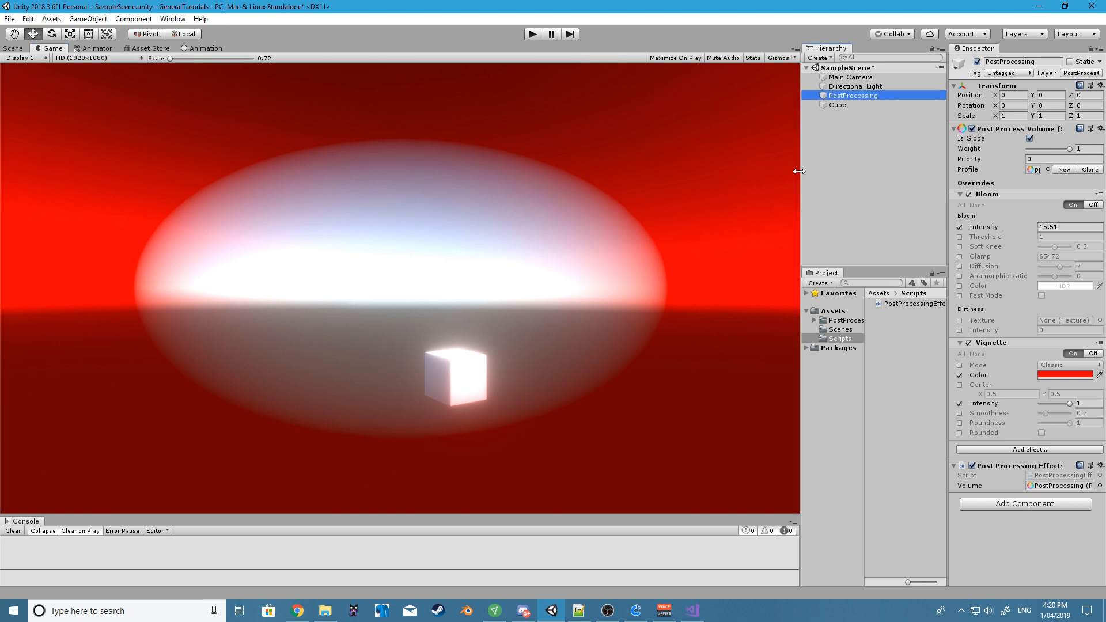
# - Resize the splitter so the Game view ends slightly wider than the Hierarchy/Project panels
pyautogui.moveTo(798, 171); pyautogui.dragTo(687, 192)
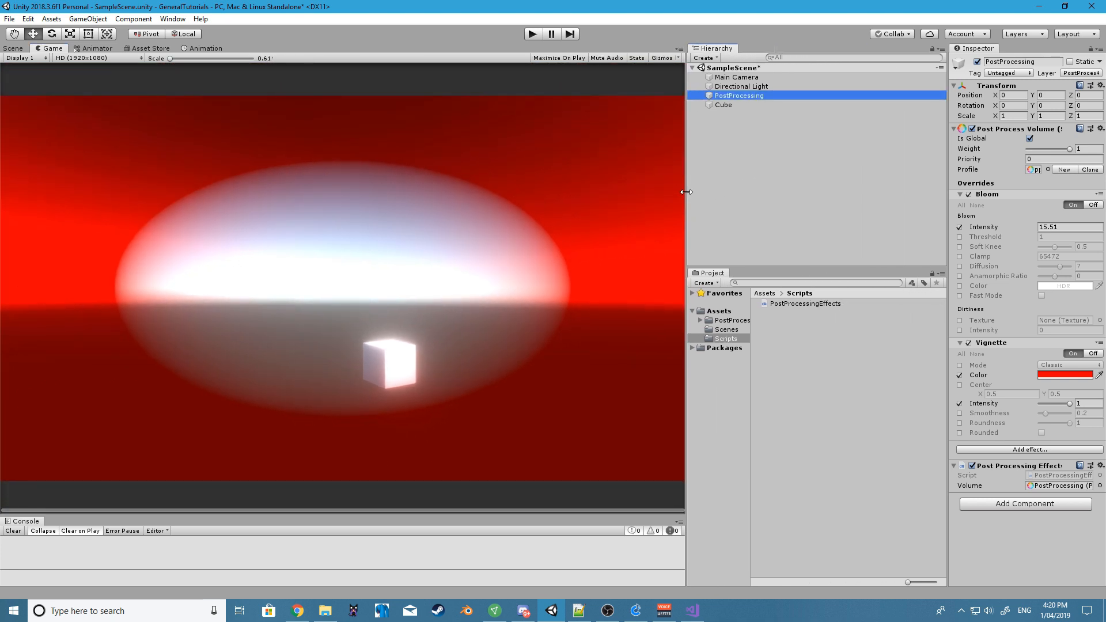
pyautogui.moveTo(684, 197); pyautogui.dragTo(621, 199)
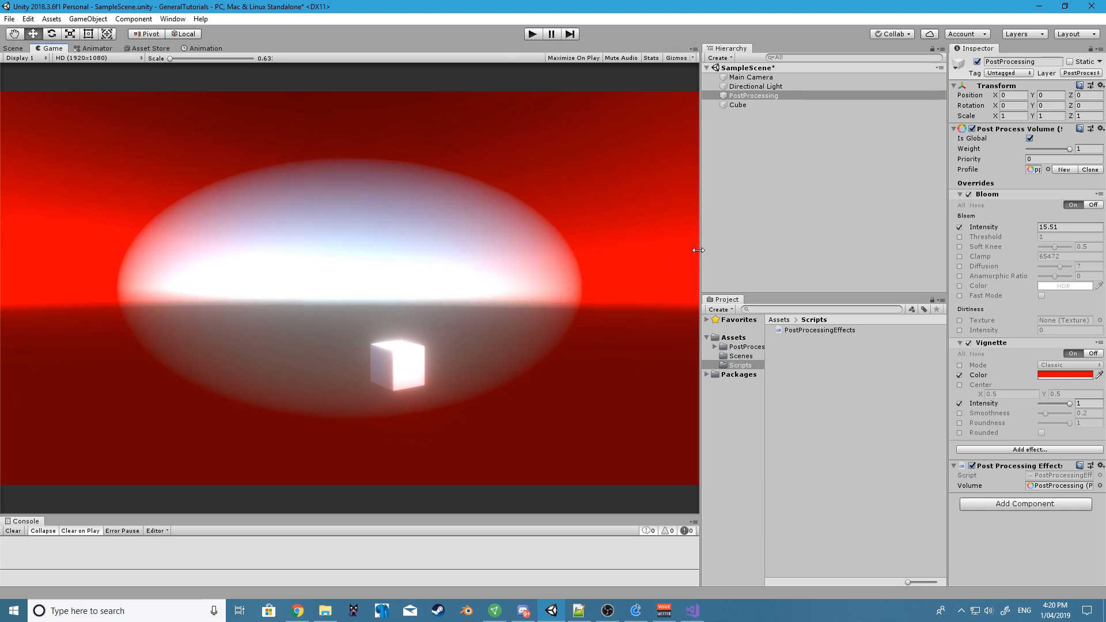
pyautogui.moveTo(699, 250); pyautogui.dragTo(734, 264)
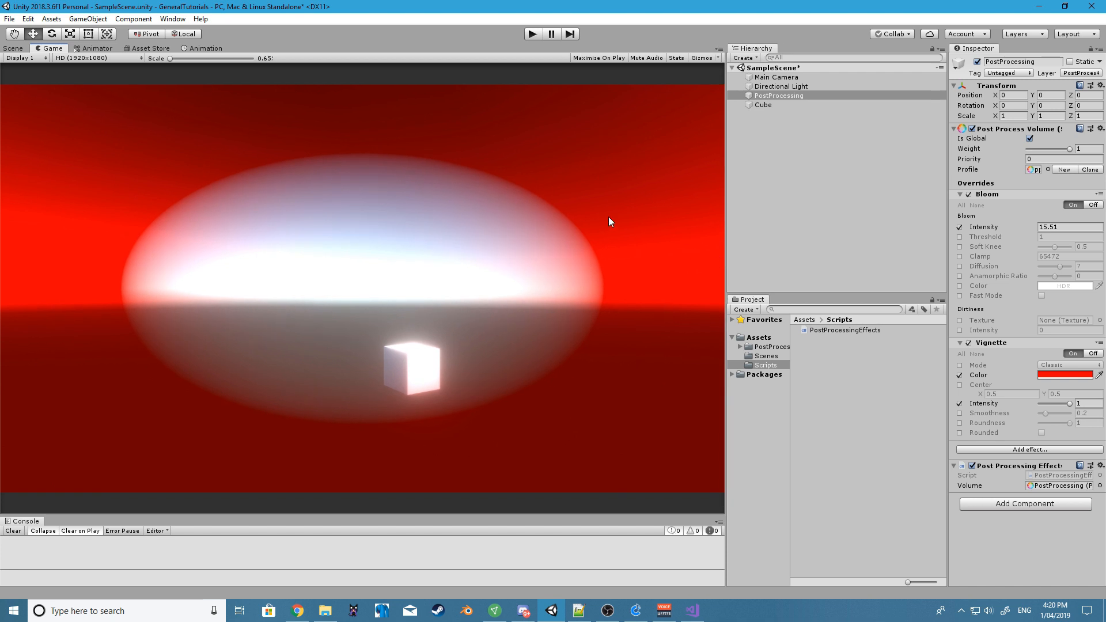
pyautogui.moveTo(99, 171)
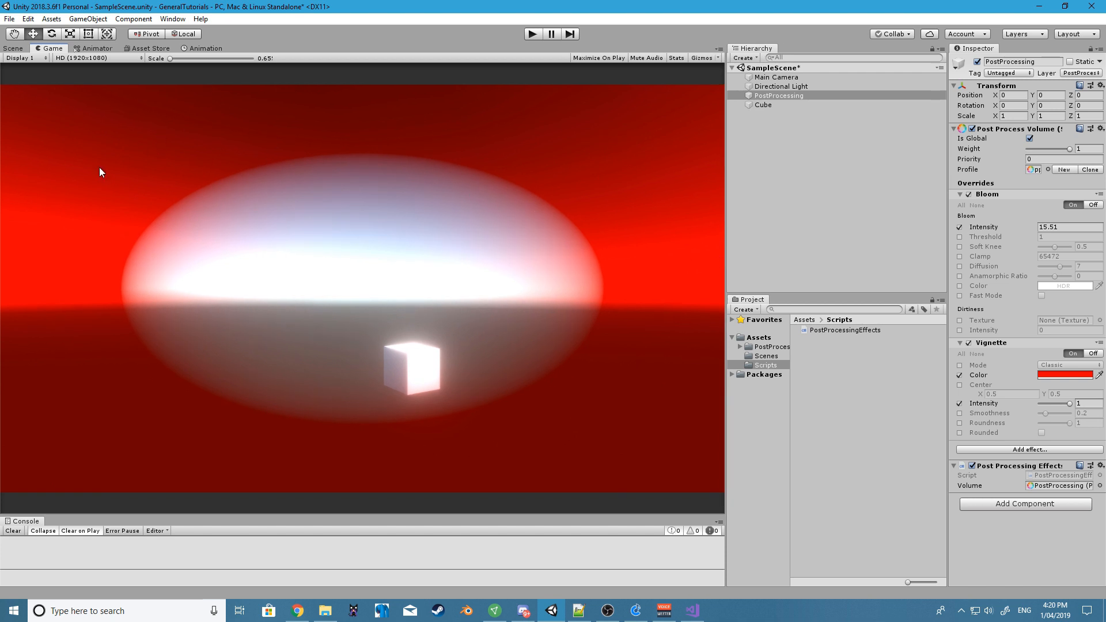
pyautogui.moveTo(605, 293)
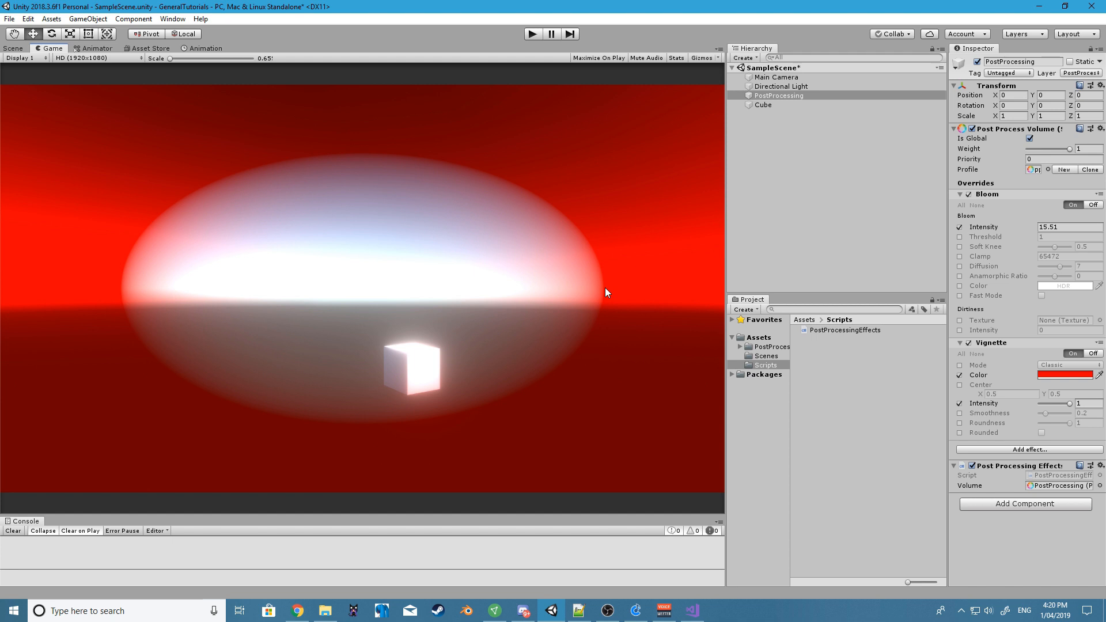